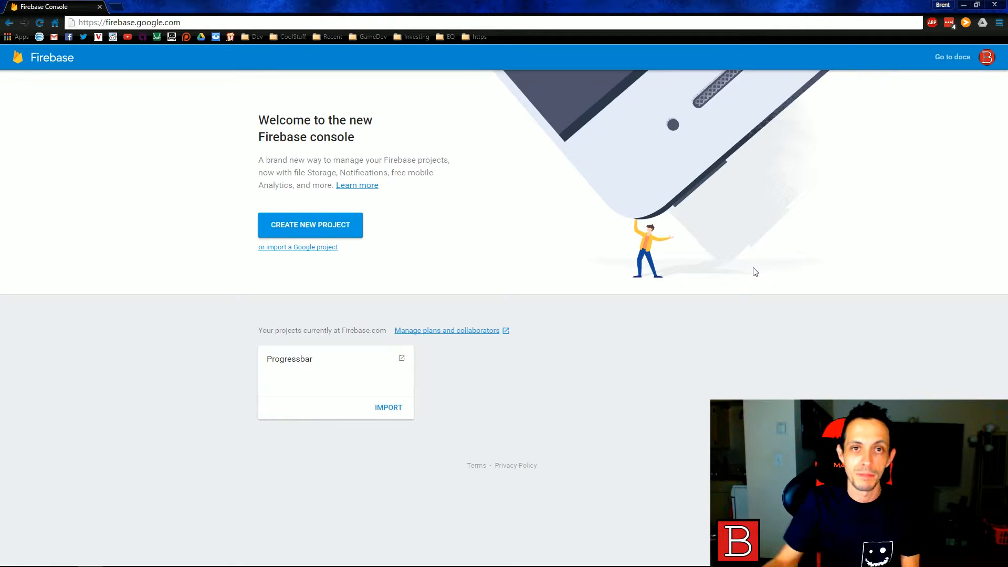
pyautogui.moveTo(614, 215)
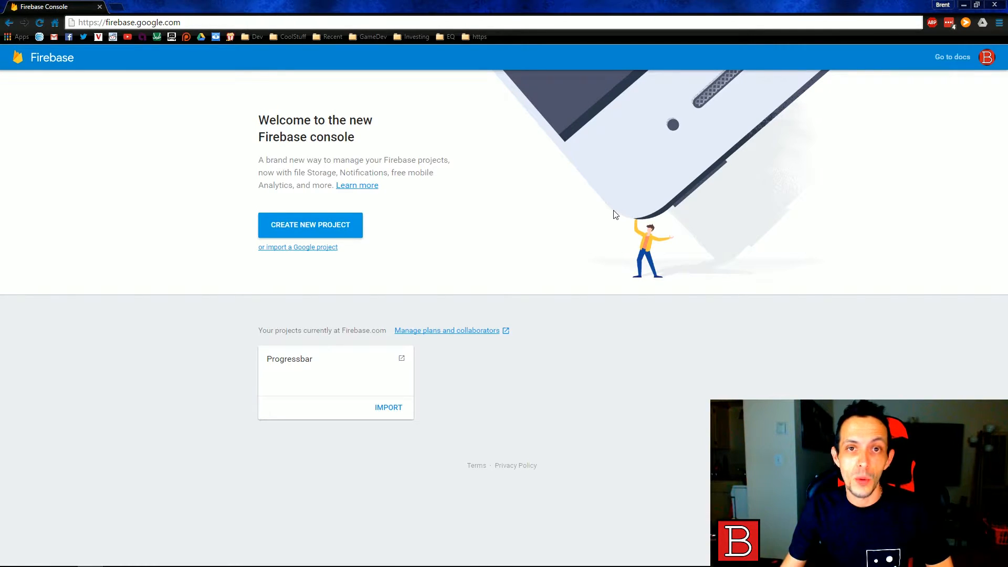
pyautogui.moveTo(468, 204)
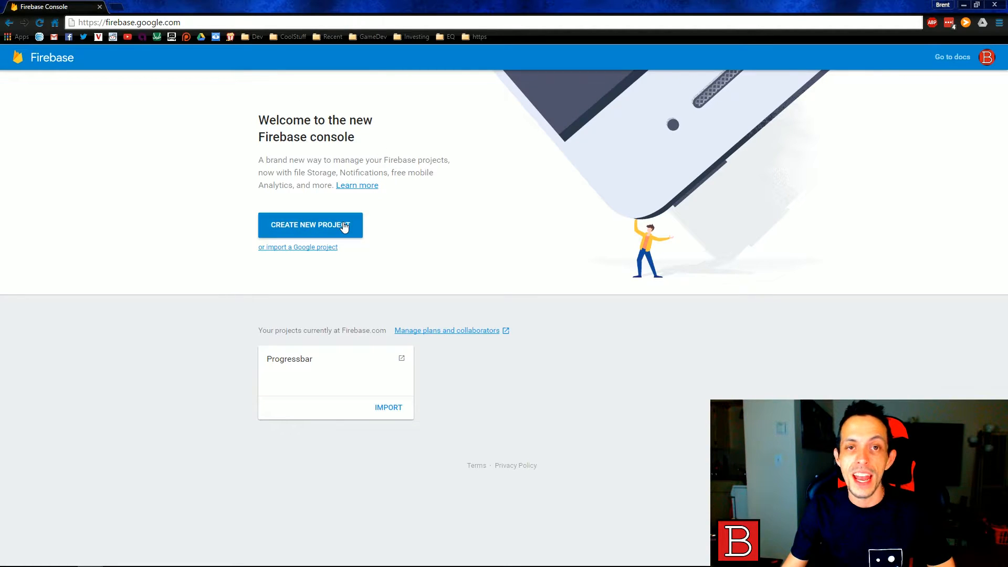
# Step: Create a new Firebase project named FirebaseBasic with United States as the region
pyautogui.click(310, 224)
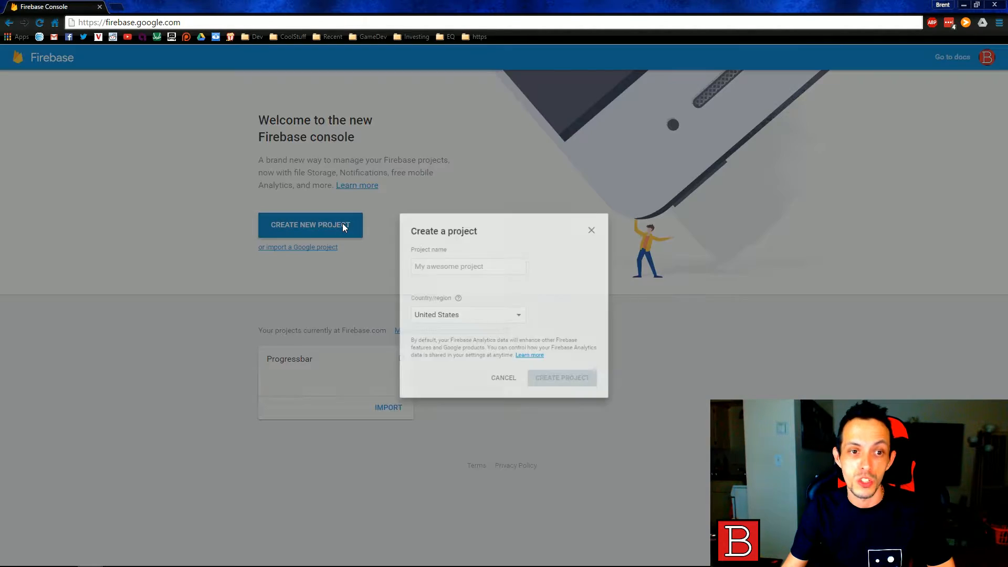
pyautogui.click(462, 265)
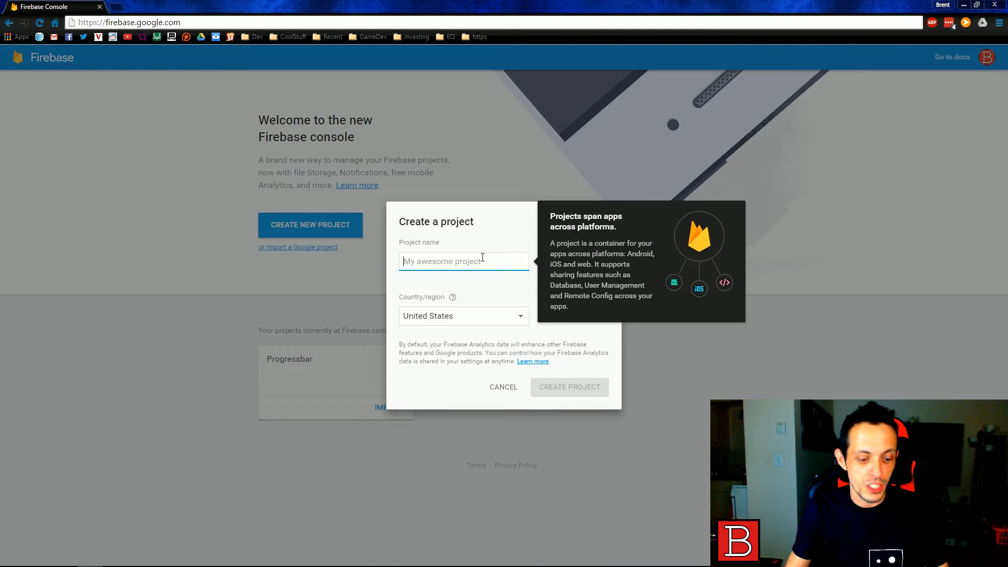
pyautogui.write('FirebaseBasic')
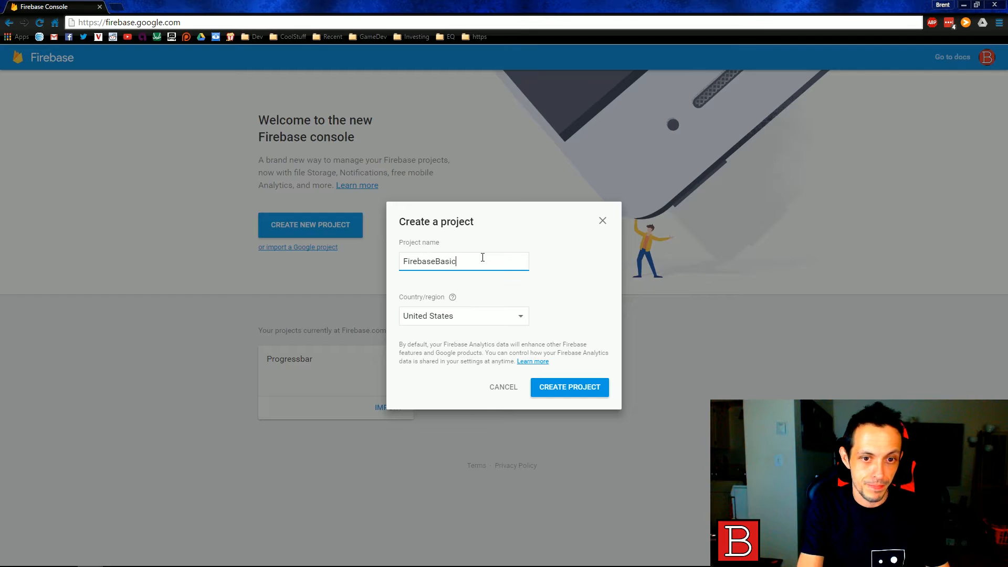
pyautogui.click(567, 387)
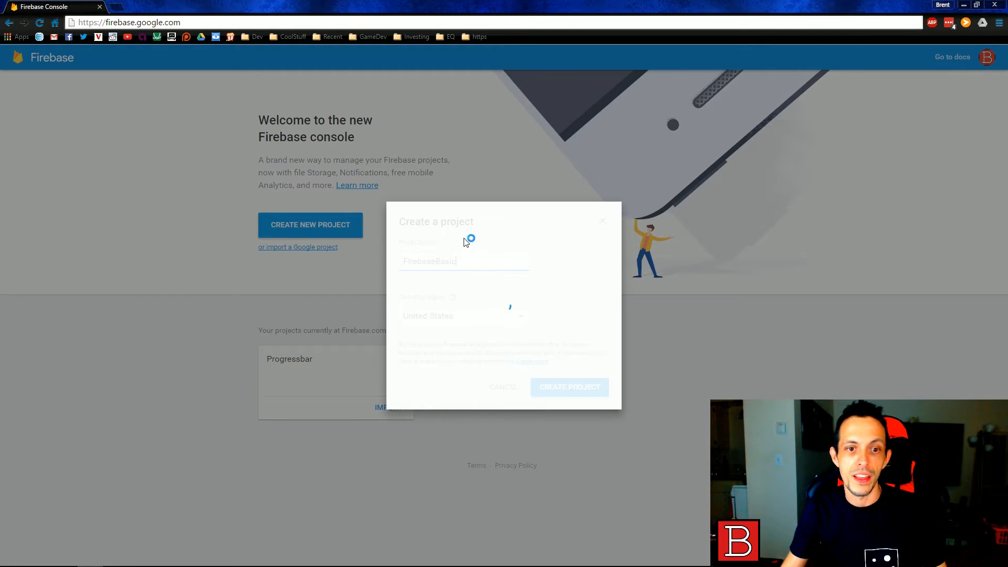
# Step: From the FirebaseBasic overview, begin adding Firebase to an Android app
pyautogui.click(568, 387)
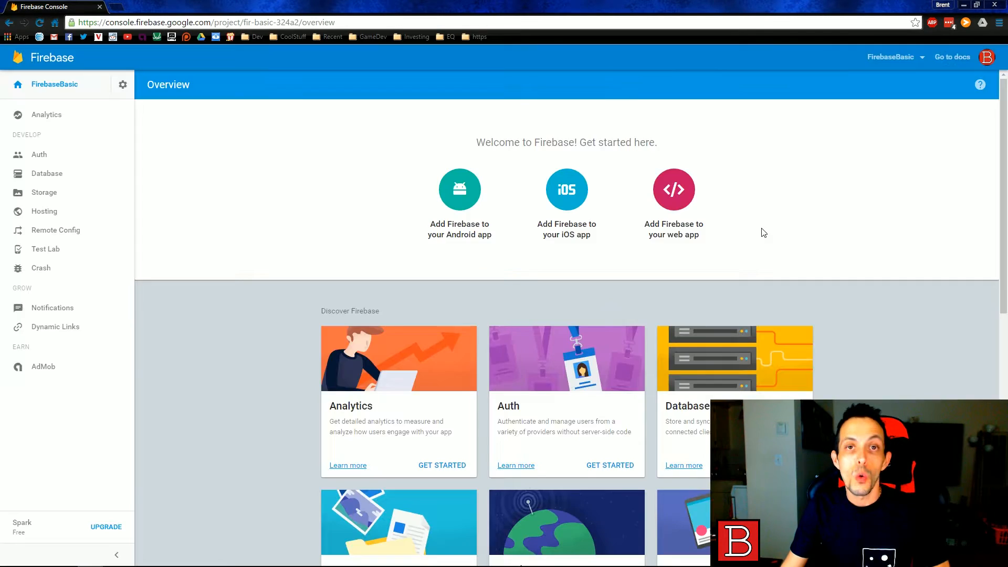
pyautogui.moveTo(611, 257)
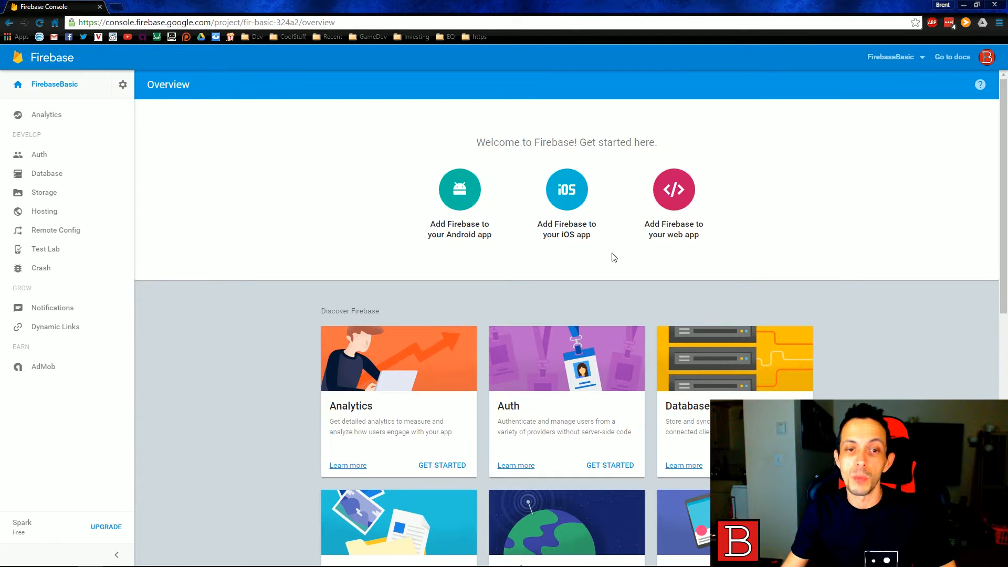
pyautogui.moveTo(460, 189)
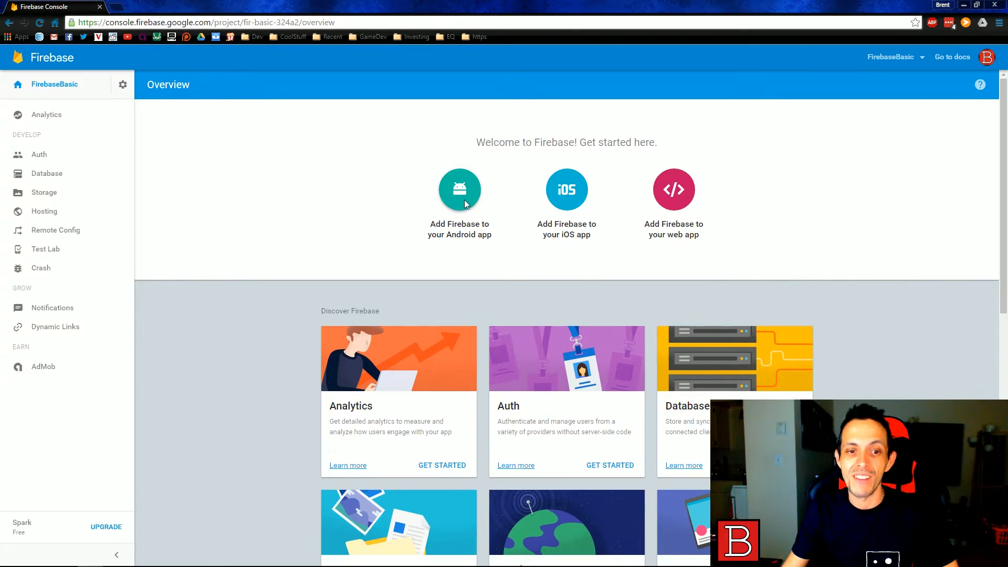
pyautogui.click(459, 189)
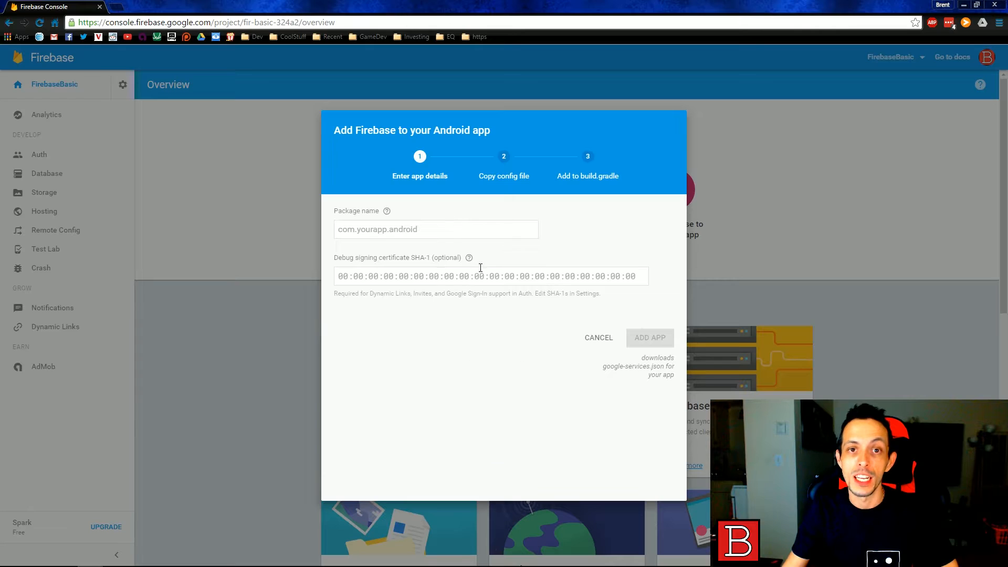
pyautogui.moveTo(453, 305)
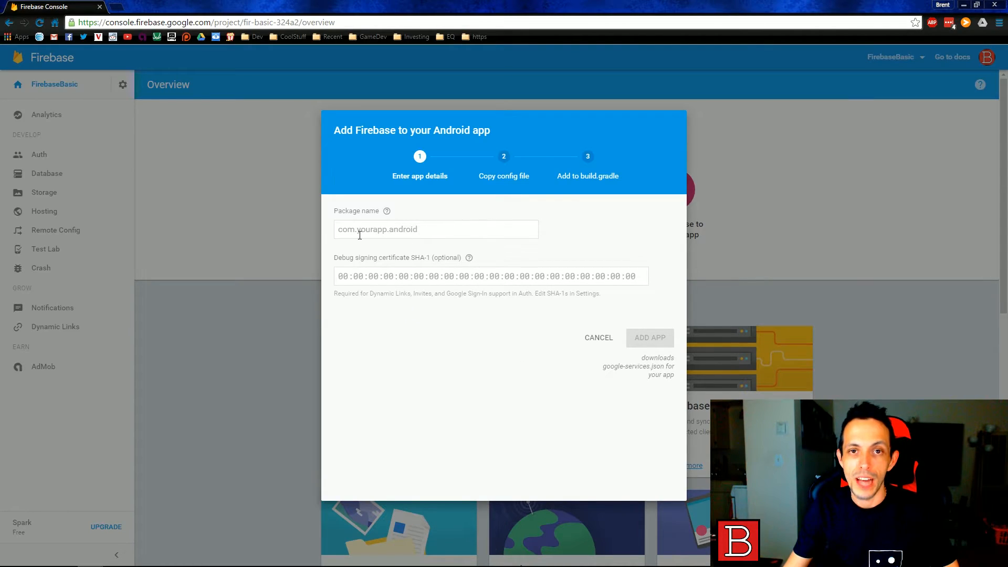
pyautogui.moveTo(343, 260)
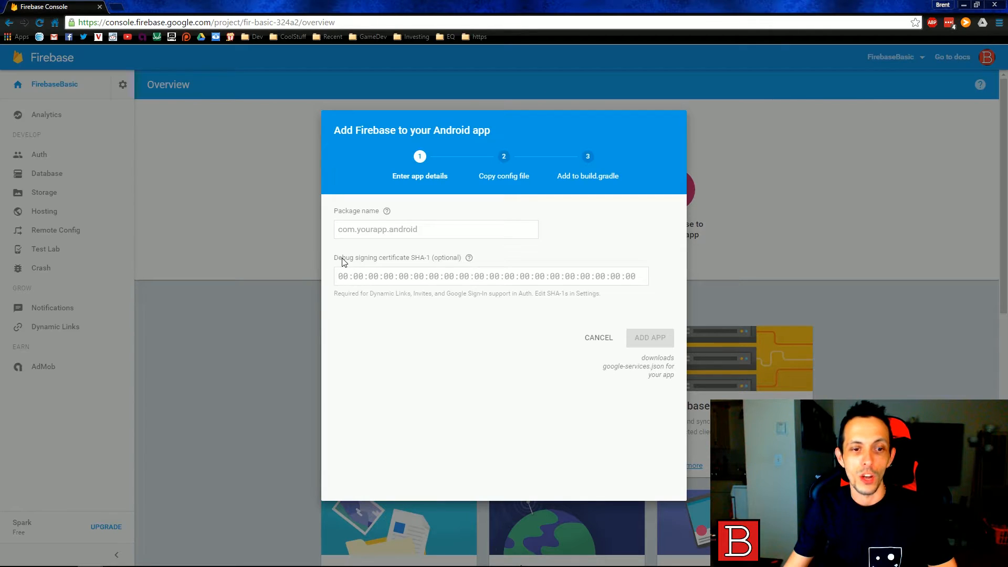
pyautogui.moveTo(425, 268)
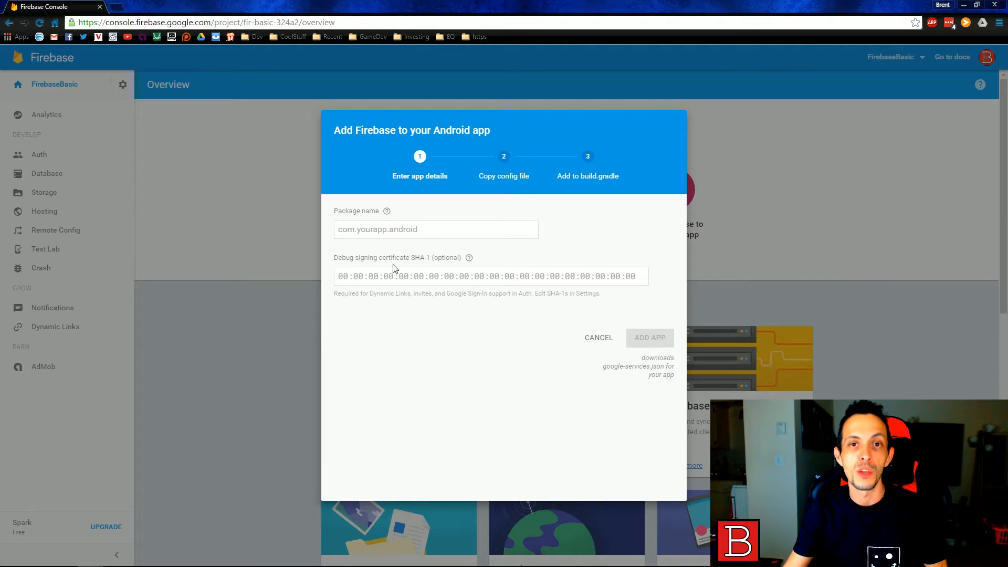
pyautogui.moveTo(390, 280)
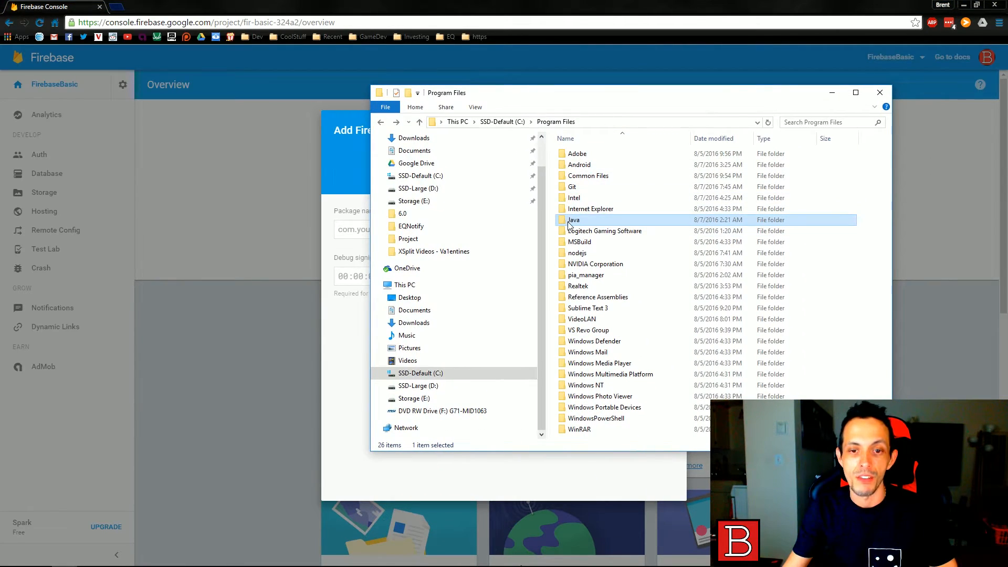
# Step: Navigate into Program Files\Java\jre1.8.0_101\bin
pyautogui.doubleClick(573, 220)
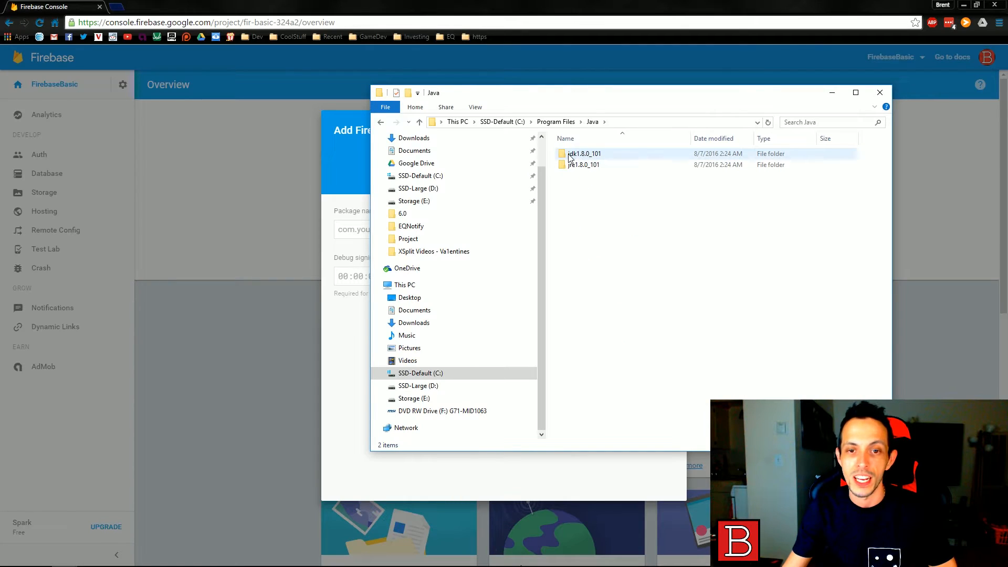
pyautogui.click(582, 165)
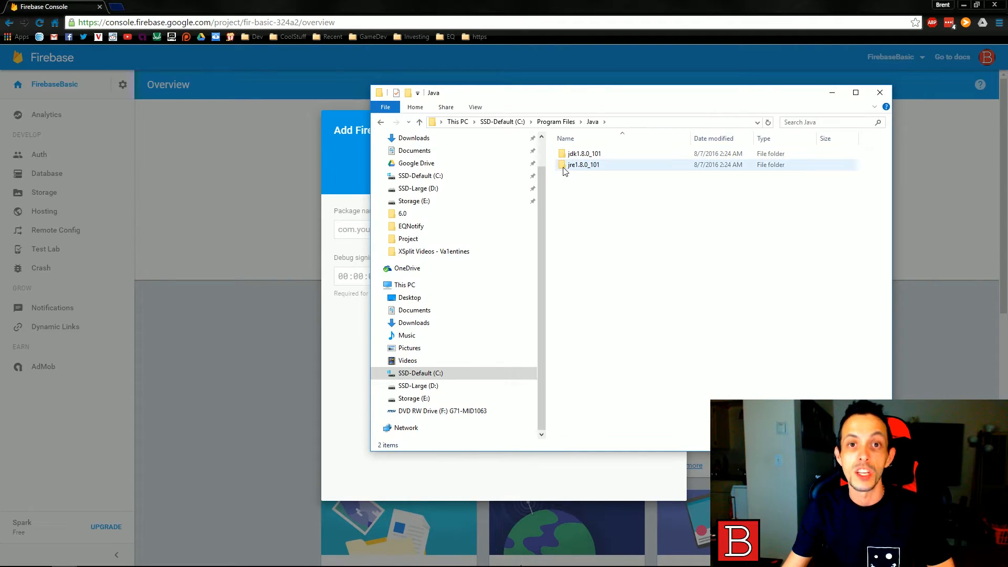
pyautogui.doubleClick(583, 165)
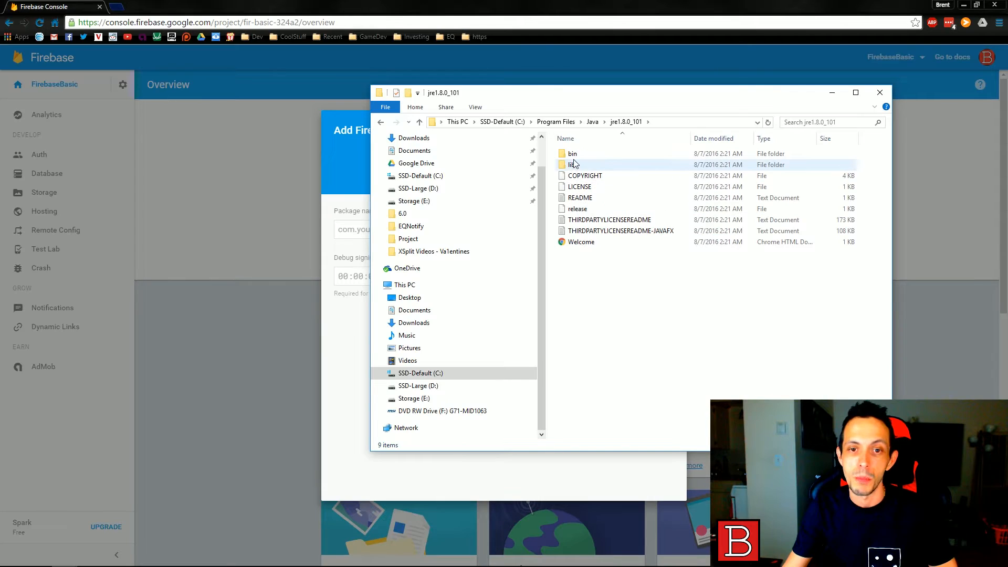
pyautogui.doubleClick(572, 153)
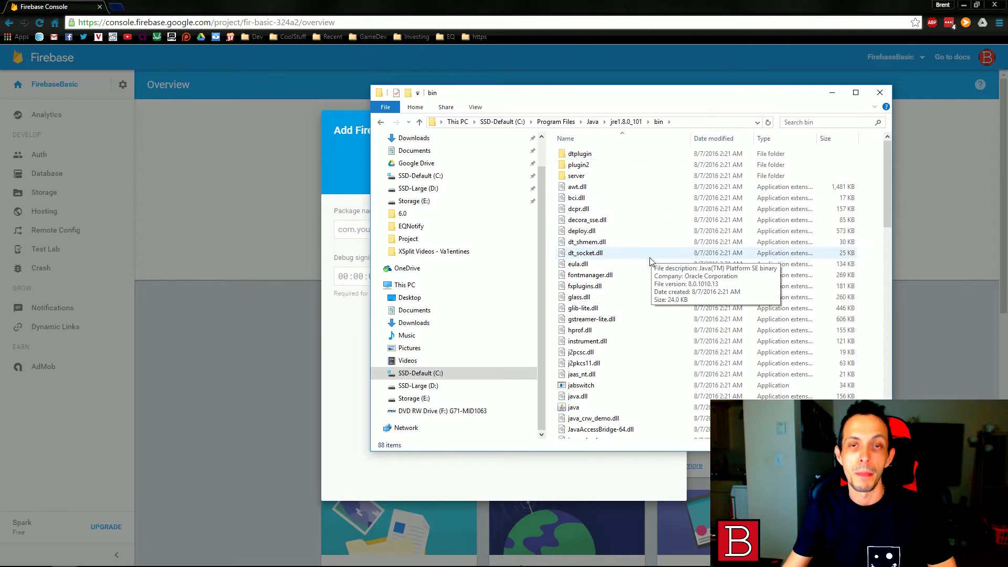
# Step: Open a command window in the bin folder
pyautogui.click(576, 198)
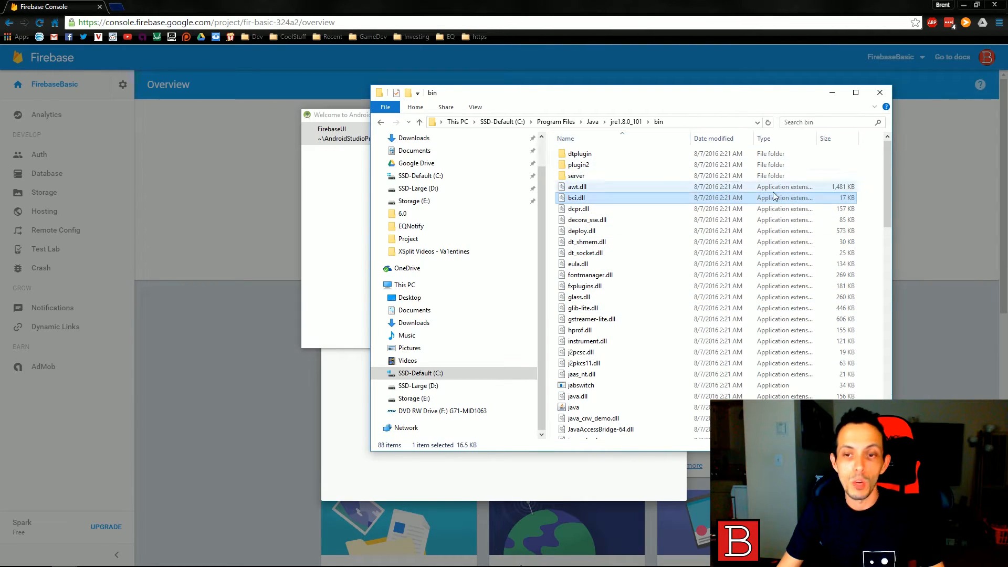
pyautogui.rightClick(771, 197)
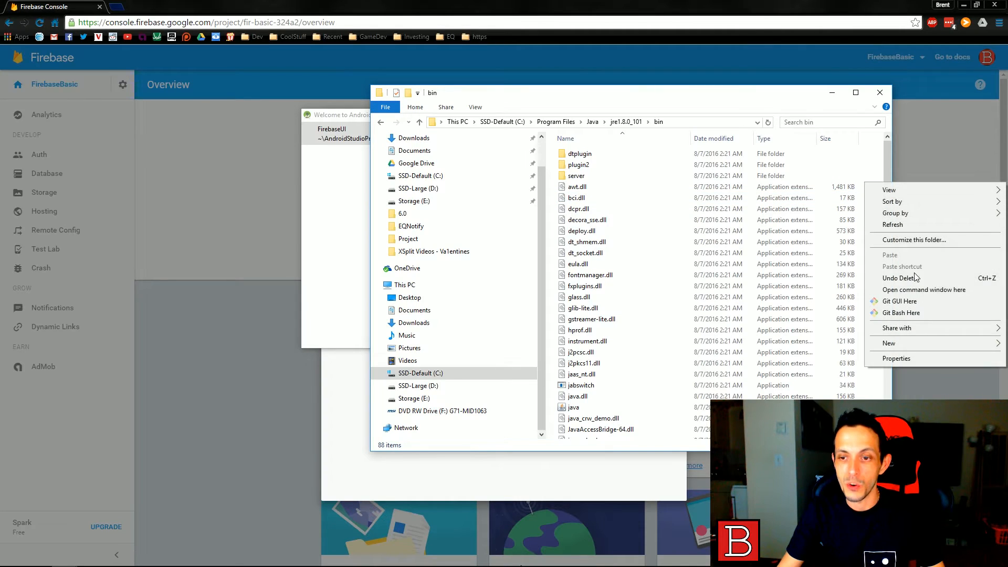
pyautogui.click(923, 289)
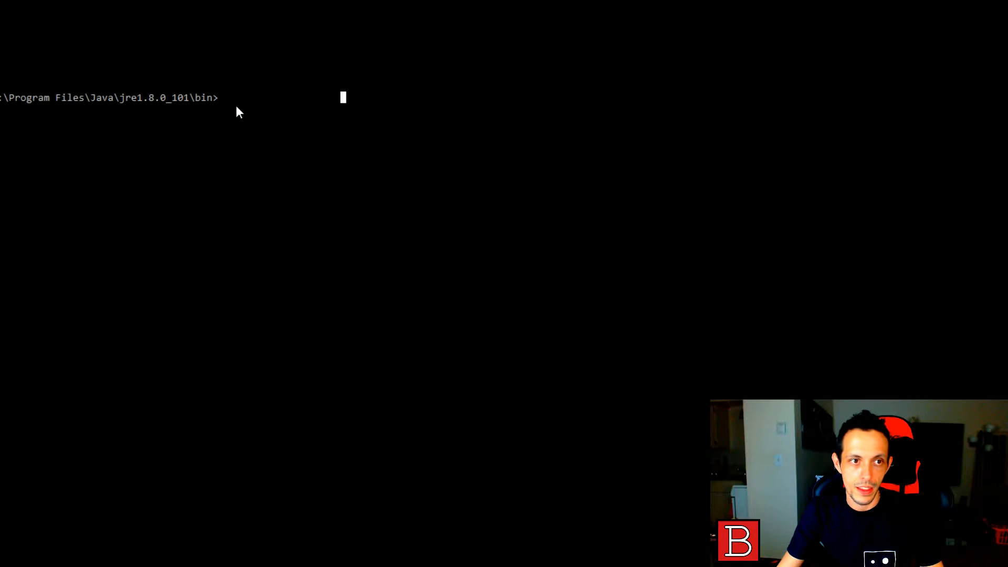
# Step: Run keytool -exportcert -list -v on androiddebugkey in %USERPROFILE%\.android\debug.keystore and get the SHA1 fingerprint
pyautogui.write('keys')
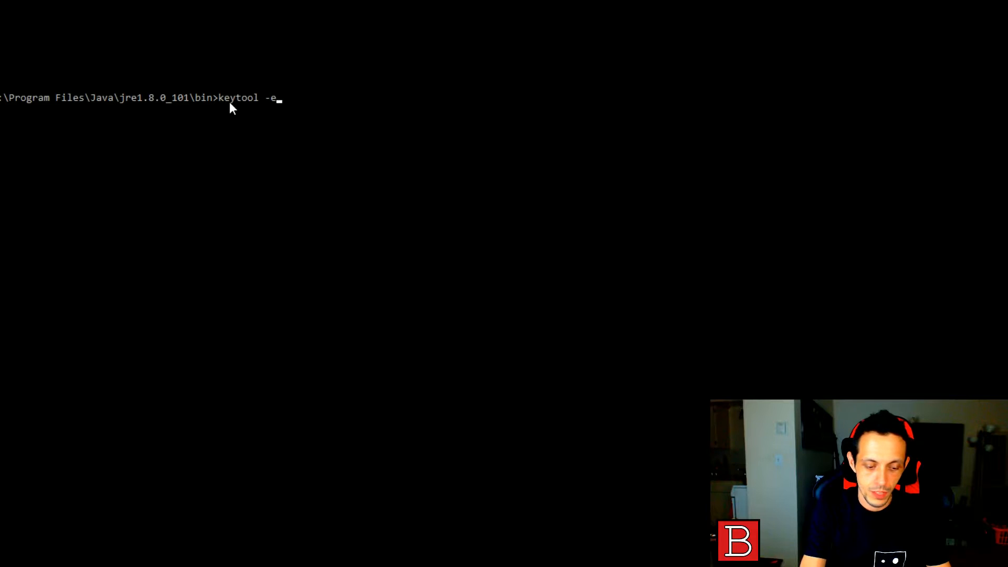
pyautogui.write('xportl')
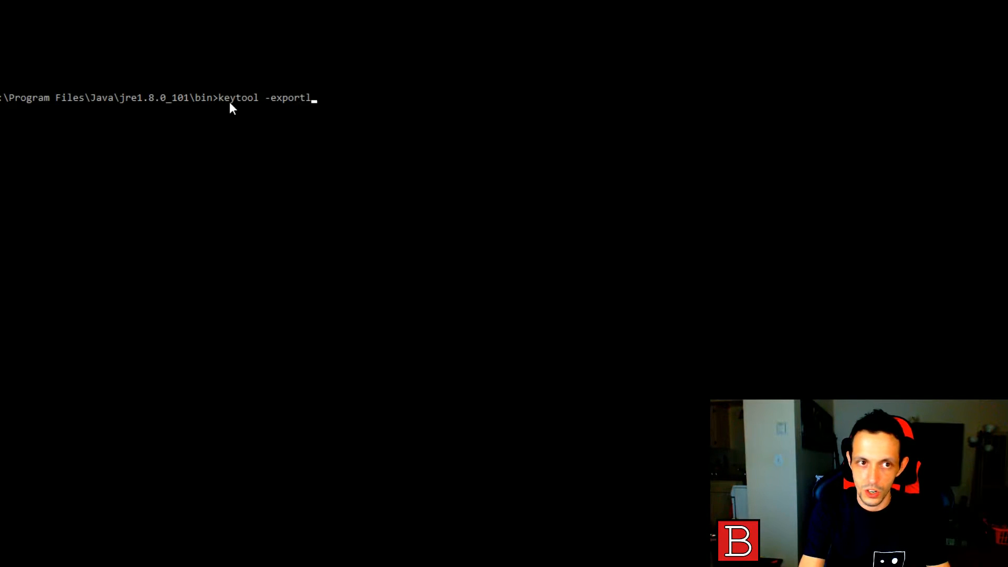
pyautogui.write('cert -')
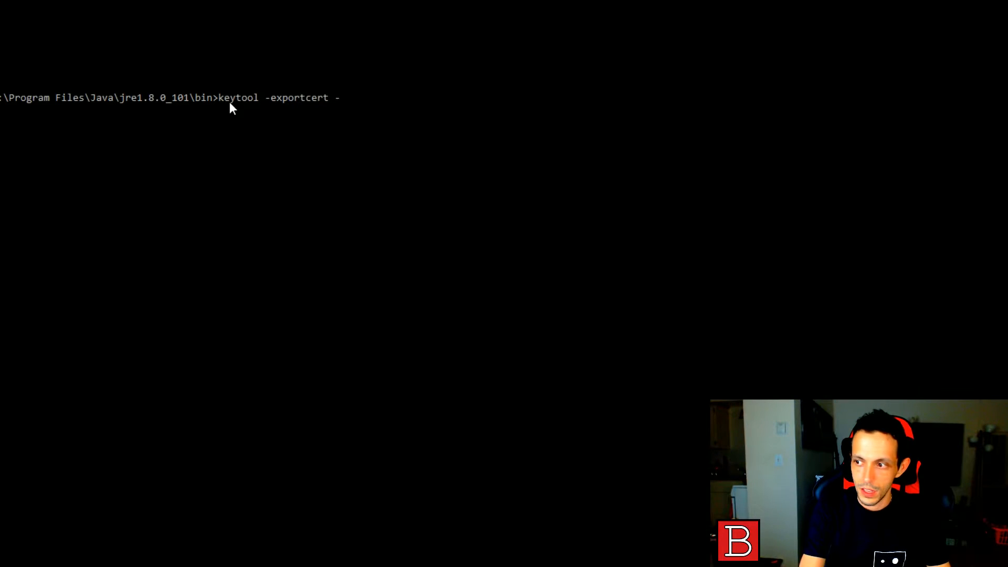
pyautogui.write('list -v')
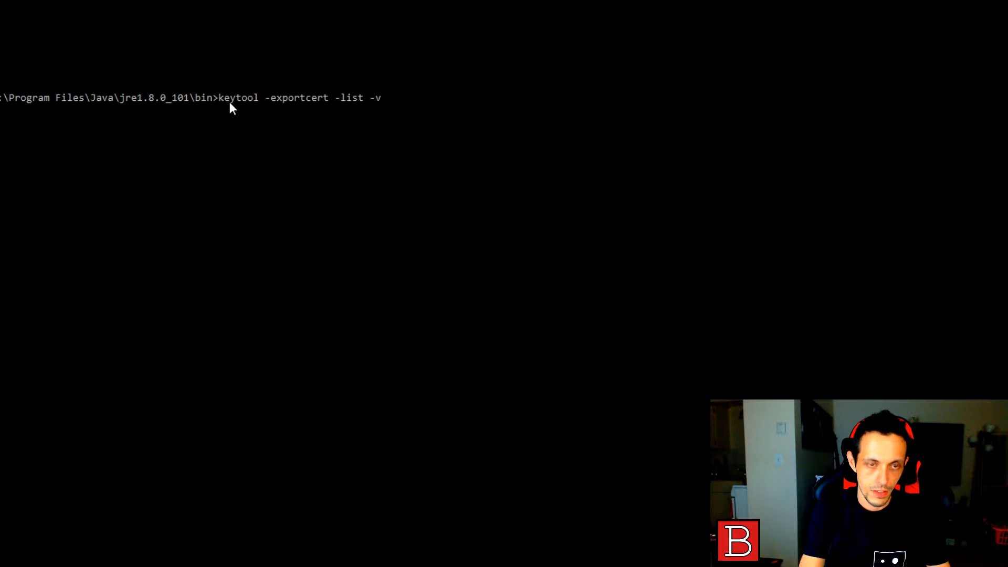
pyautogui.write('-alias')
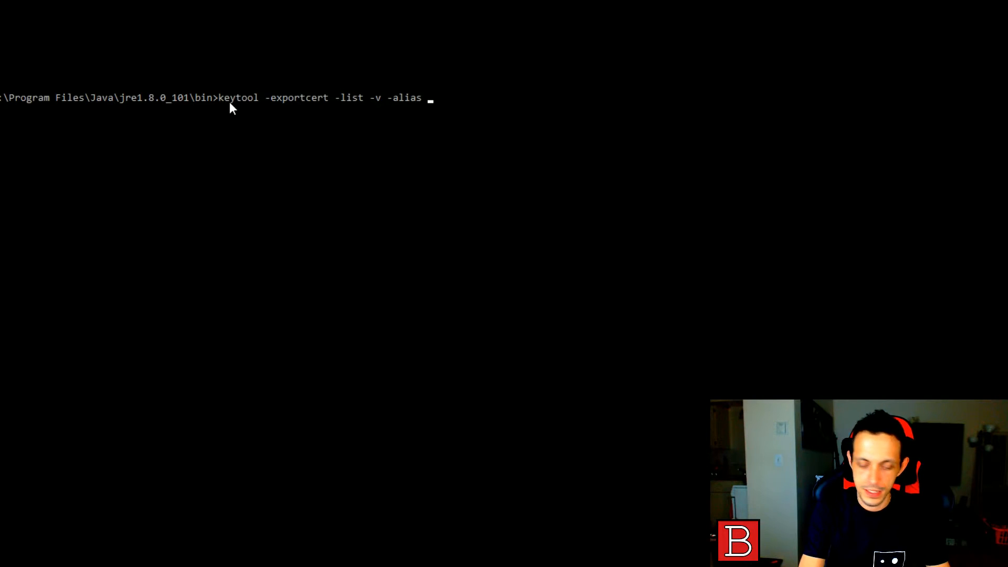
pyautogui.write('androiddebug')
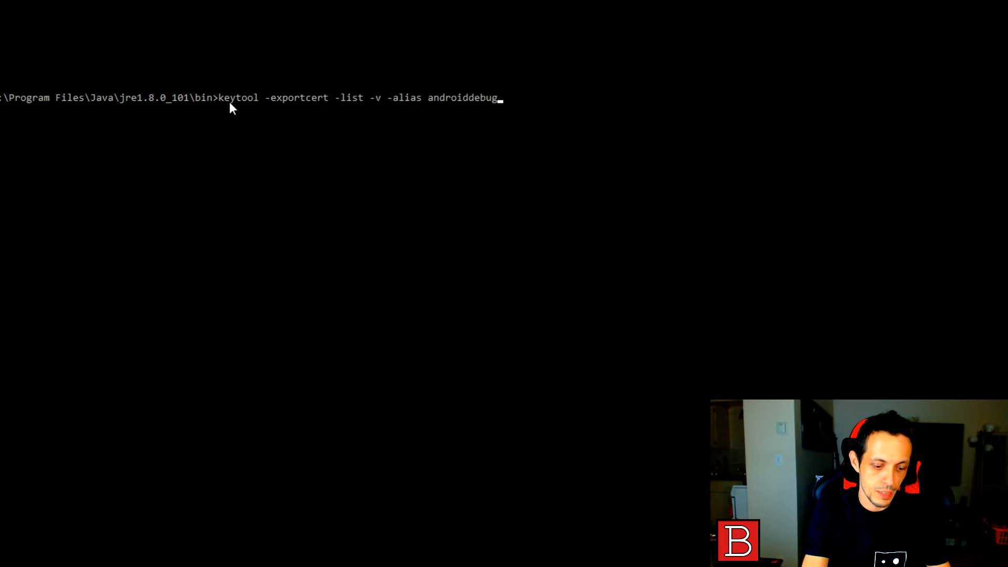
pyautogui.write('key')
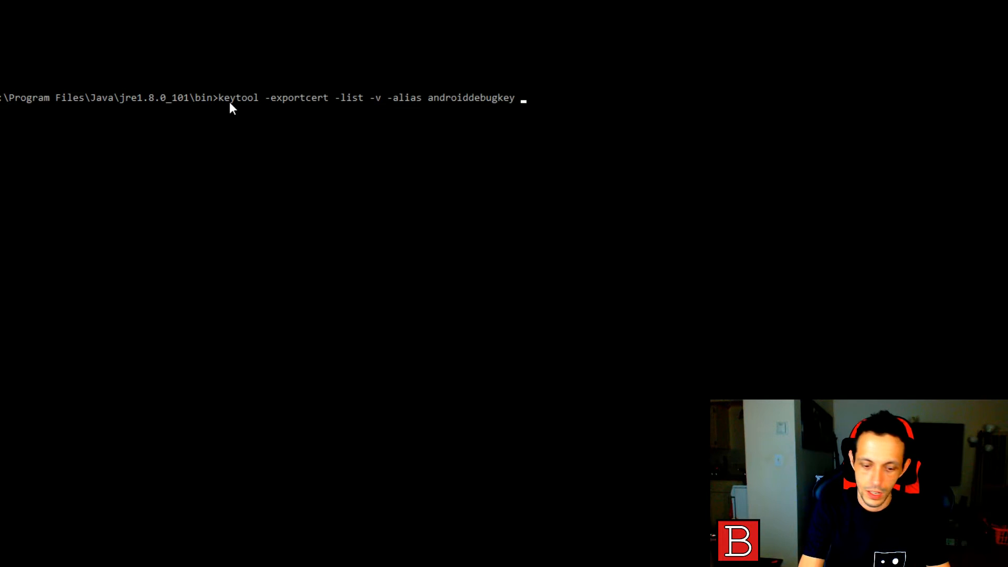
pyautogui.write('-keystore')
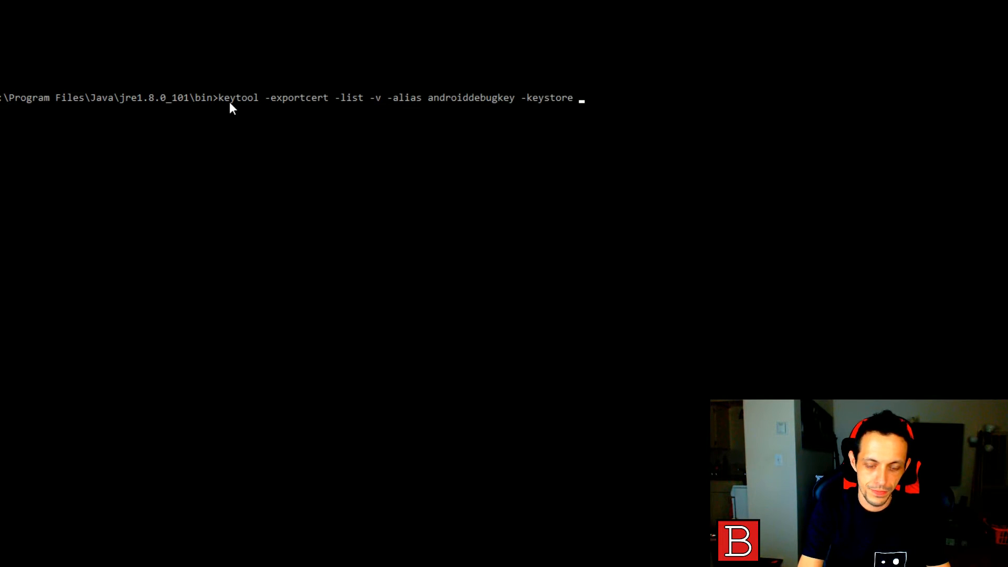
pyautogui.write('%')
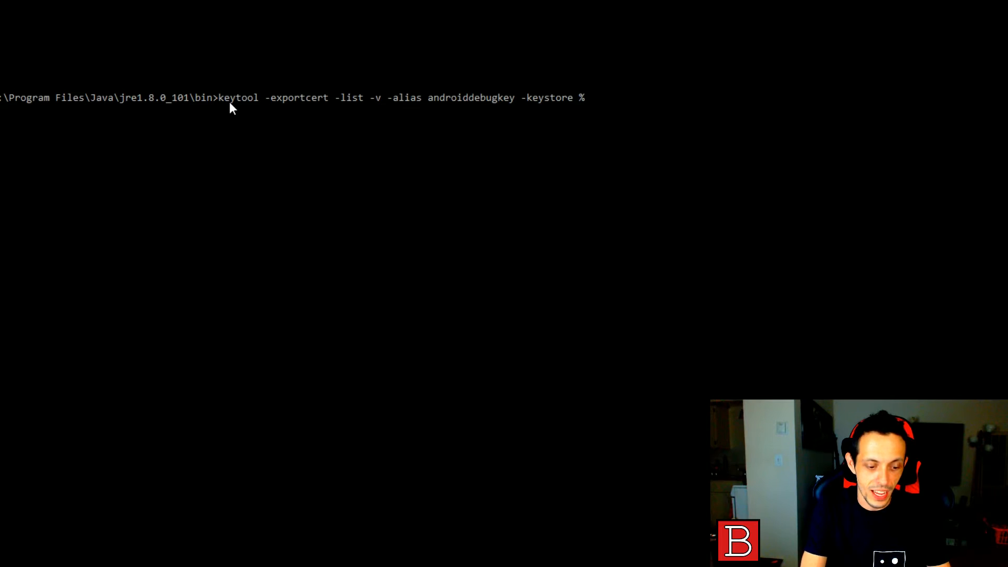
pyautogui.write('USERPROFI')
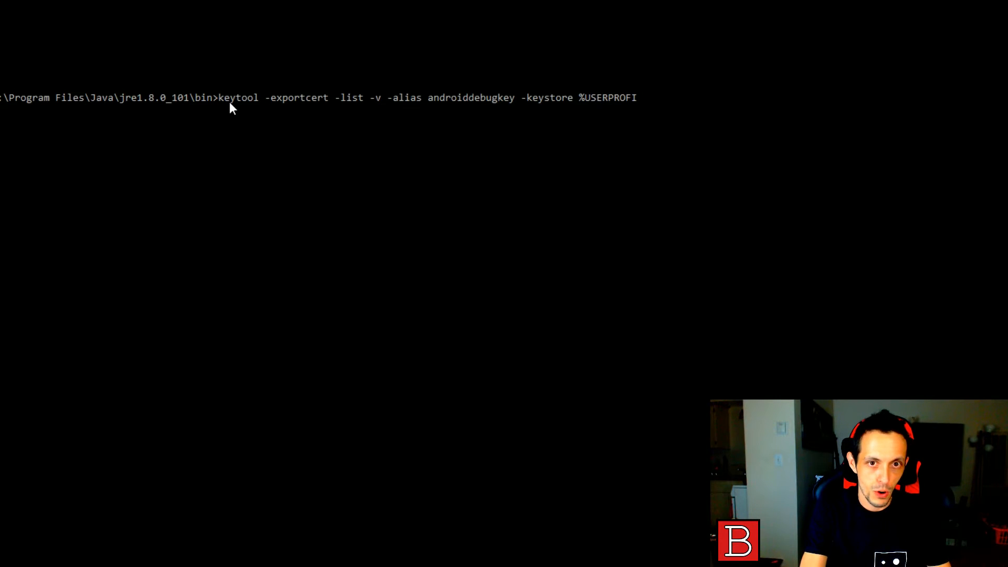
pyautogui.write('LE%')
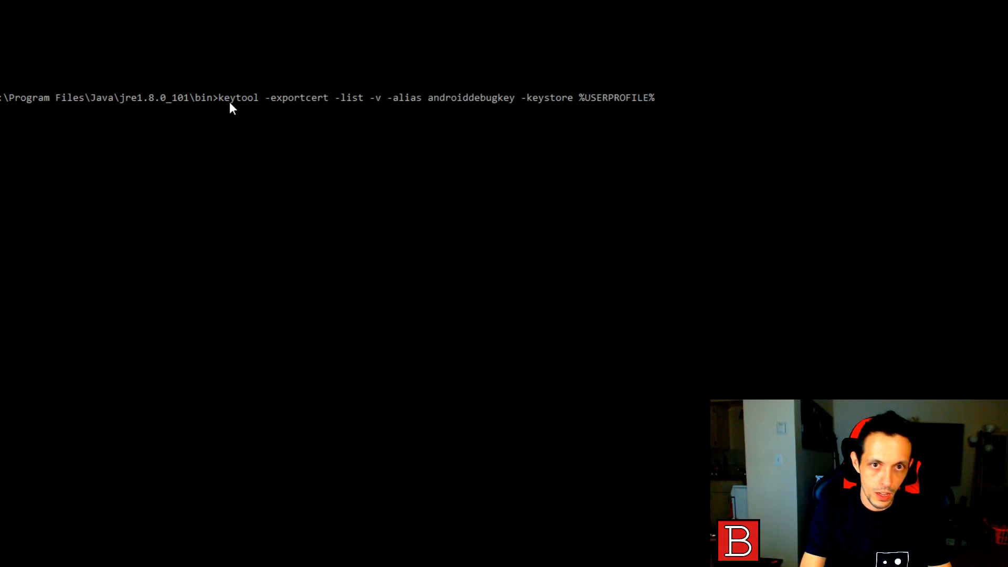
pyautogui.write('\\.andro')
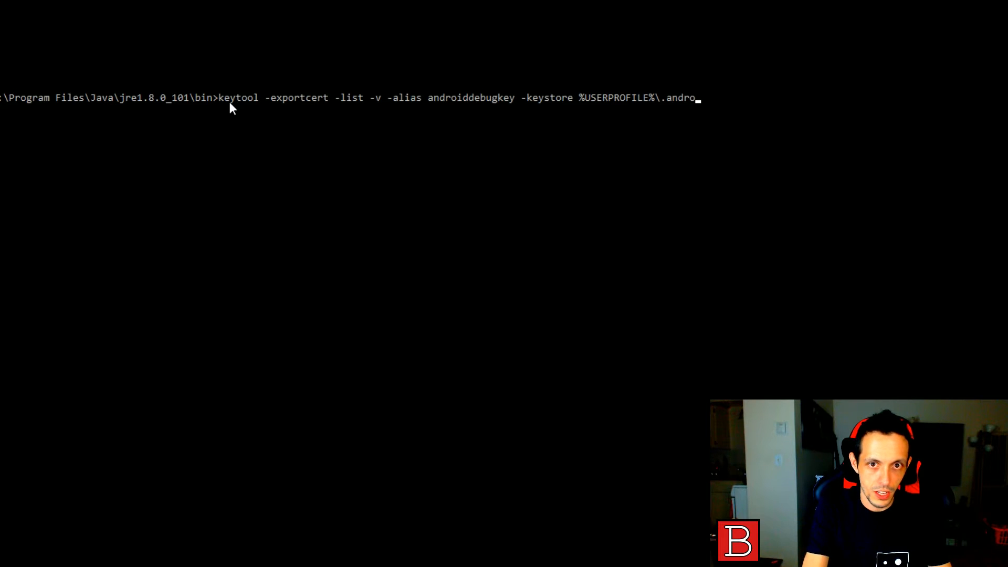
pyautogui.write('id\\')
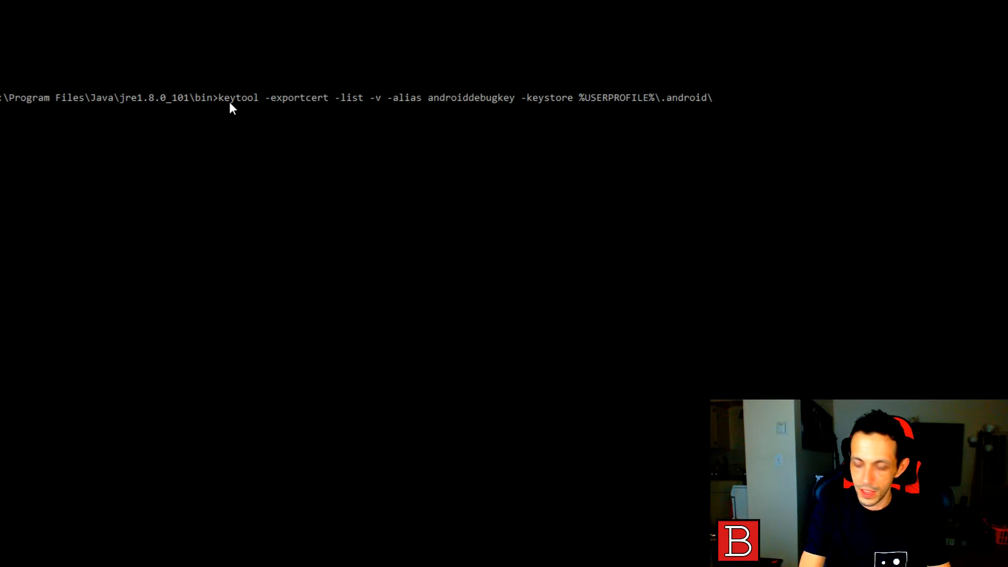
pyautogui.write('debug.keystore')
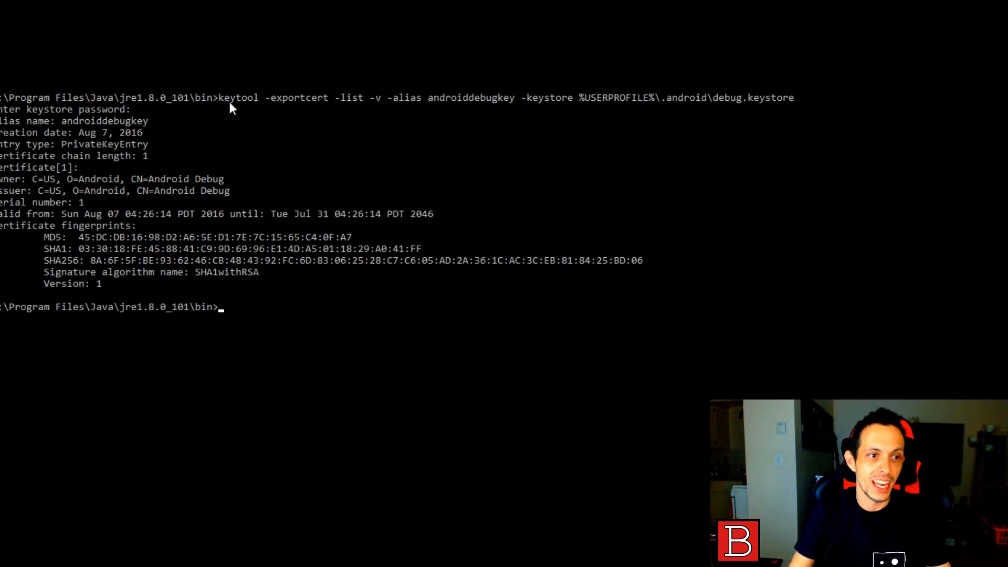
pyautogui.moveTo(84, 253)
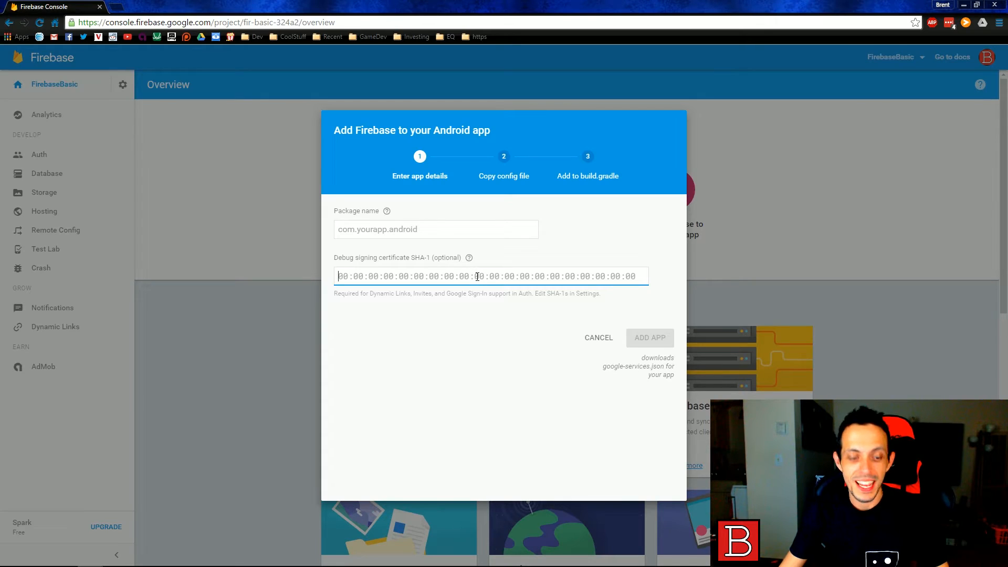
pyautogui.write('03:30:18:FE:45:88:41:C9:9D:69:96:E1:4D:A5:01:18:29:A0:41:FF')
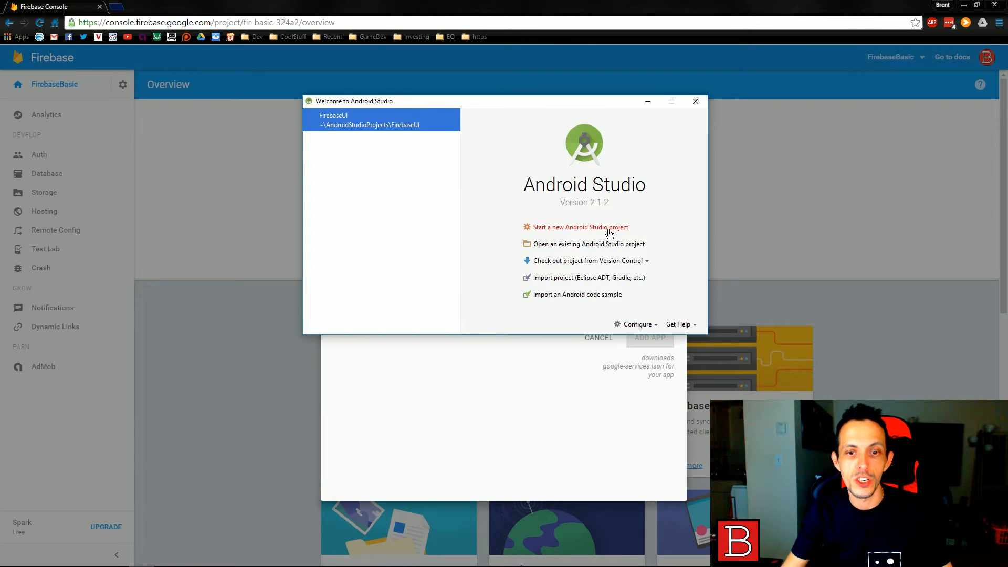
# Step: Create Android Studio project FirebaseBasic for Phone and Tablet API 16 with an Empty Activity
pyautogui.click(579, 227)
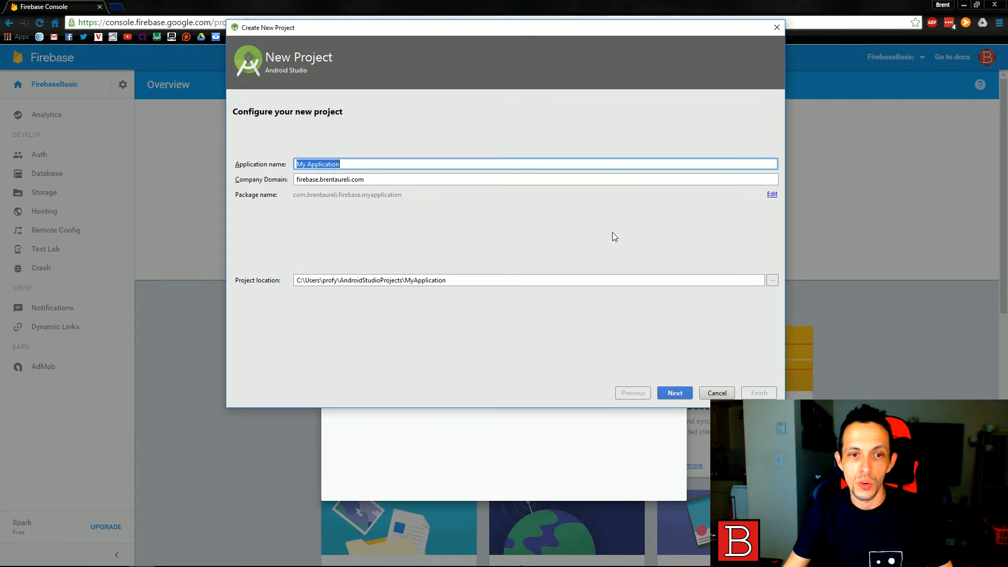
pyautogui.moveTo(328, 175)
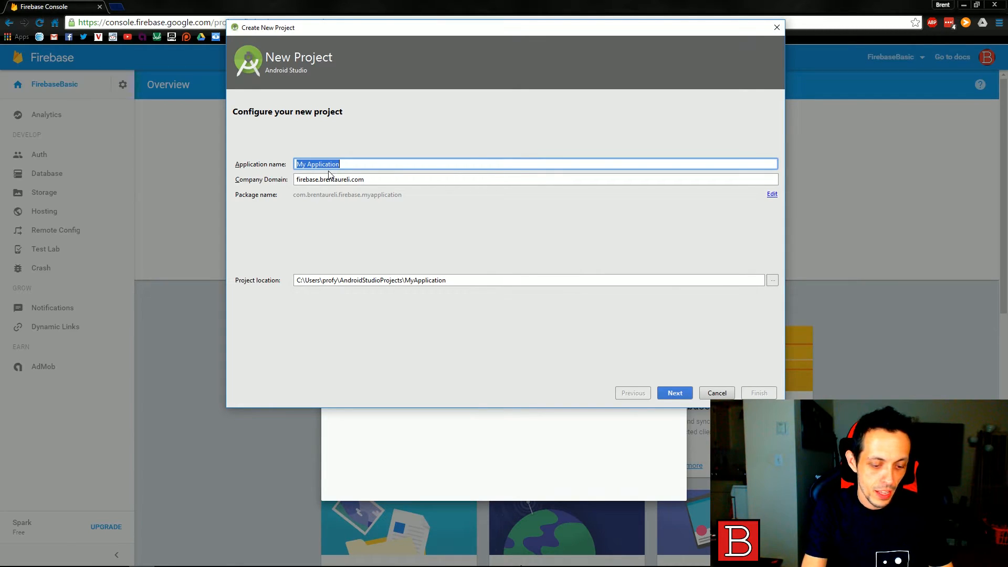
pyautogui.write('Firebase')
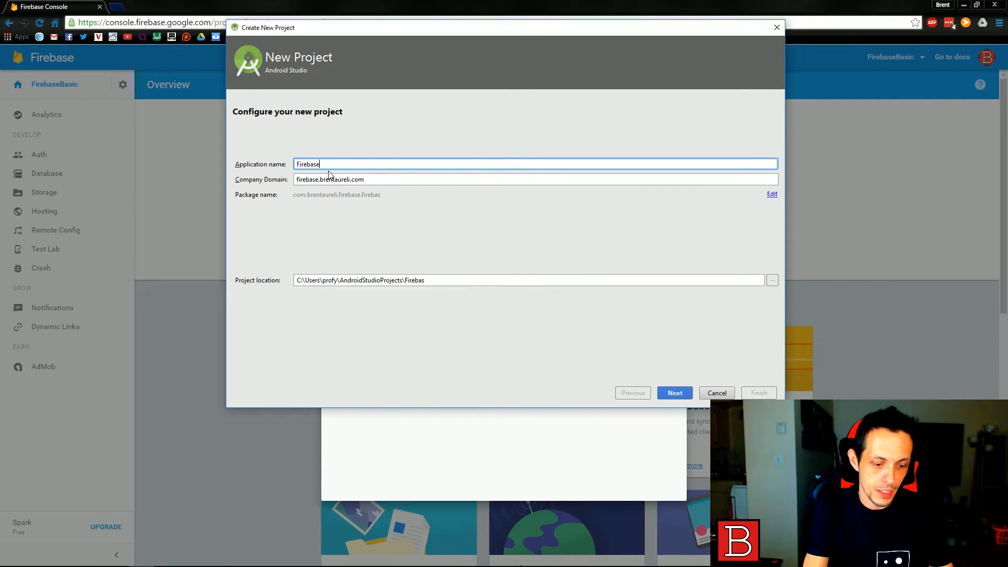
pyautogui.write('Basic')
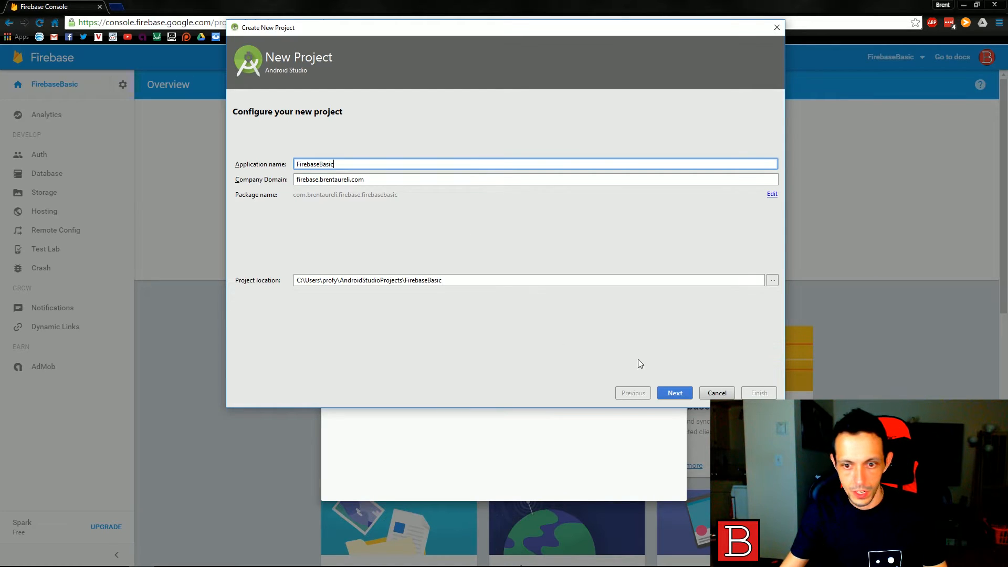
pyautogui.click(674, 392)
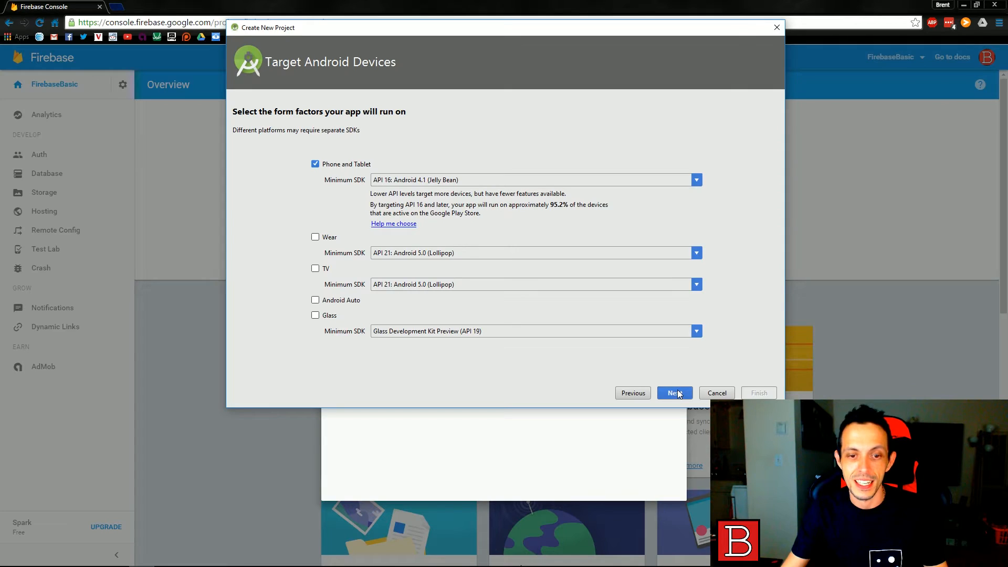
pyautogui.click(674, 392)
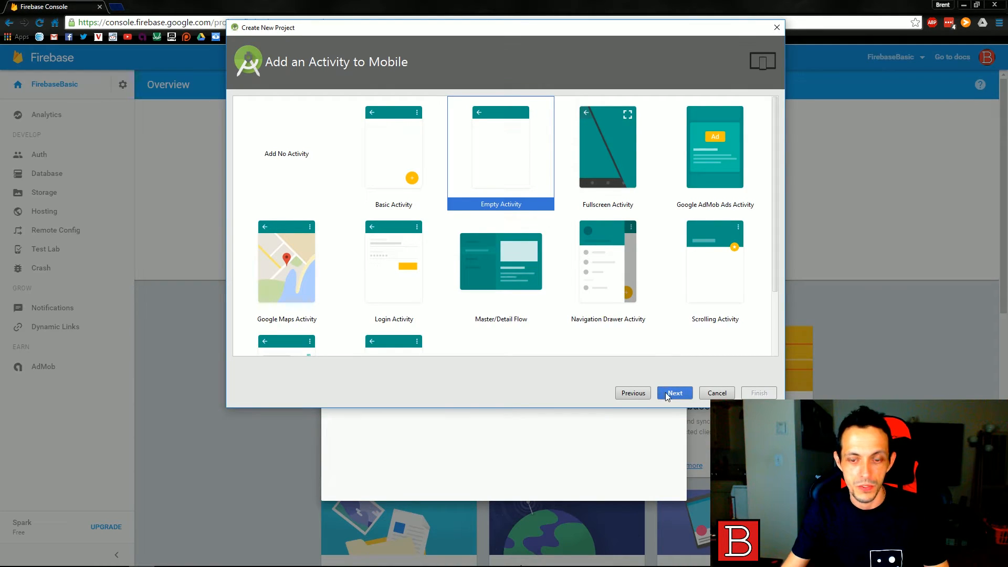
pyautogui.moveTo(499, 170)
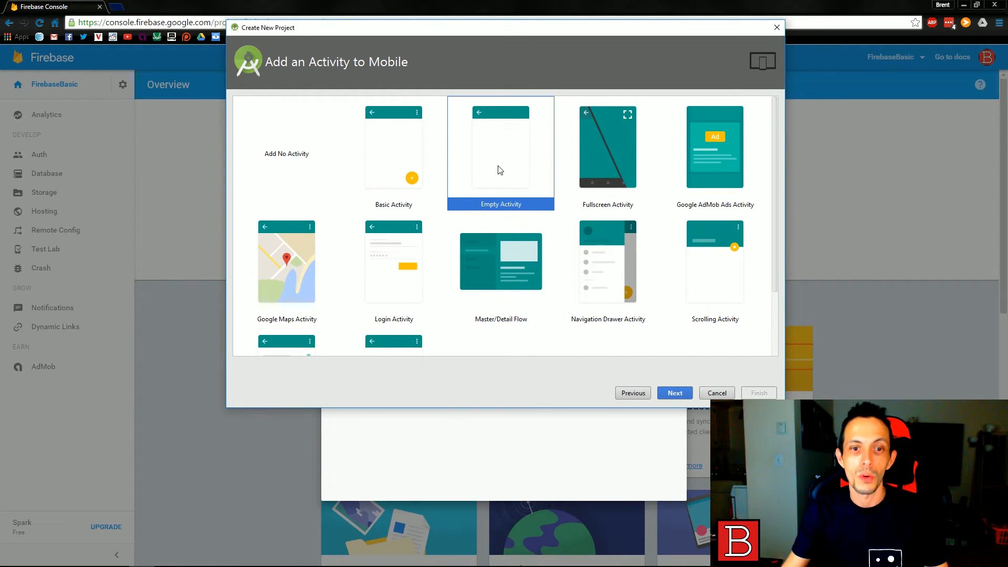
pyautogui.click(674, 392)
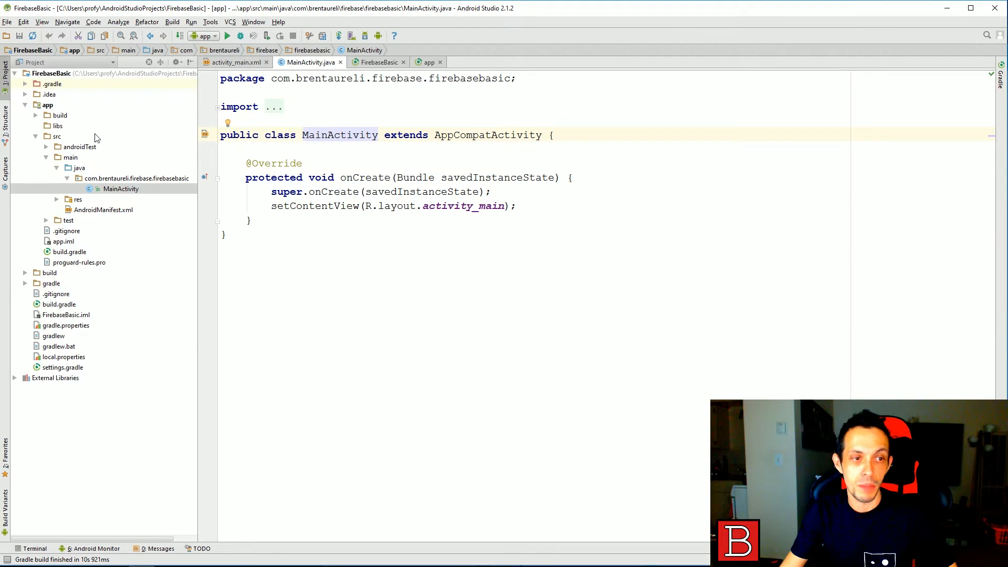
# Step: Switch the project panel to Project view and select the applicationId in app/build.gradle
pyautogui.click(113, 62)
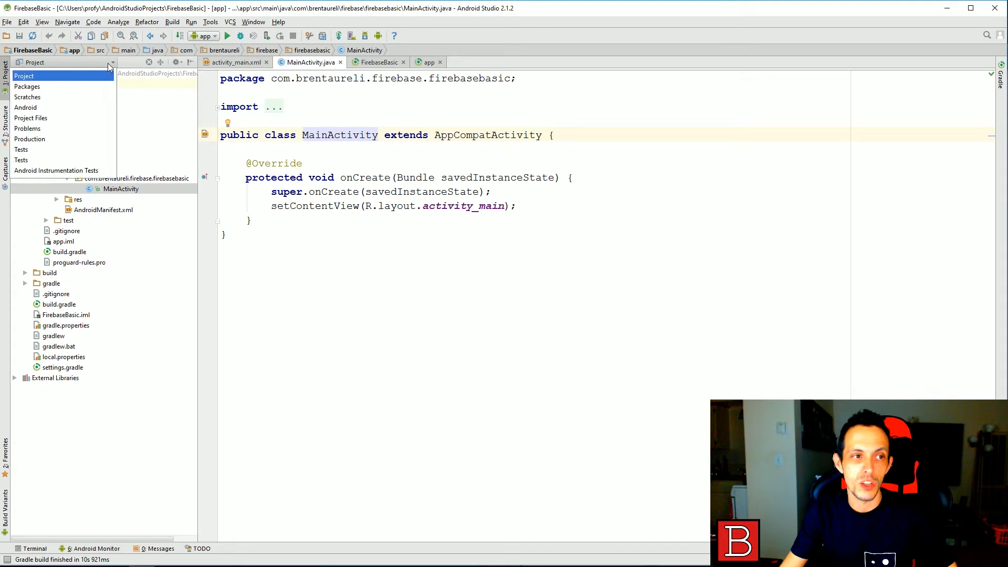
pyautogui.moveTo(108, 87)
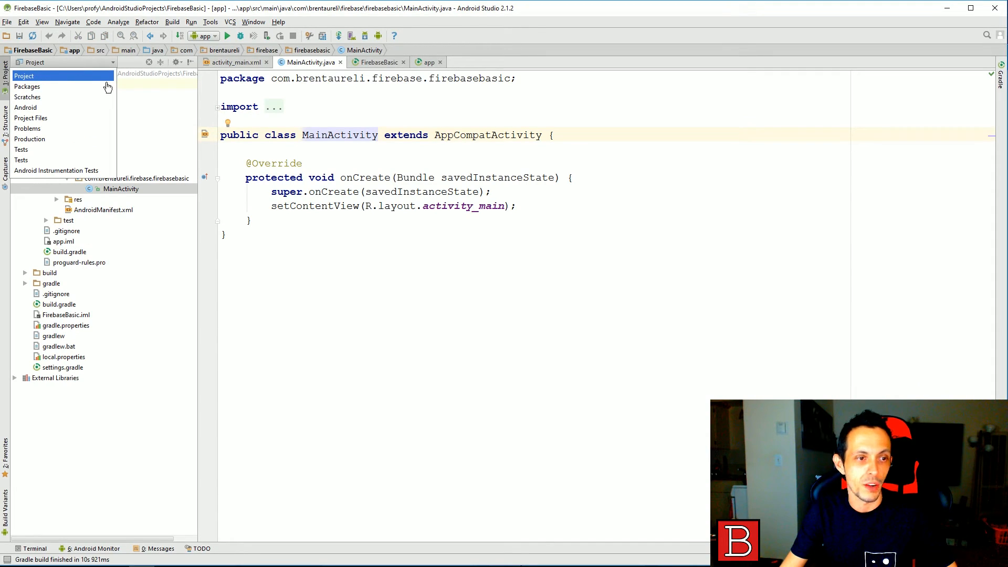
pyautogui.click(25, 75)
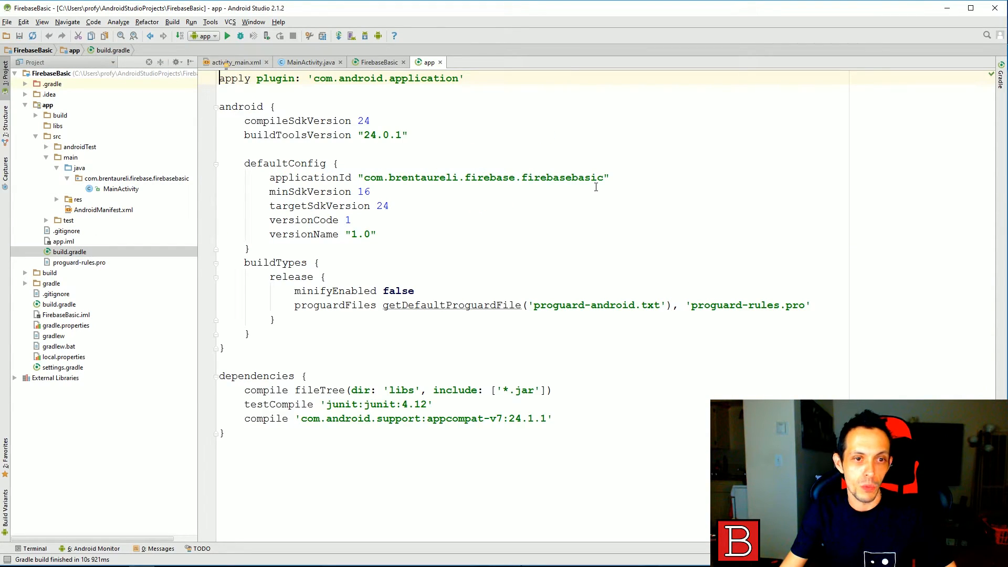
pyautogui.doubleClick(480, 177)
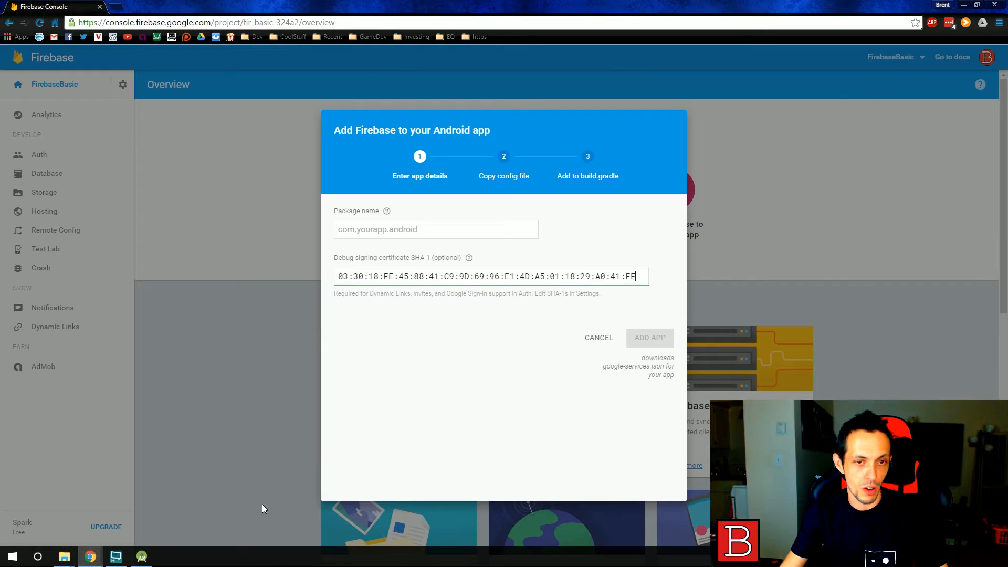
# Step: Register the app with package com.brentaureli.firebase.firebasebasic and download google-services.json
pyautogui.write('com.brentaureli.firebase.firebasebasic')
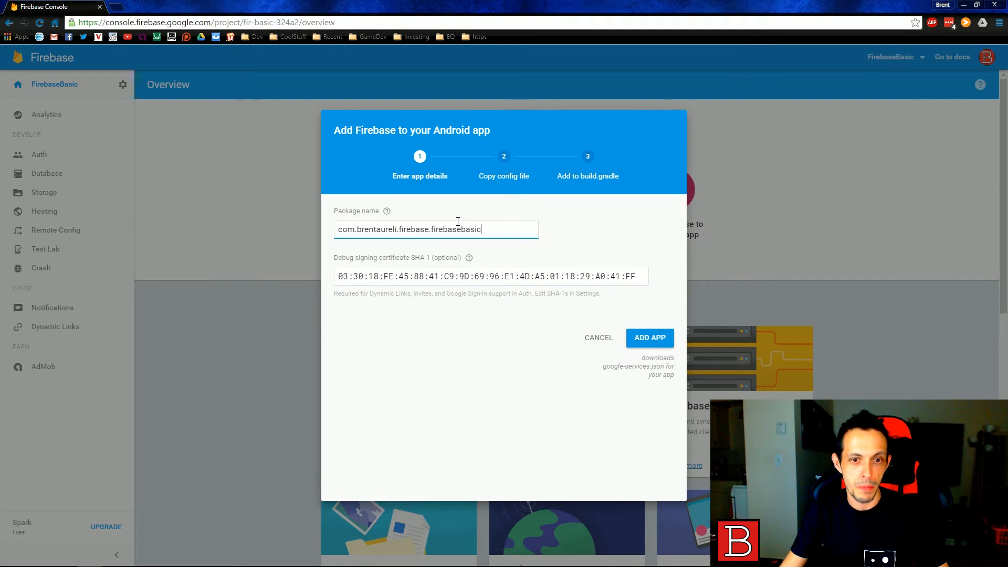
pyautogui.click(649, 337)
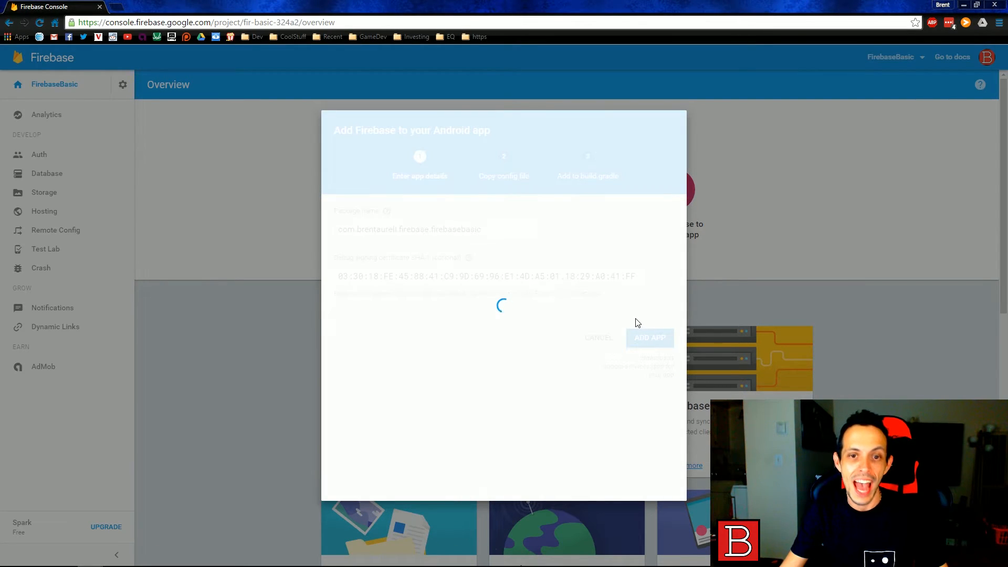
pyautogui.click(648, 337)
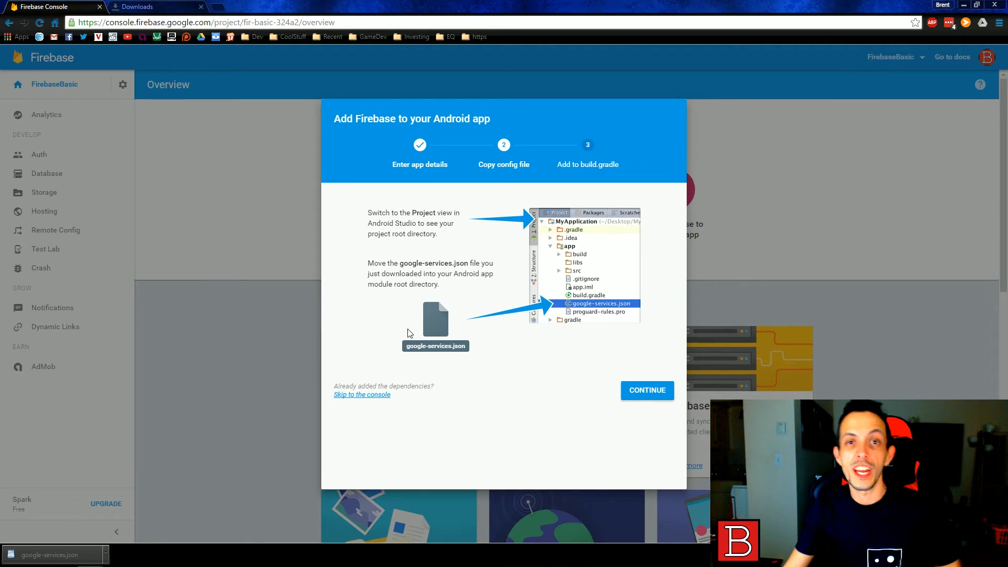
pyautogui.moveTo(285, 360)
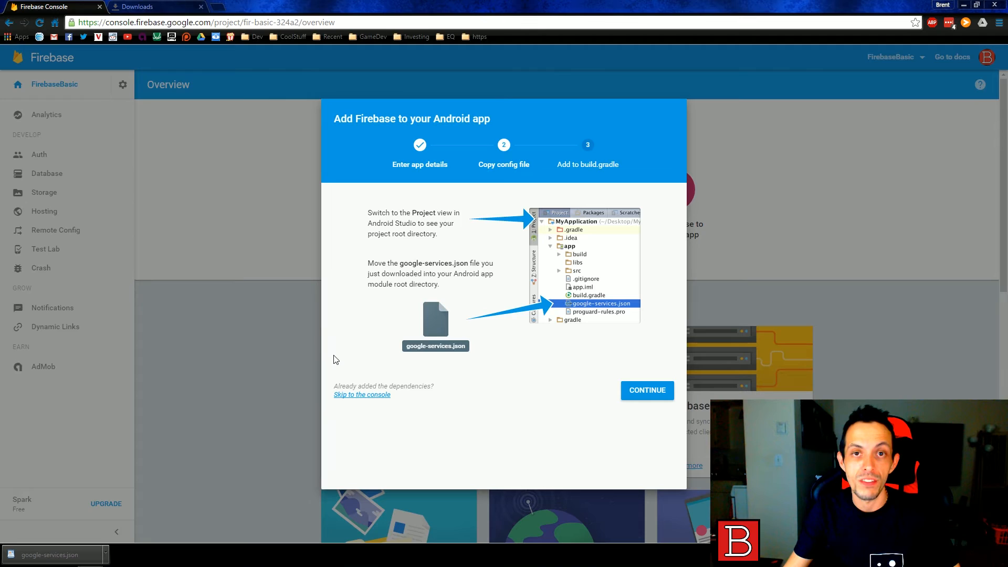
pyautogui.moveTo(486, 357)
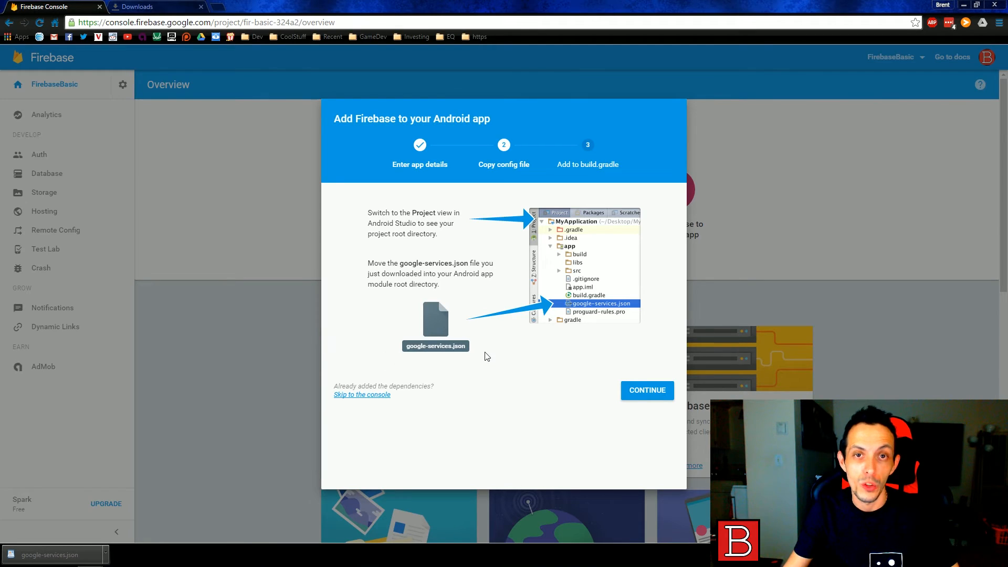
pyautogui.moveTo(110, 493)
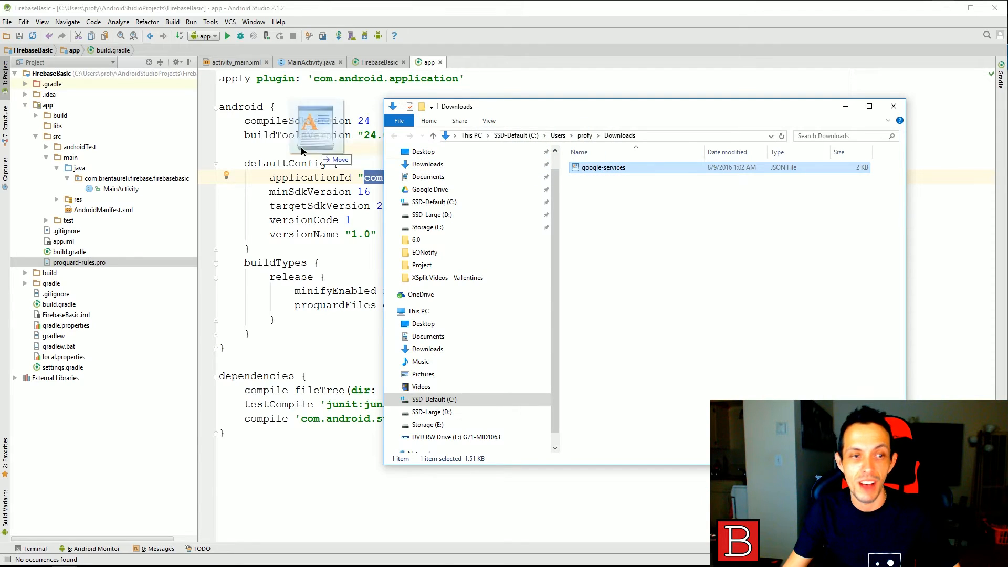
# Step: Move google-services.json from Downloads into the FirebaseBasic app module folder
pyautogui.moveTo(315, 125); pyautogui.dragTo(39, 103)
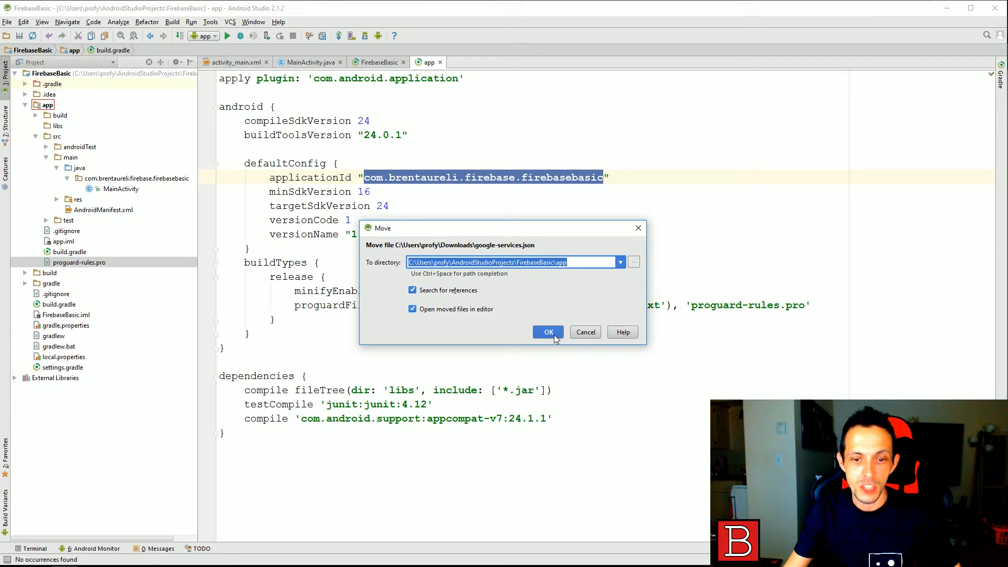
pyautogui.click(547, 332)
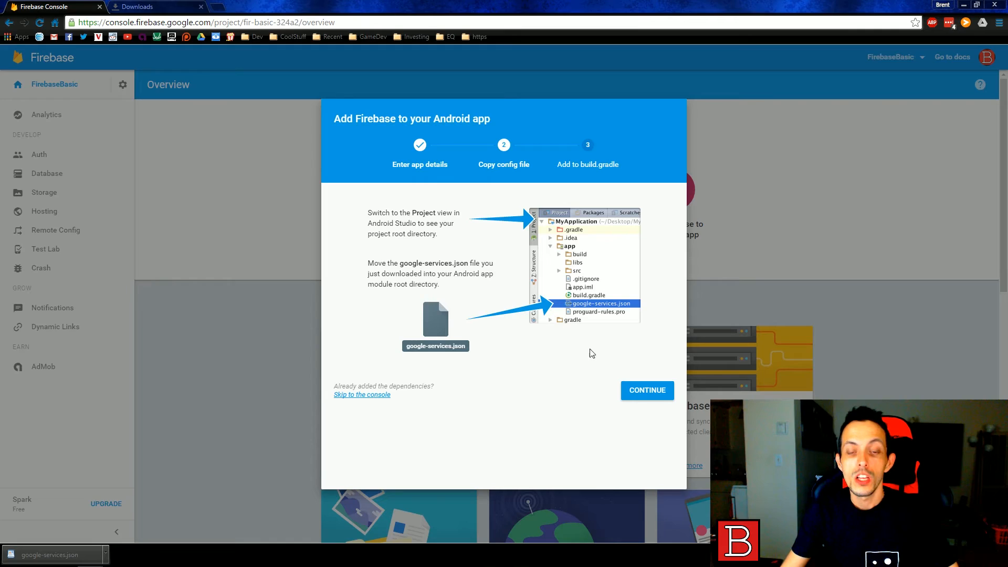
# Step: Advance to the build.gradle instructions and copy the google-services classpath line
pyautogui.click(646, 390)
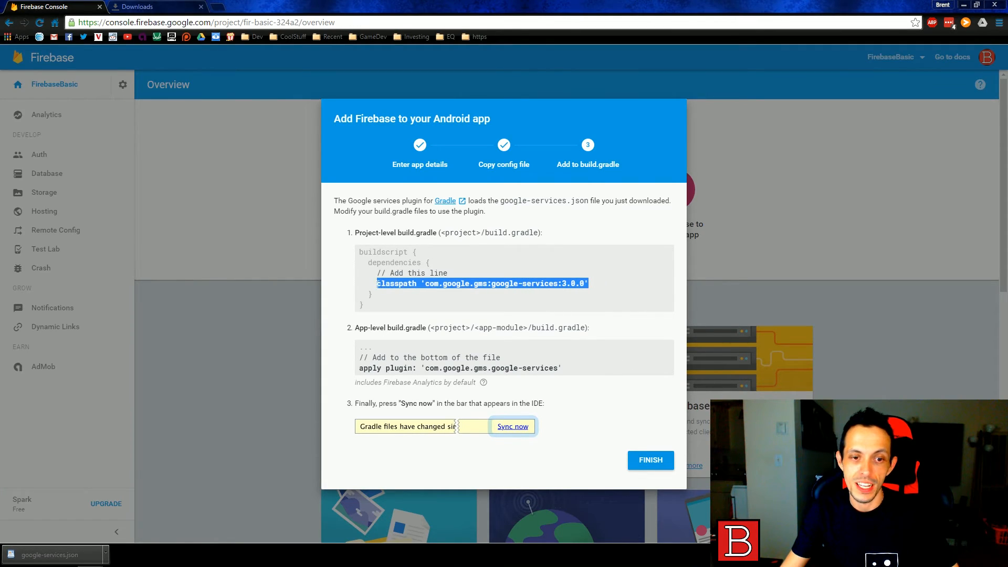
pyautogui.rightClick(466, 282)
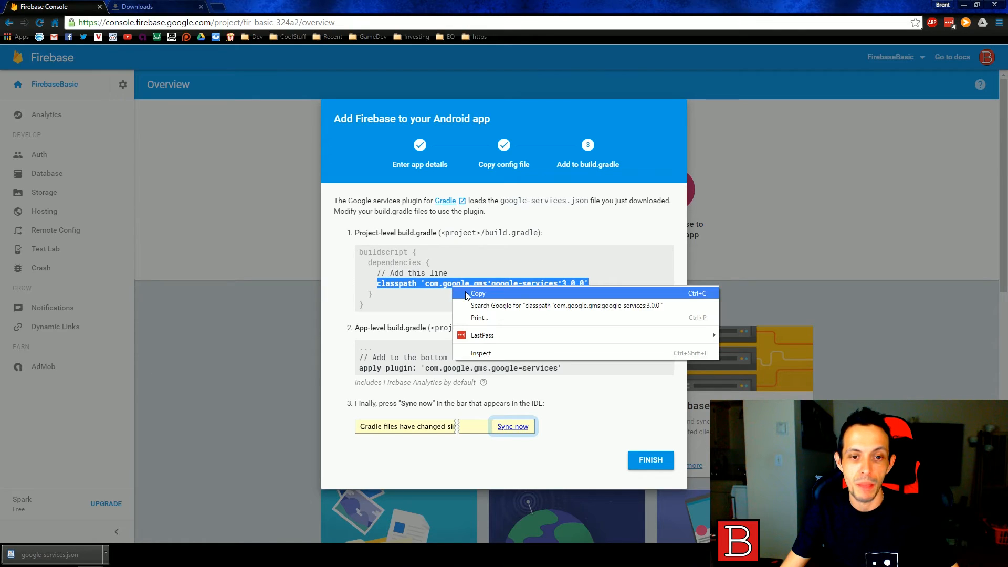
pyautogui.click(477, 292)
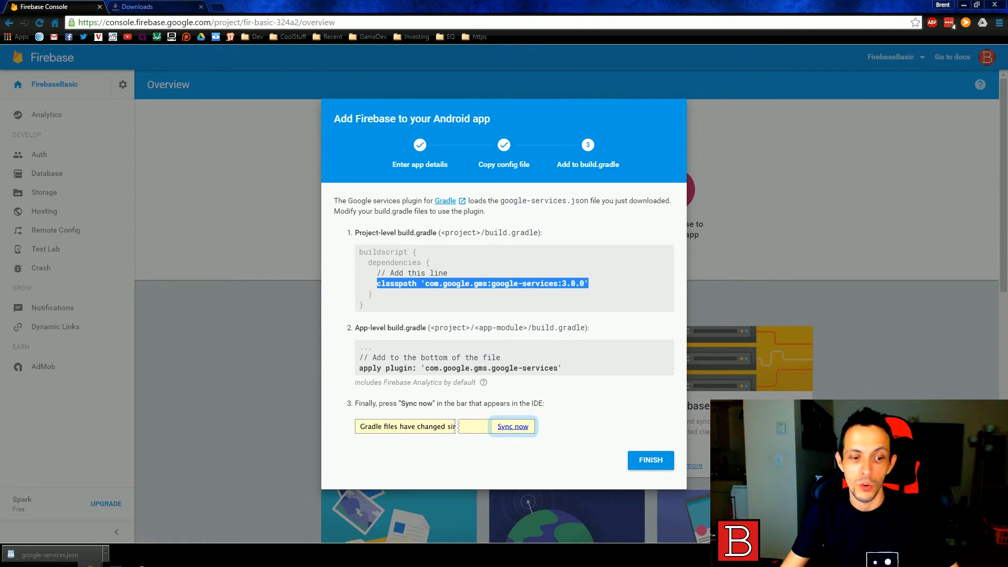
pyautogui.moveTo(142, 556)
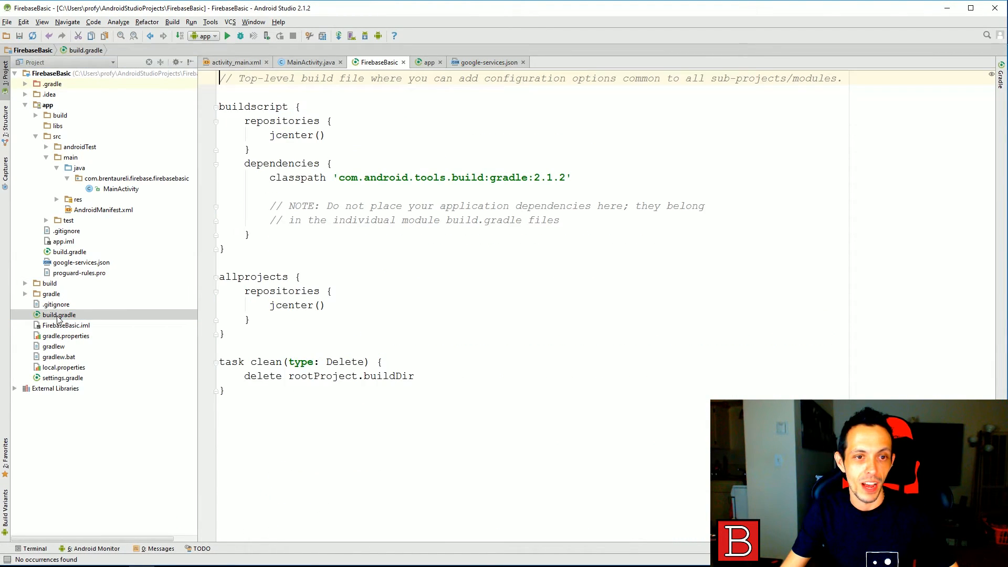
# Step: Paste classpath 'com.google.gms:google-services:3.0.0' into project build.gradle dependencies and return to Firebase
pyautogui.click(571, 177)
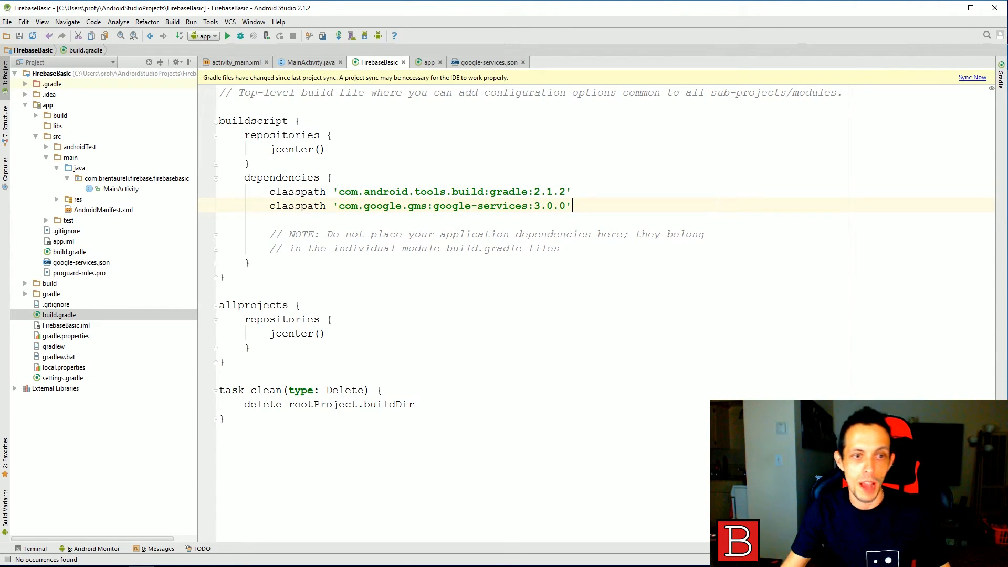
pyautogui.click(318, 206)
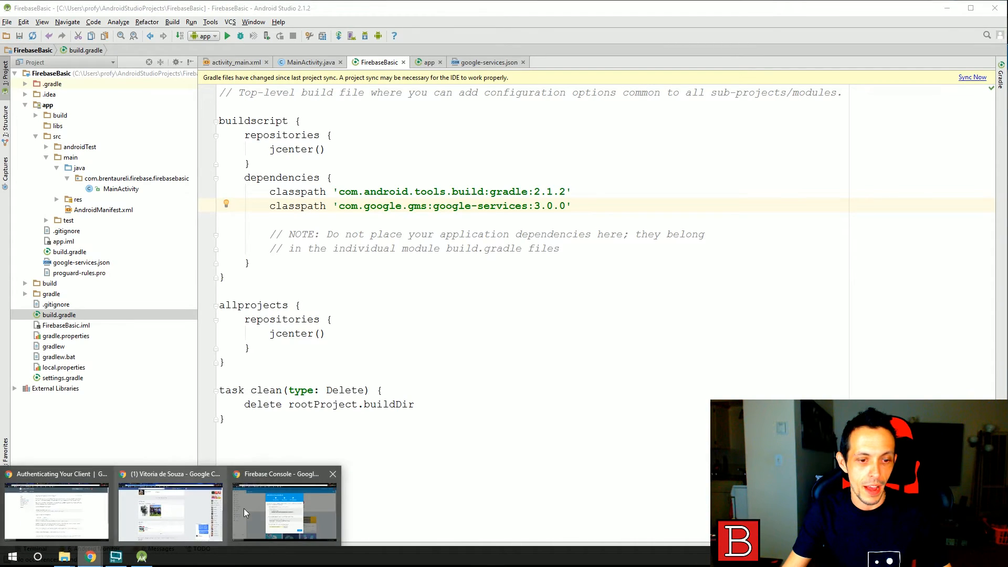
pyautogui.click(284, 511)
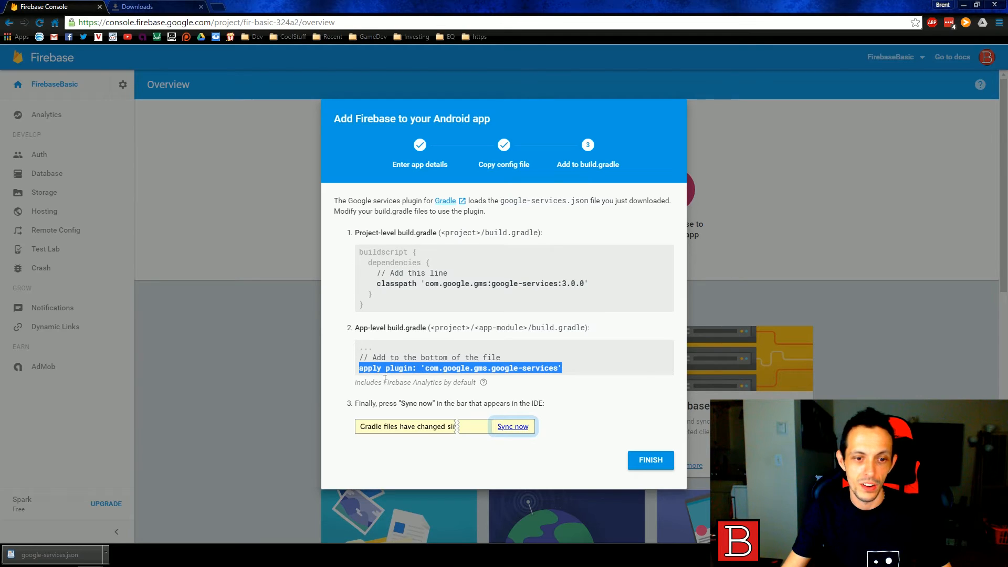
pyautogui.moveTo(424, 314)
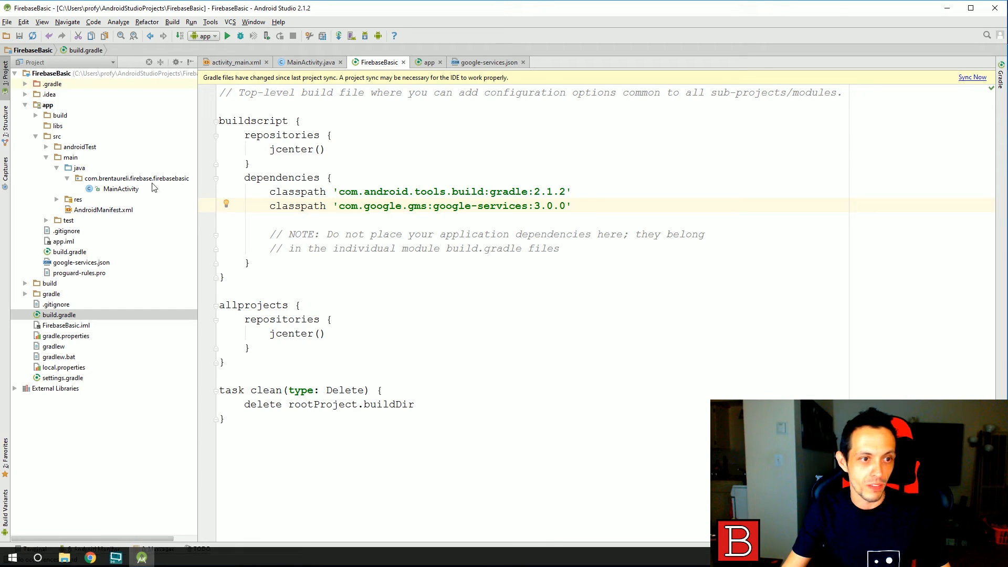
# Step: End the app module's build.gradle with apply plugin: 'com.google.gms.google-services'
pyautogui.click(428, 62)
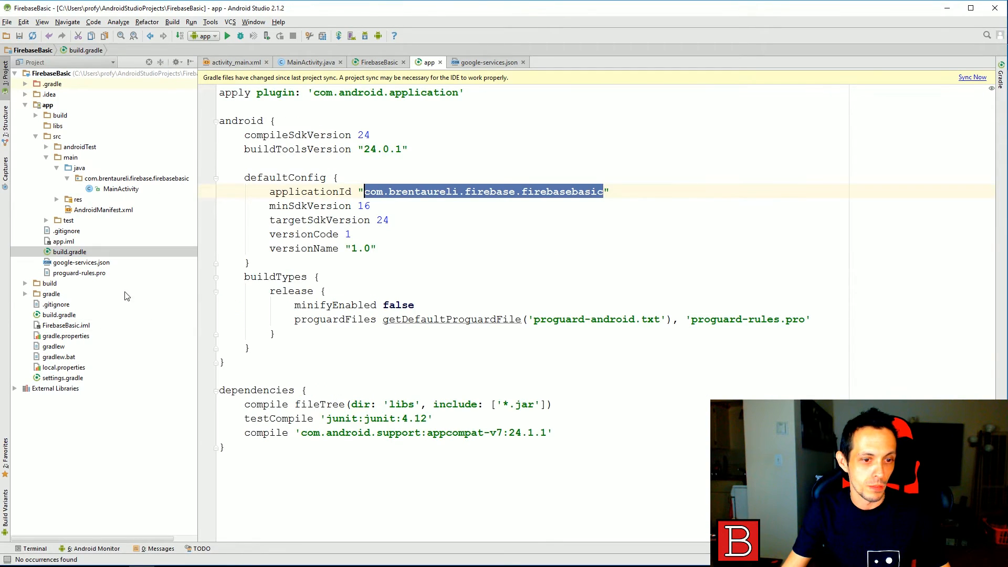
pyautogui.click(267, 460)
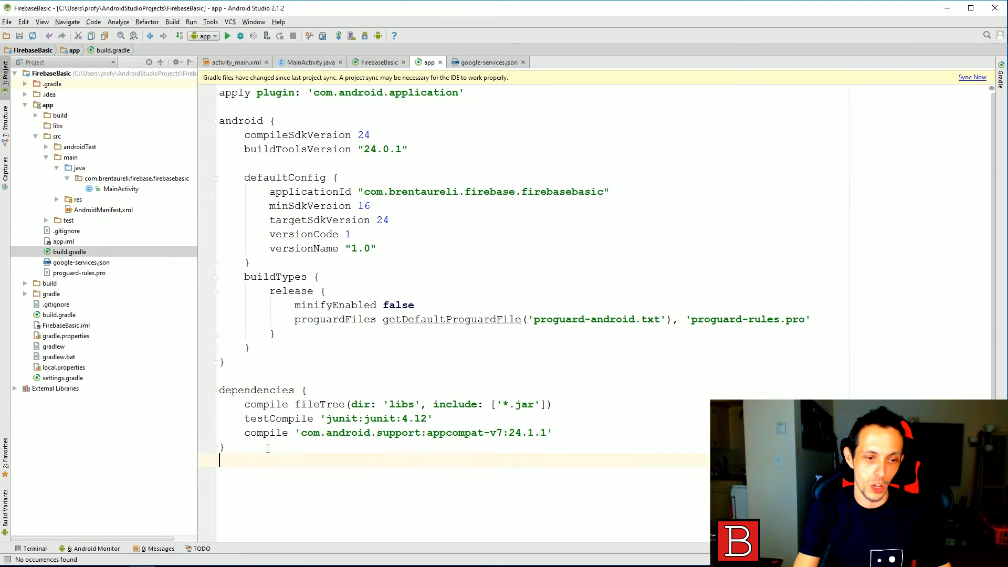
pyautogui.write("apply plugin: 'com.google.gms.google-services'")
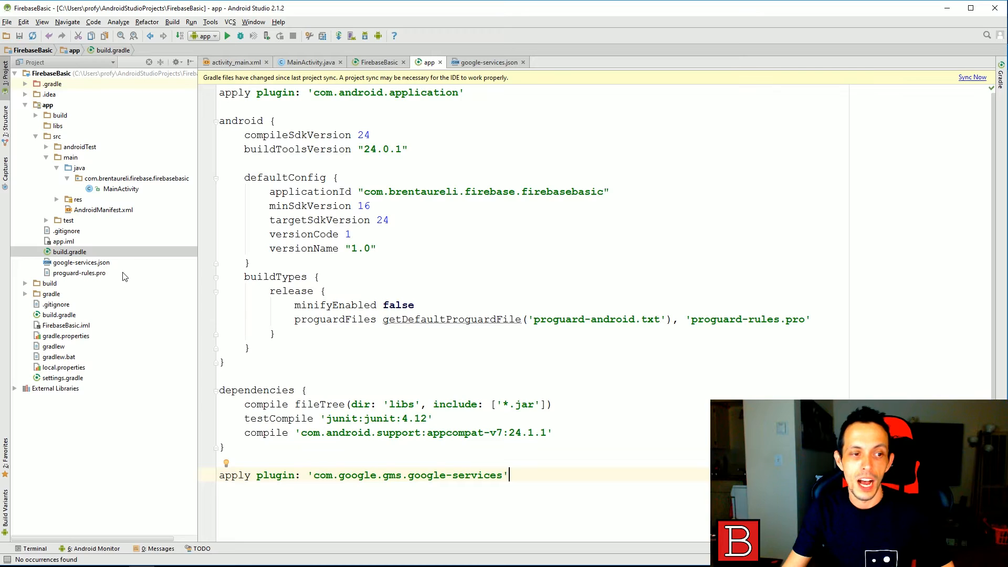
pyautogui.moveTo(76, 269)
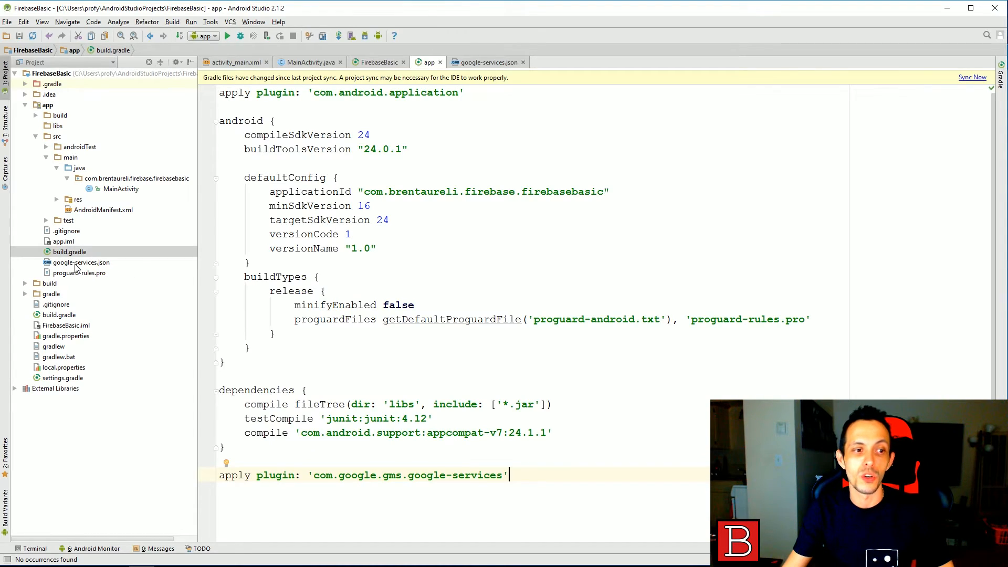
pyautogui.moveTo(111, 269)
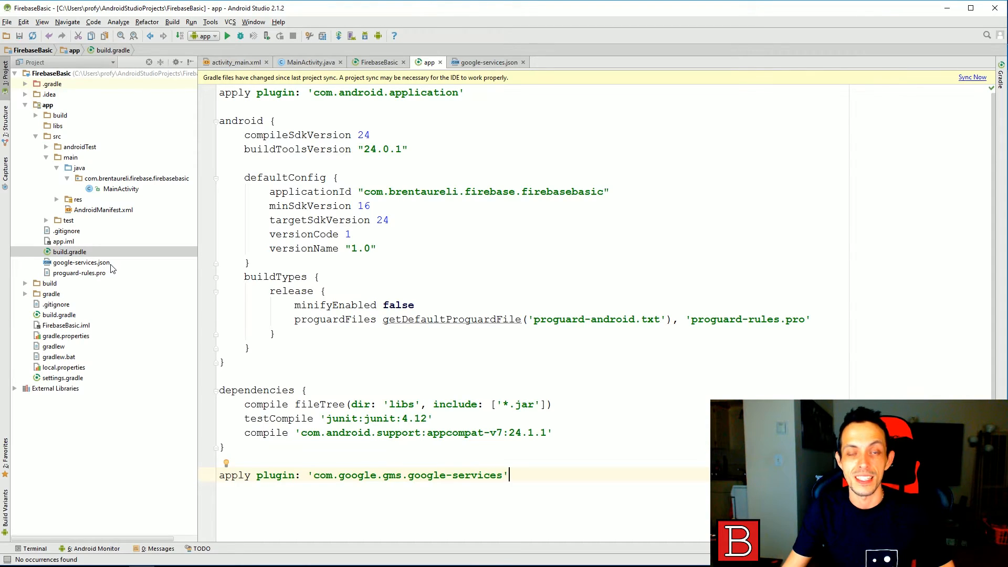
pyautogui.moveTo(525, 335)
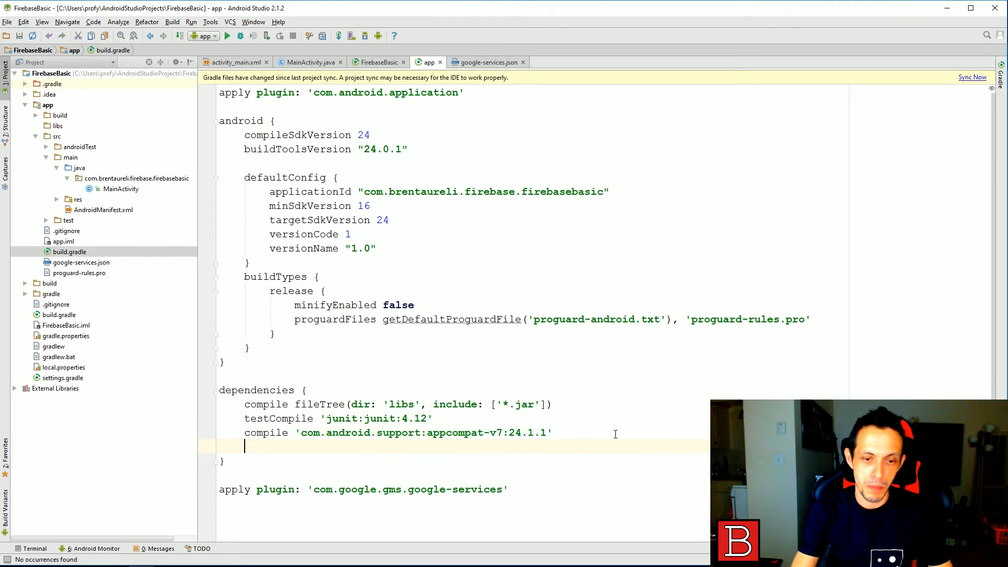
# Step: Declare firebase-core, auth, database 9.4.0 dependencies with storage commented out, and sync
pyautogui.write("compile 'com.google.firebase:firebase-core:9.4.0'")
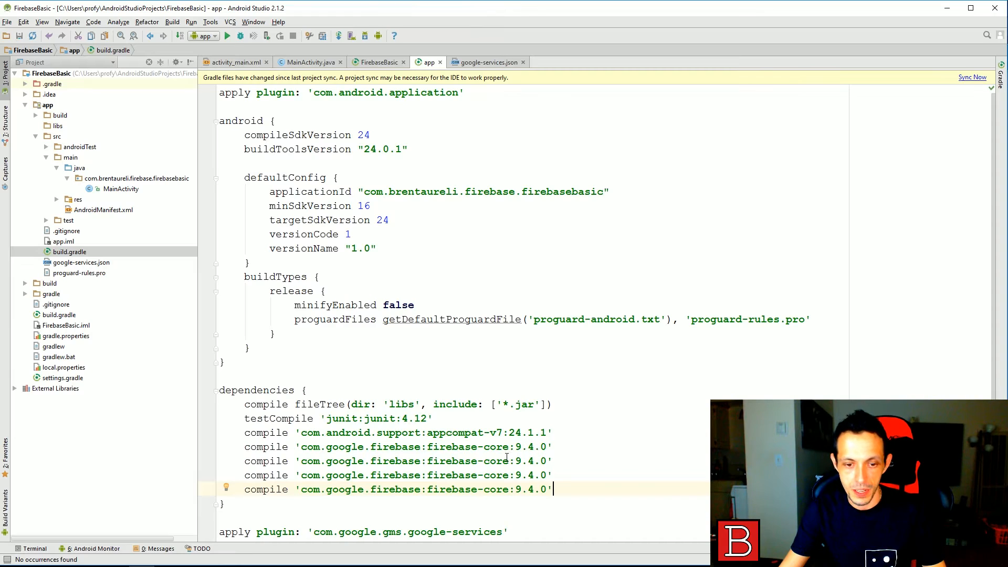
pyautogui.doubleClick(494, 459)
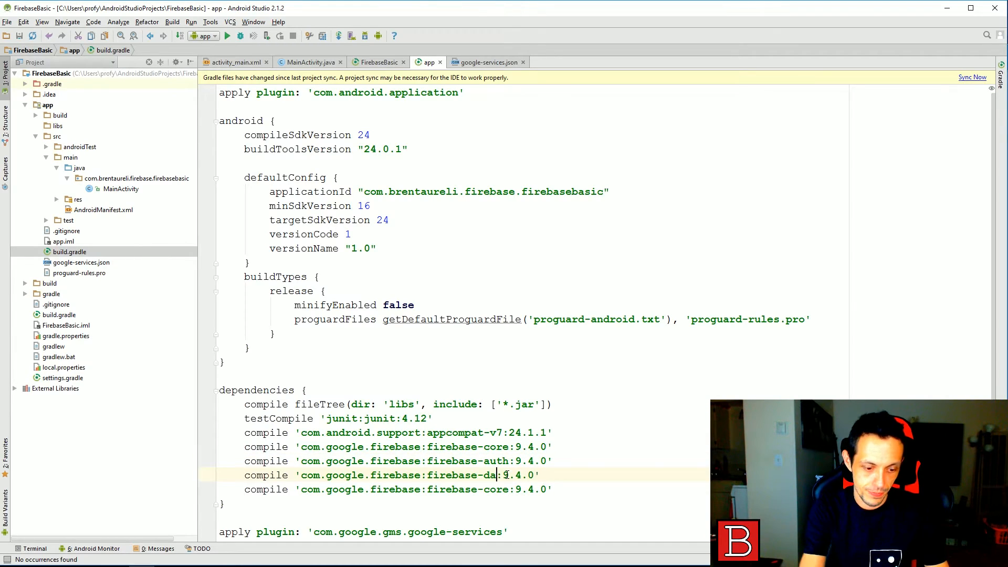
pyautogui.write('tabase')
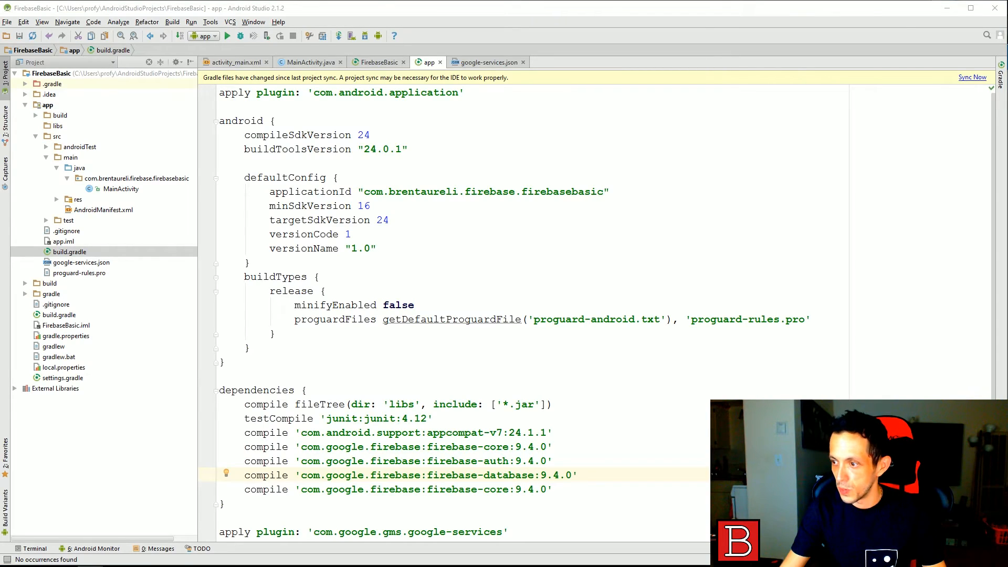
pyautogui.click(306, 391)
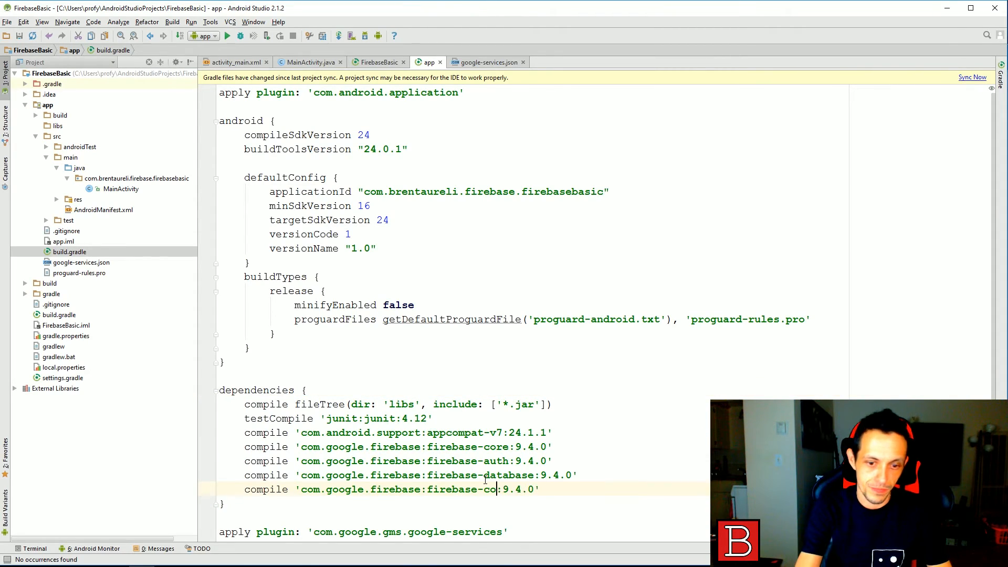
pyautogui.write('storage')
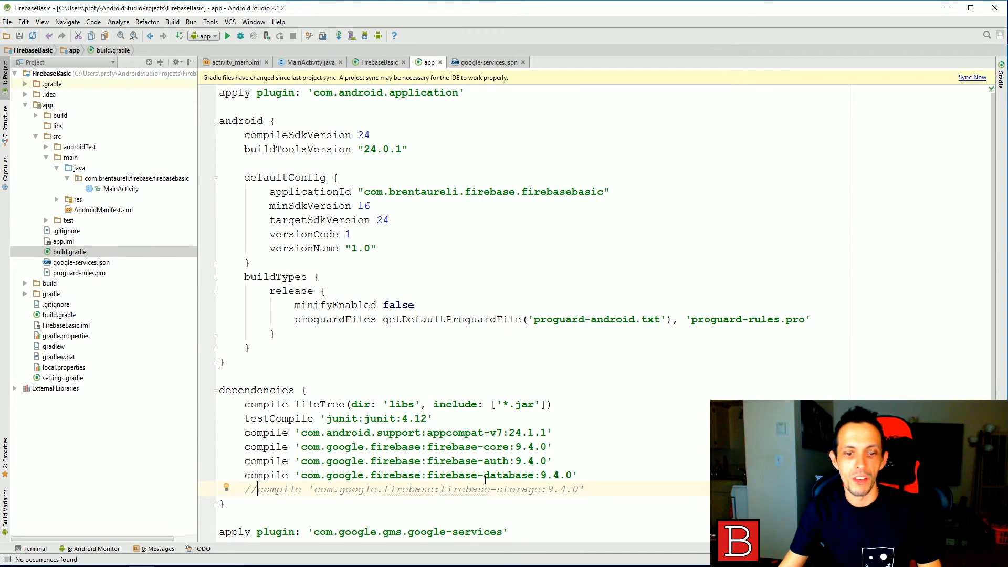
pyautogui.moveTo(965, 82)
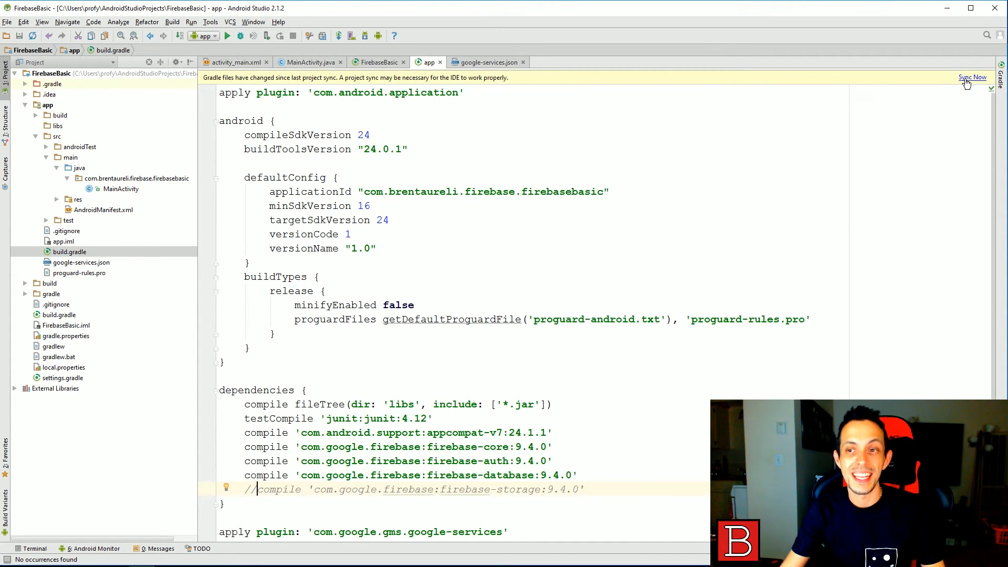
pyautogui.click(972, 76)
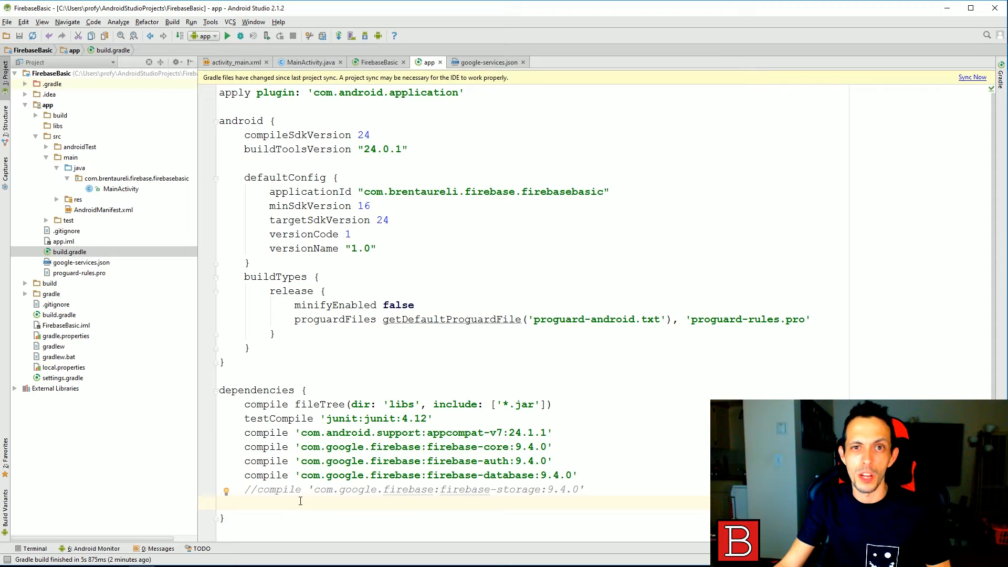
# Step: Add firebase-ui 0.4.4 and play-services-auth dependencies, then sync the project again
pyautogui.write("compile 'com.firebaseui:firebase-ui:0.4.4'")
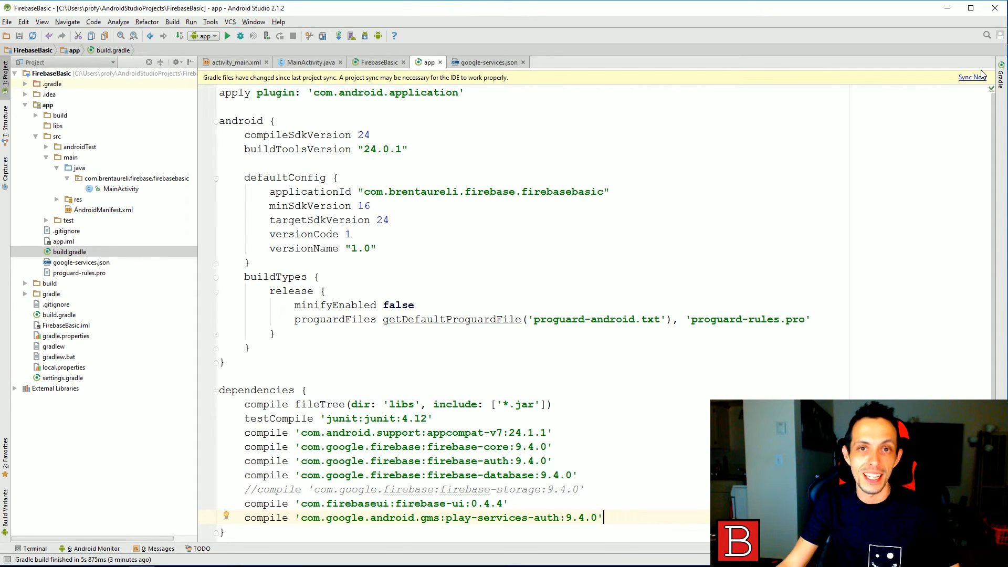
pyautogui.click(485, 62)
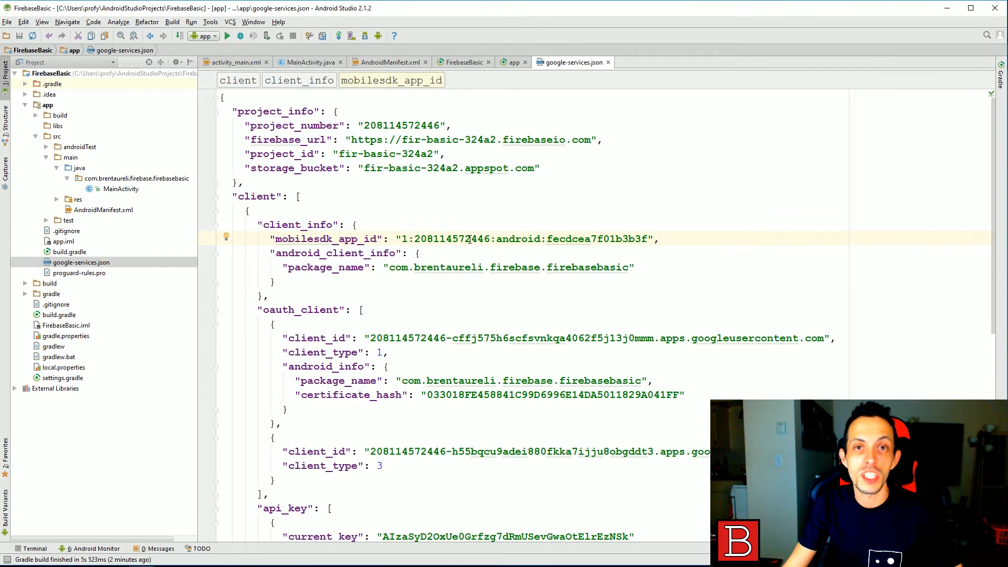
pyautogui.moveTo(430, 230)
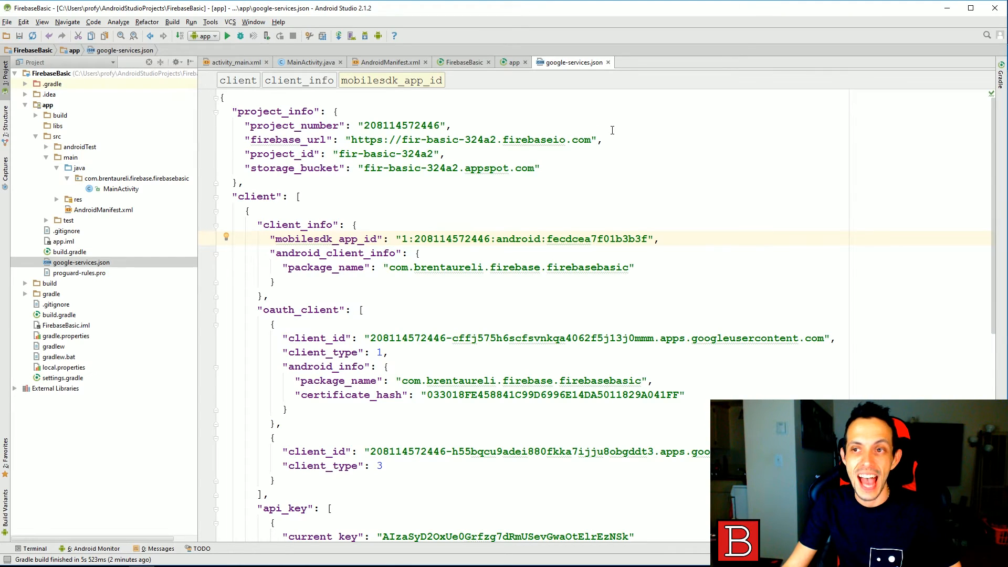
# Step: Finish the Add Firebase dialog so the overview lists com.brentaureli.firebase.firebasebasic
pyautogui.click(995, 8)
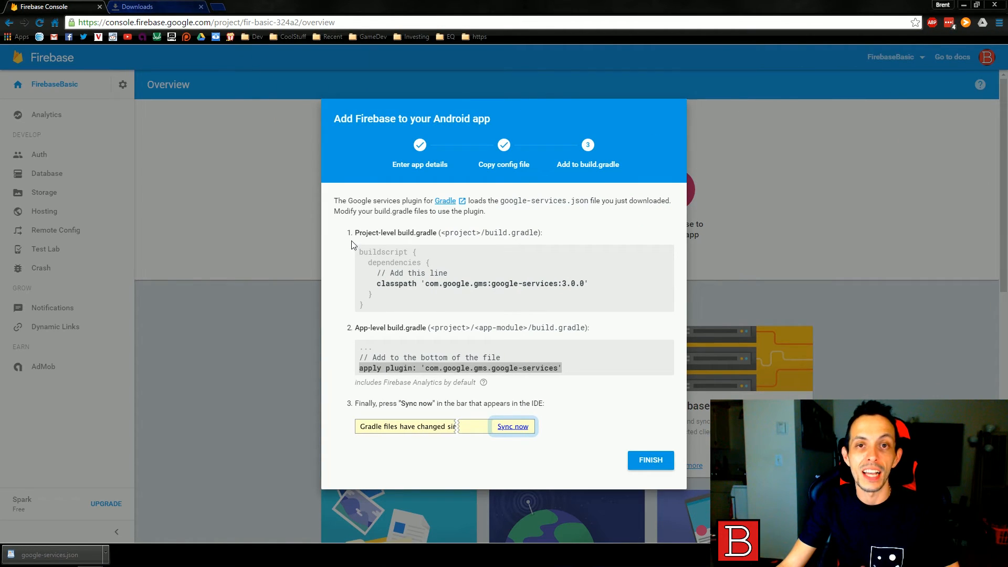
pyautogui.moveTo(459, 212)
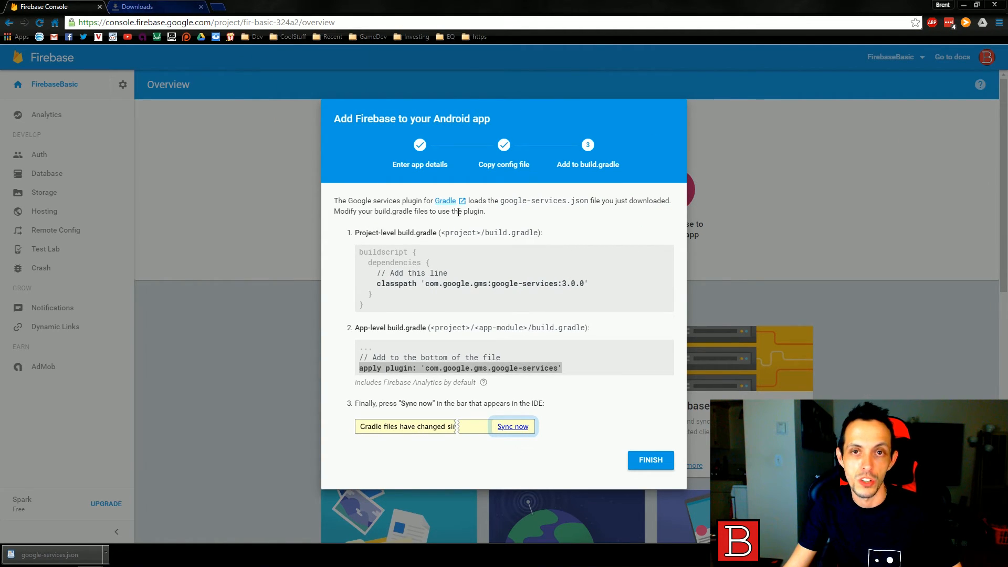
pyautogui.click(650, 459)
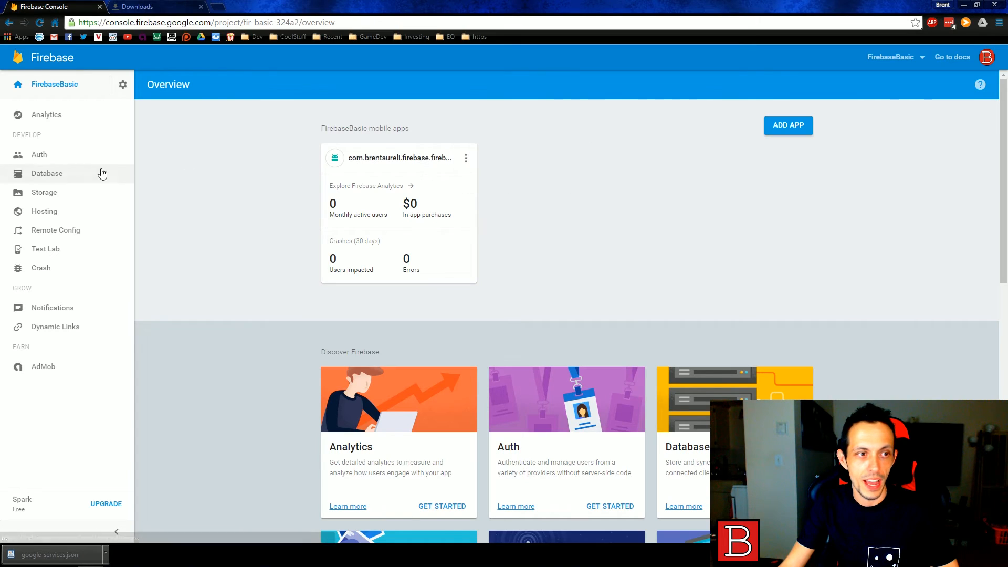
# Step: Enable the Google sign-in provider under Auth > Sign-in method and save it
pyautogui.click(39, 154)
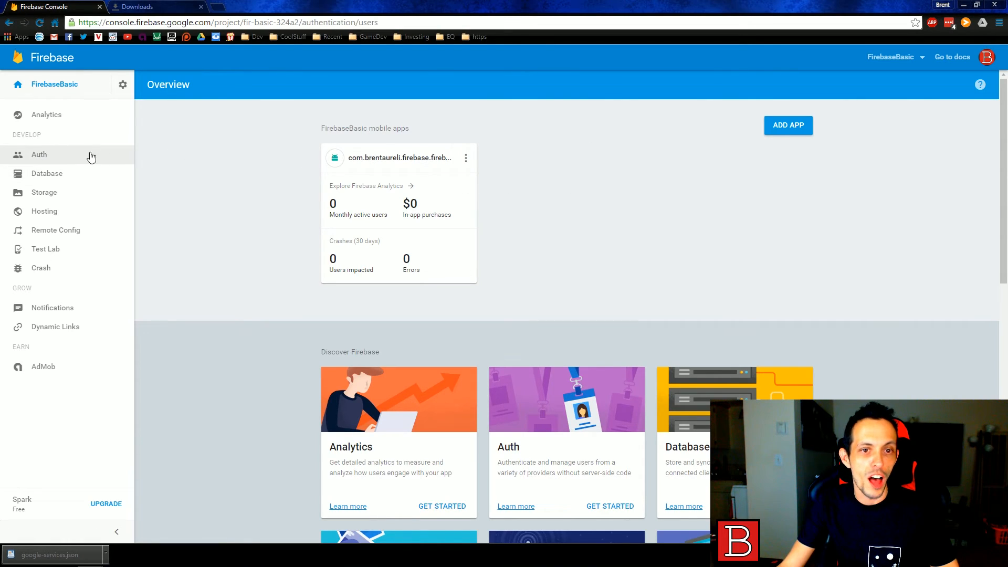
pyautogui.click(39, 155)
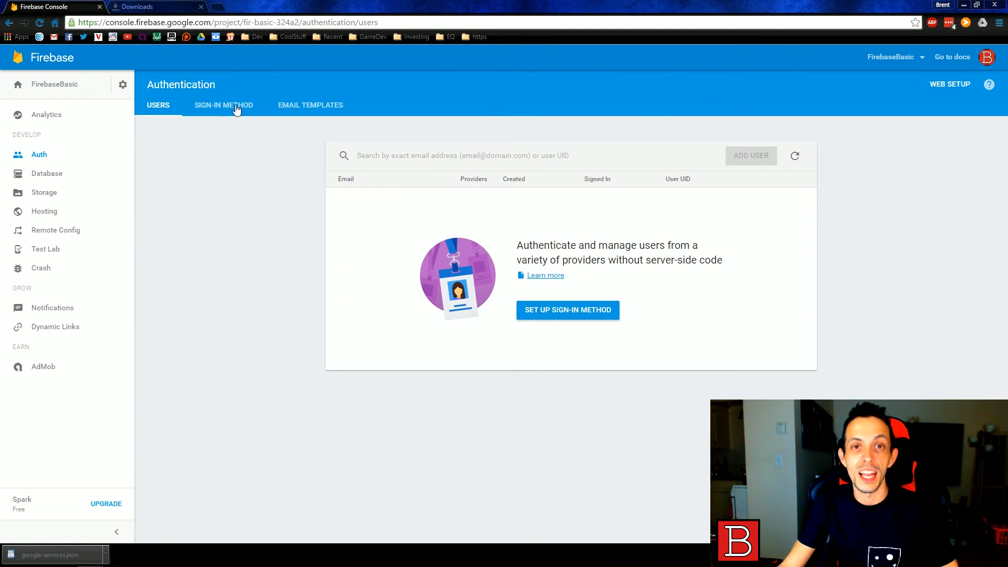
pyautogui.click(223, 105)
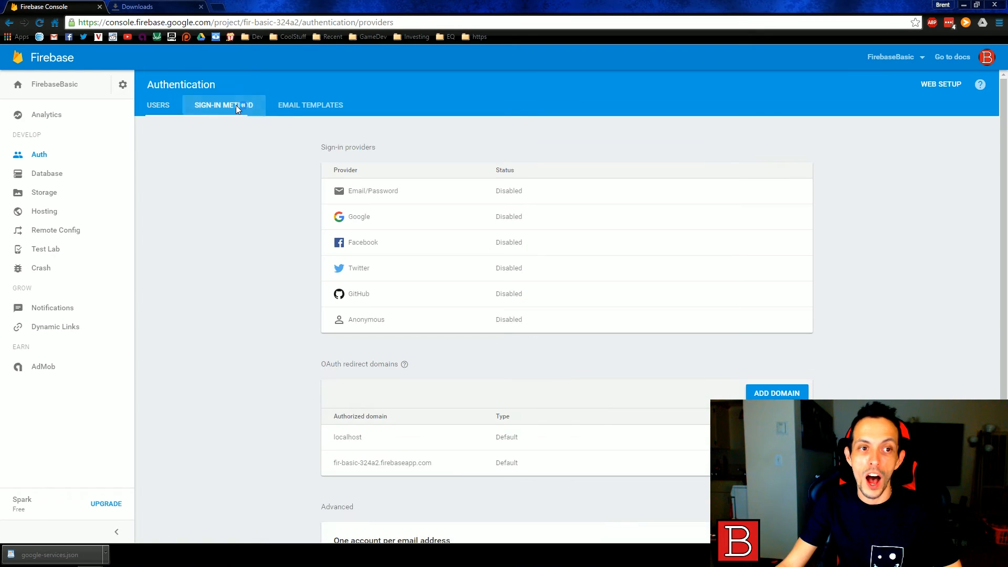
pyautogui.moveTo(796, 191)
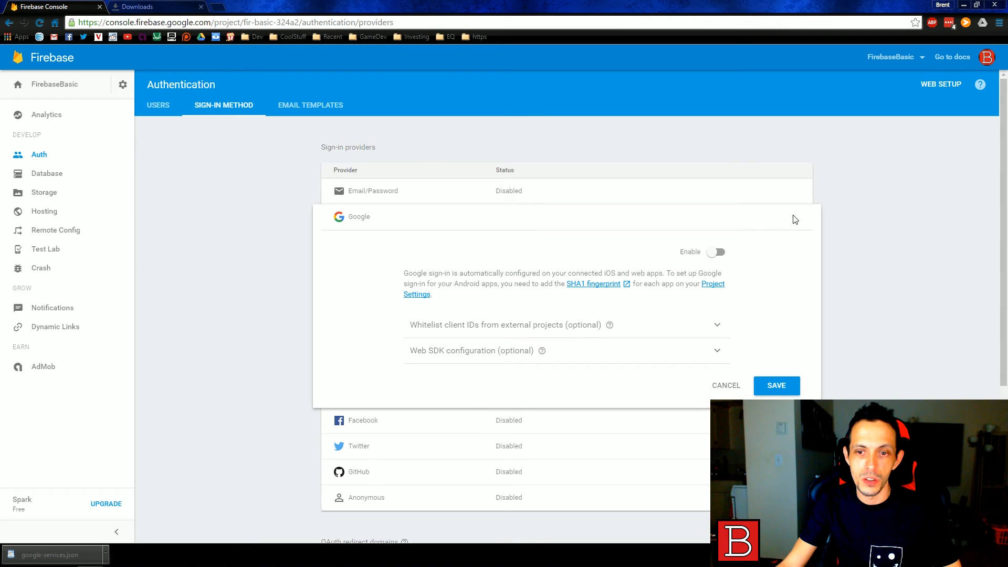
pyautogui.click(718, 250)
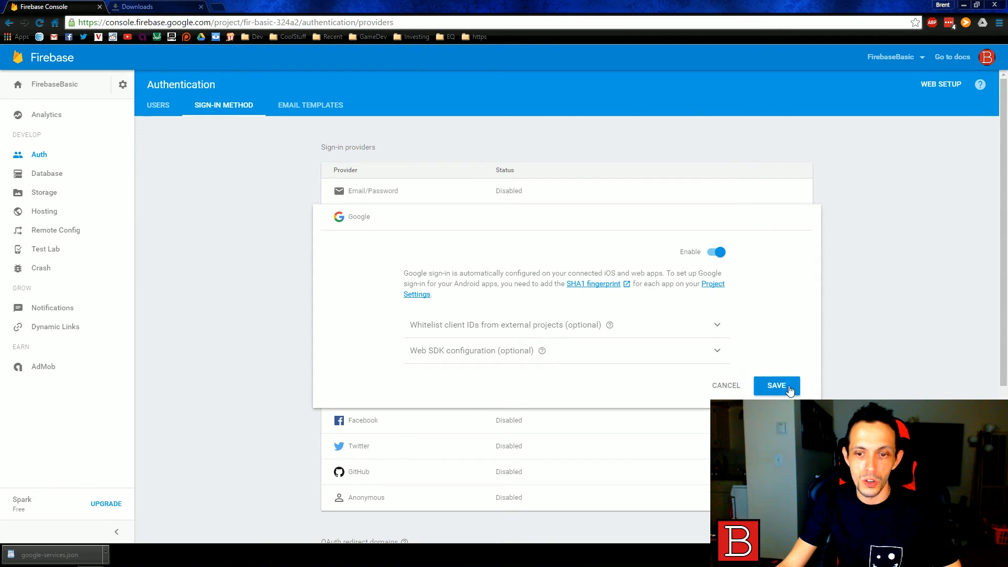
pyautogui.moveTo(609, 325)
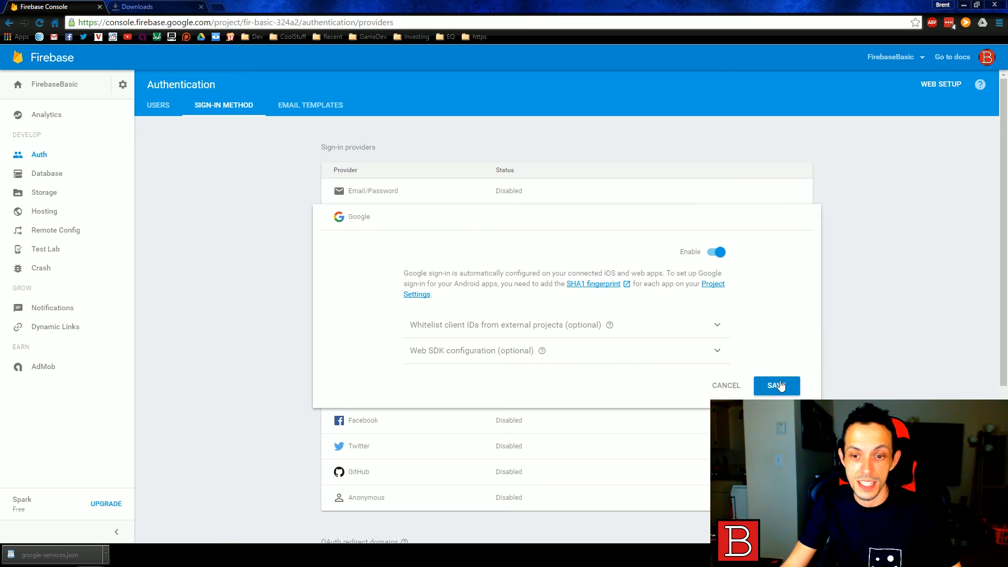
pyautogui.click(775, 385)
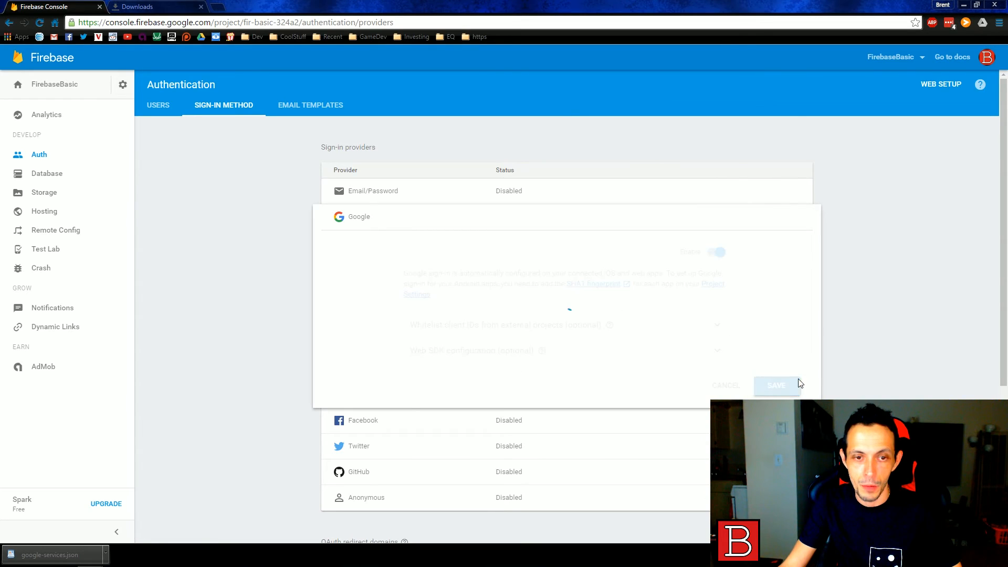
pyautogui.click(774, 385)
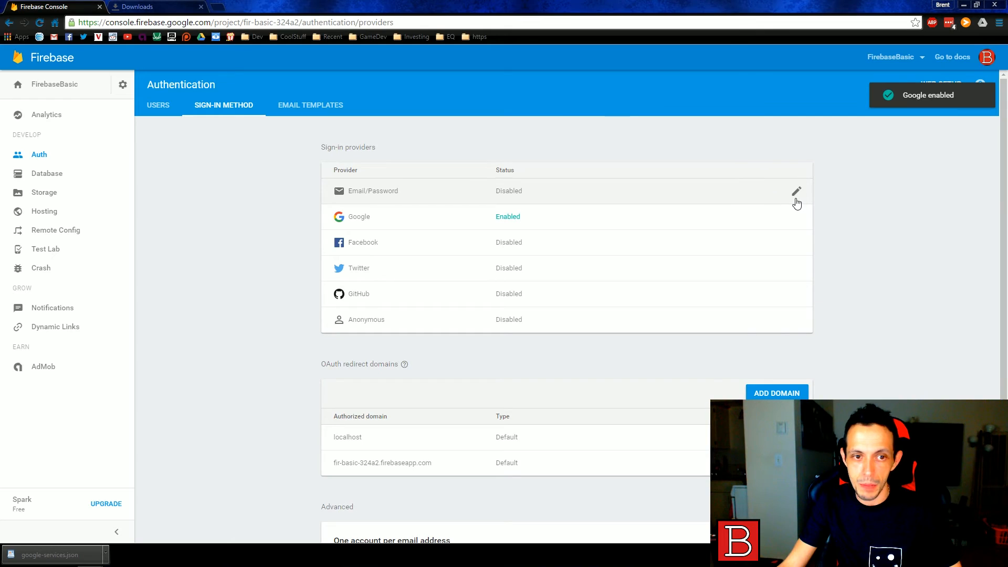
# Step: Enable the Email/Password sign-in provider
pyautogui.click(796, 191)
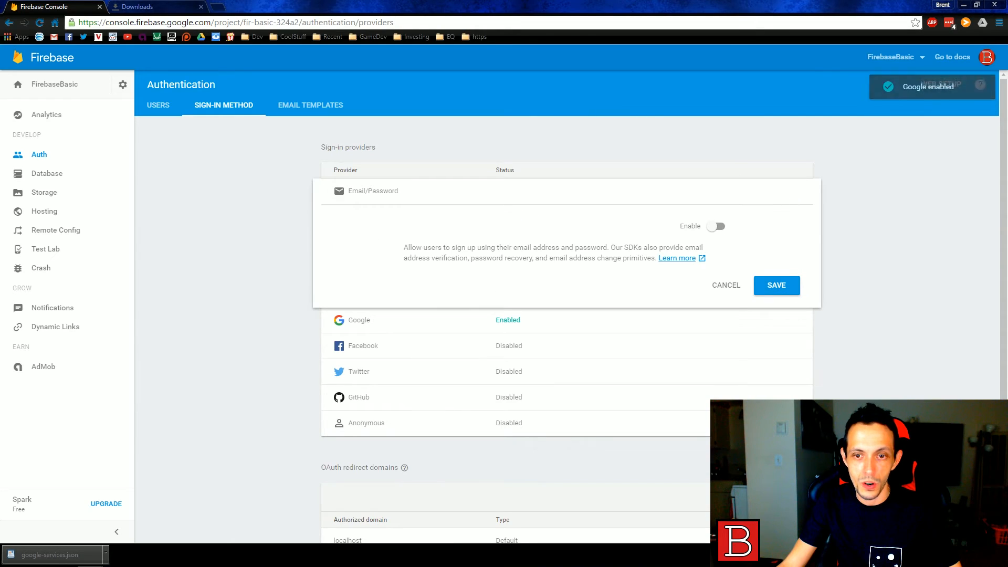
pyautogui.click(776, 285)
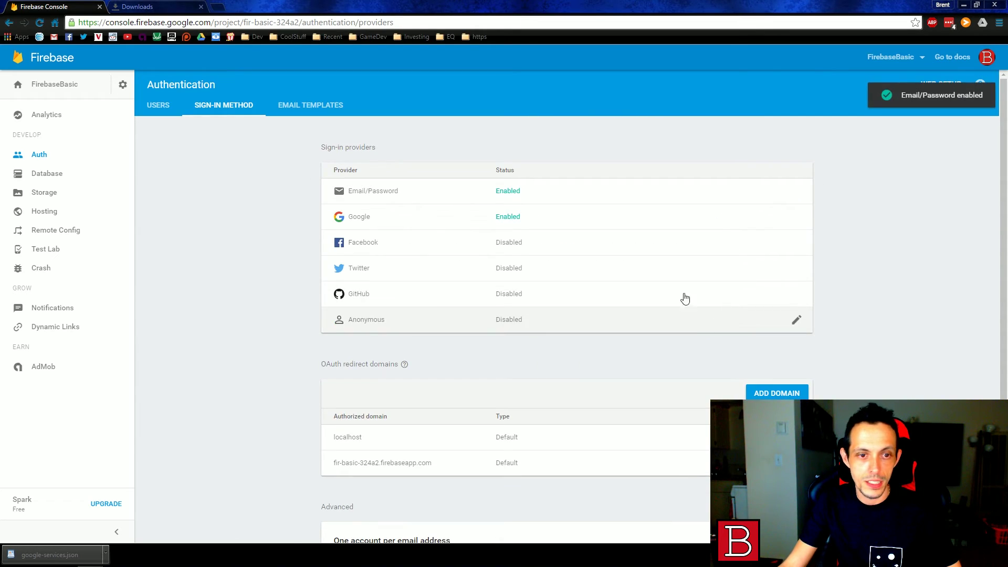
pyautogui.click(362, 242)
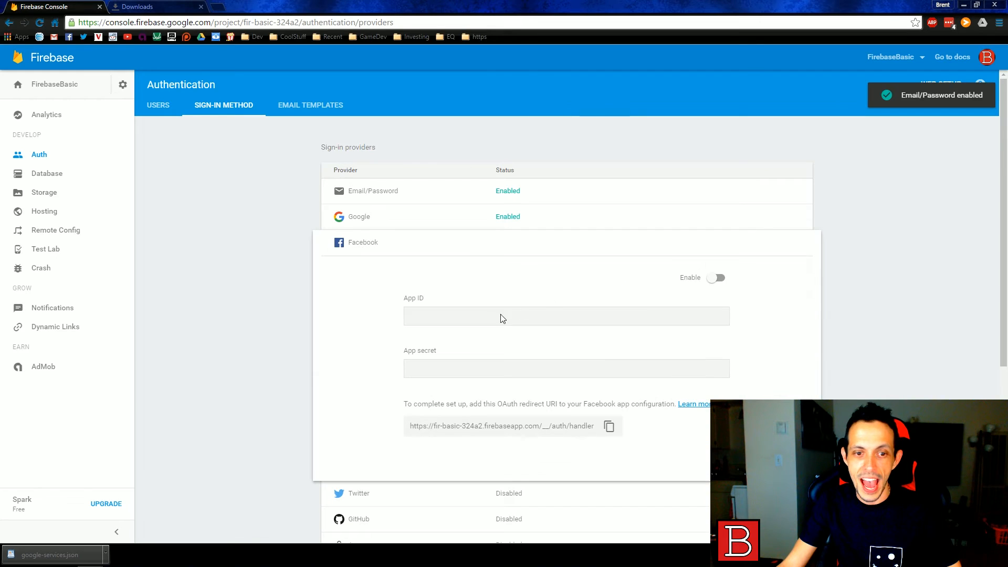
pyautogui.click(715, 277)
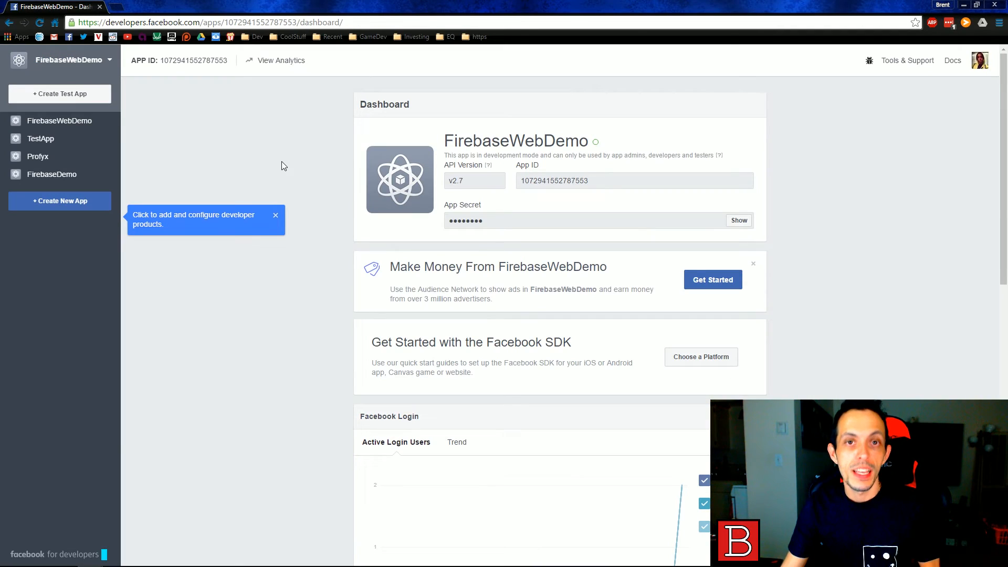
pyautogui.moveTo(279, 154)
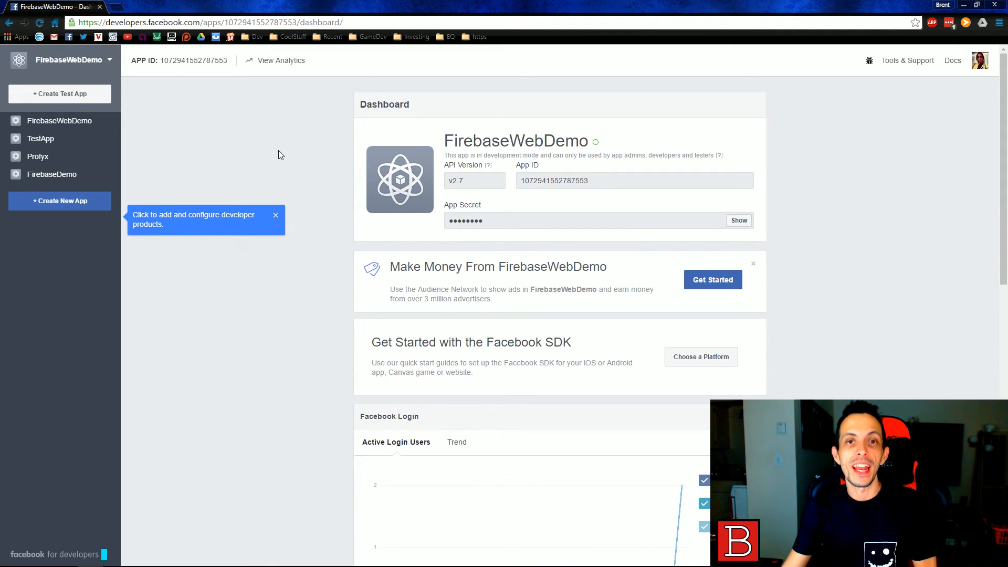
pyautogui.moveTo(286, 166)
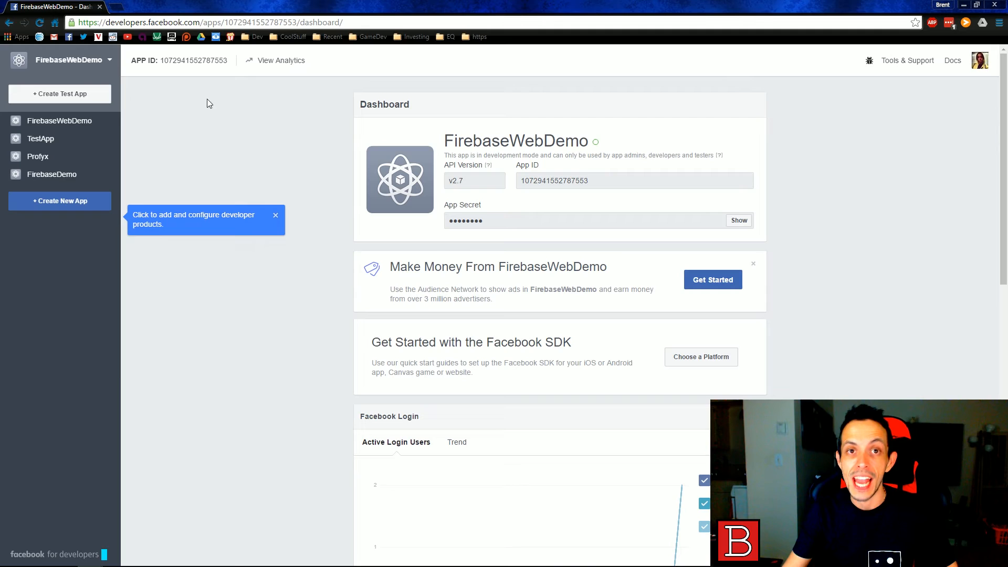
pyautogui.moveTo(187, 106)
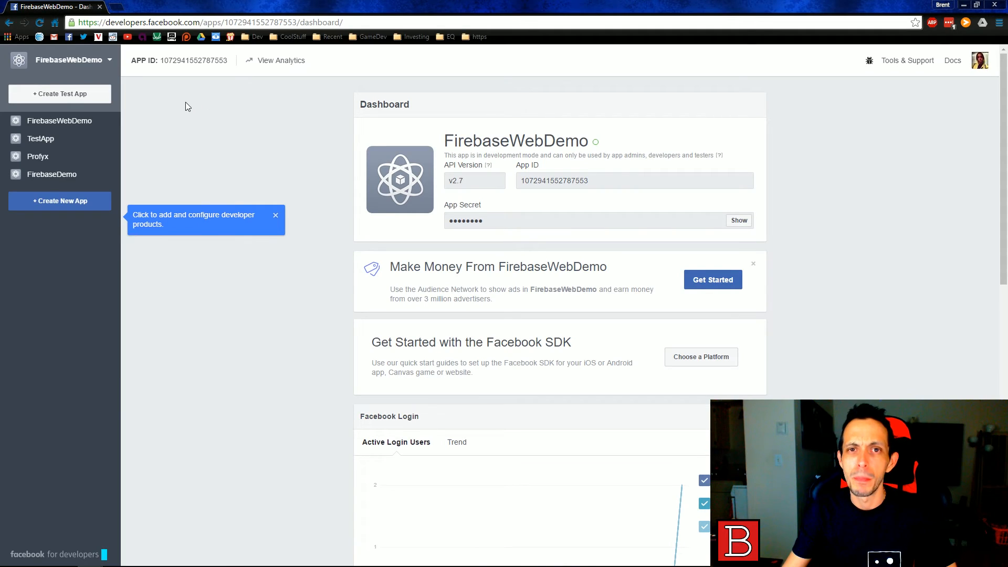
pyautogui.moveTo(59, 201)
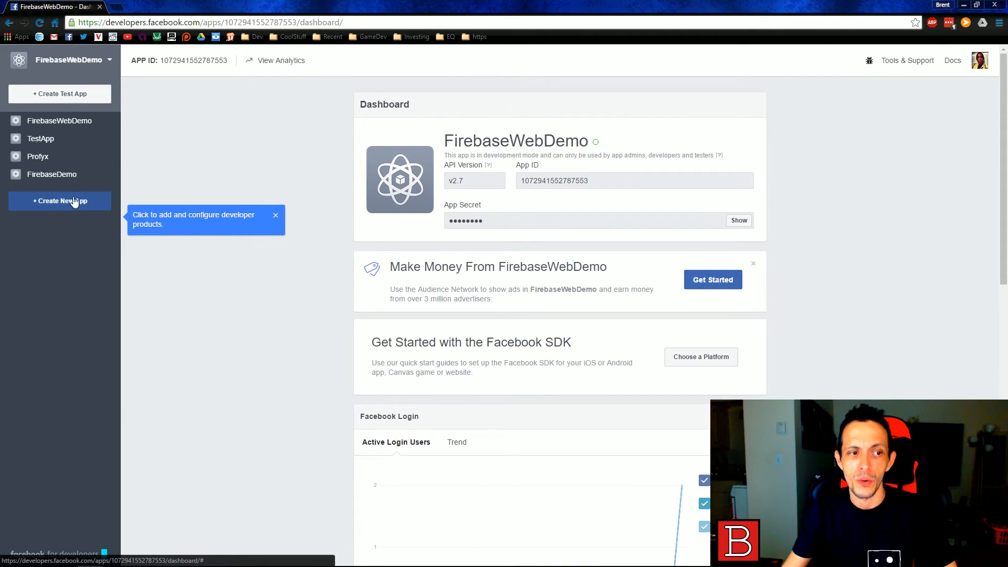
pyautogui.moveTo(48, 201)
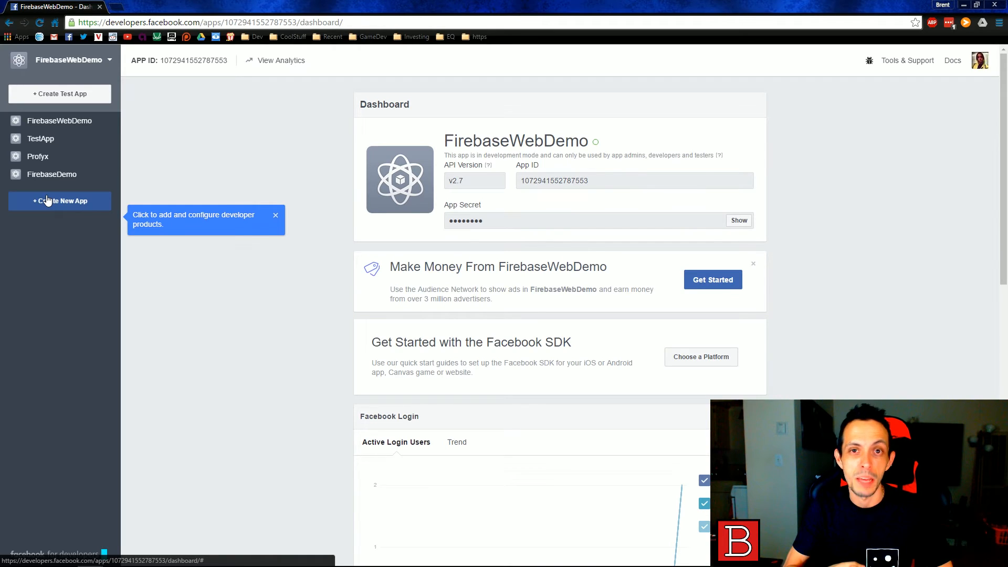
pyautogui.moveTo(62, 188)
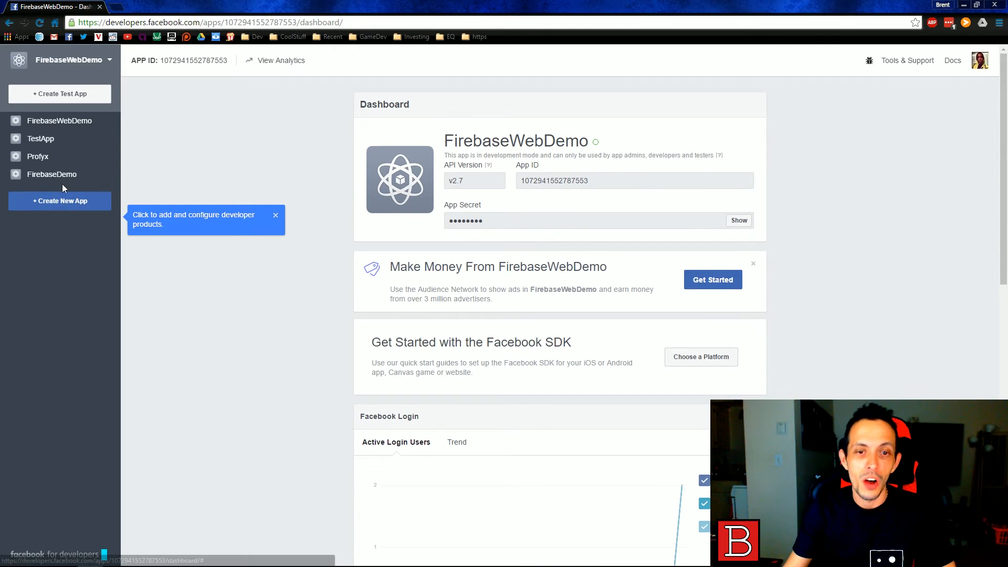
pyautogui.moveTo(477, 153)
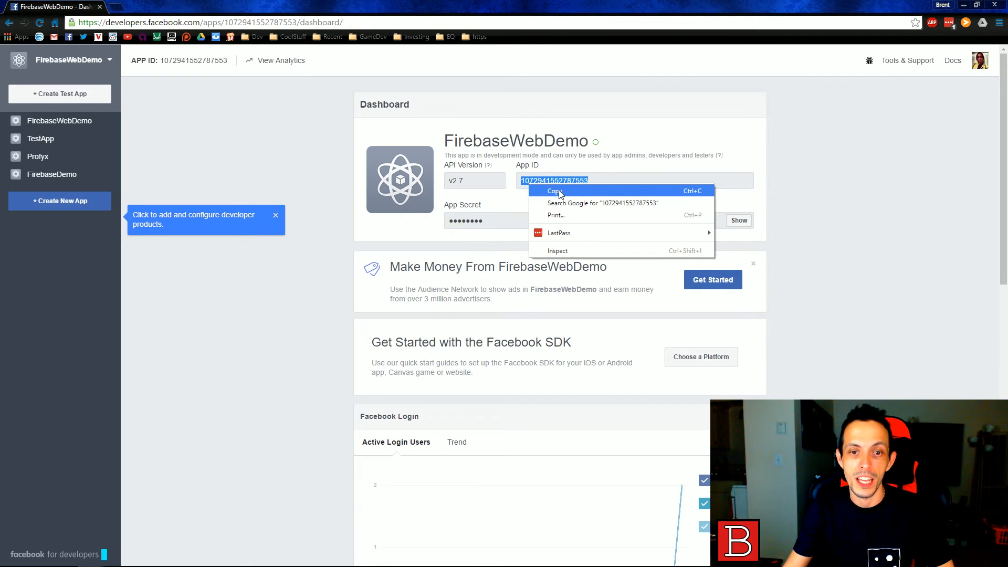
# Step: Copy the FirebaseWebDemo App ID into Firebase's Facebook provider App ID field
pyautogui.click(554, 191)
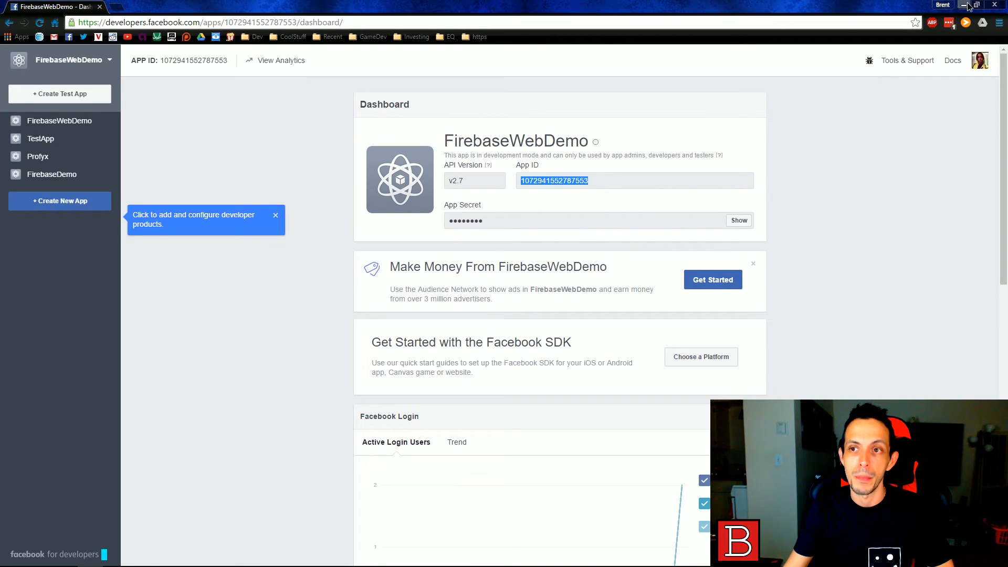
pyautogui.click(959, 5)
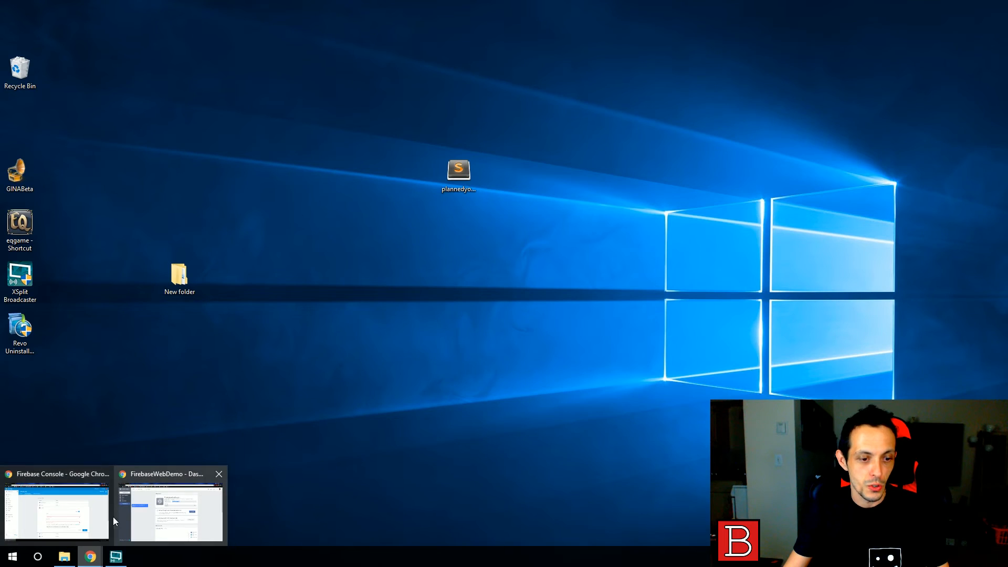
pyautogui.click(57, 509)
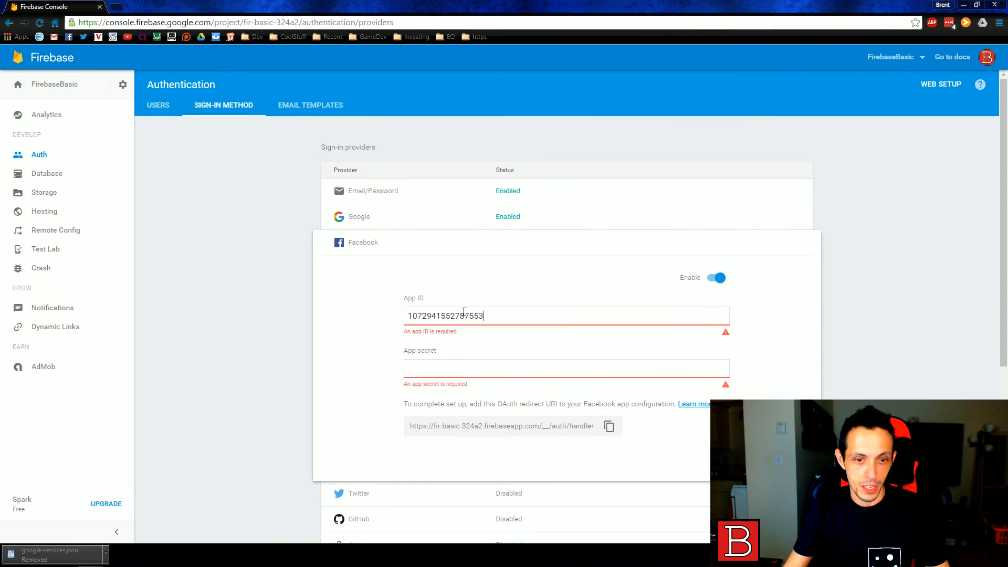
pyautogui.press('alt+tab')
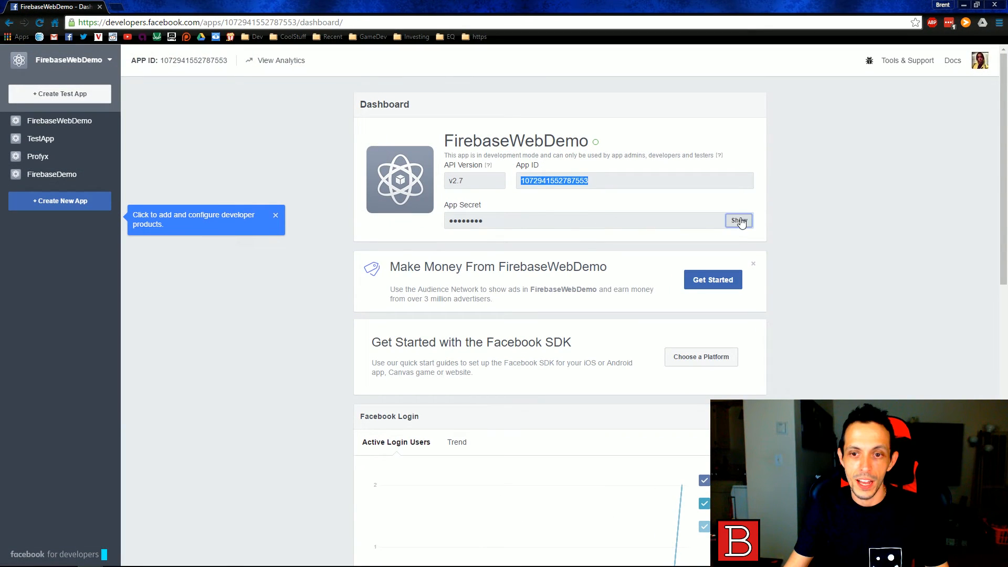
pyautogui.click(738, 221)
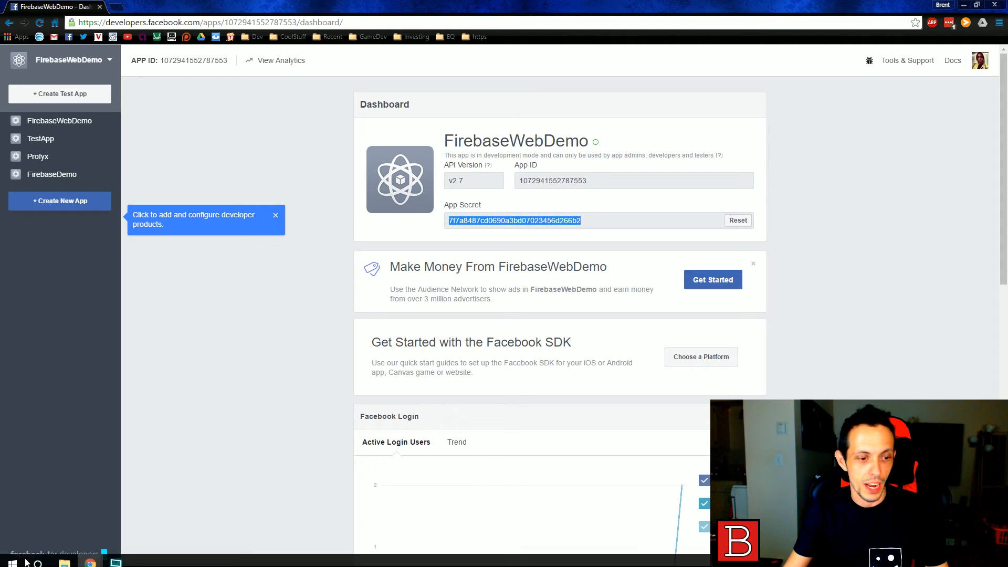
pyautogui.moveTo(90, 557)
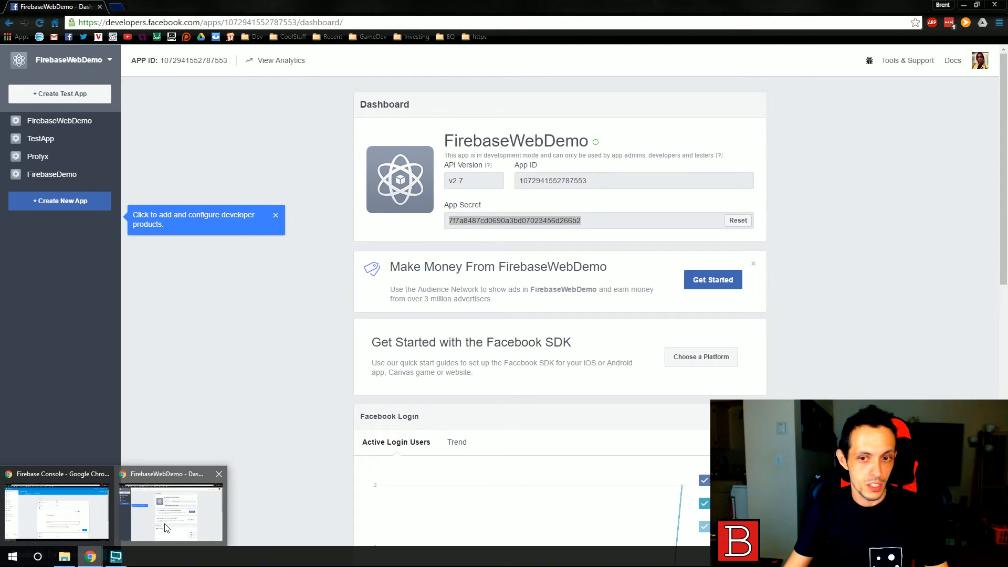
pyautogui.click(55, 508)
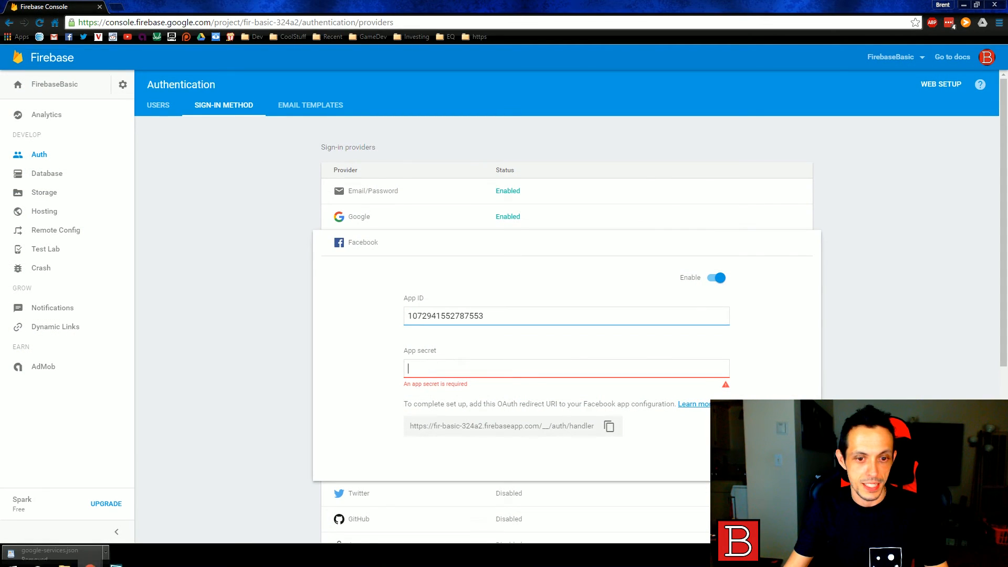
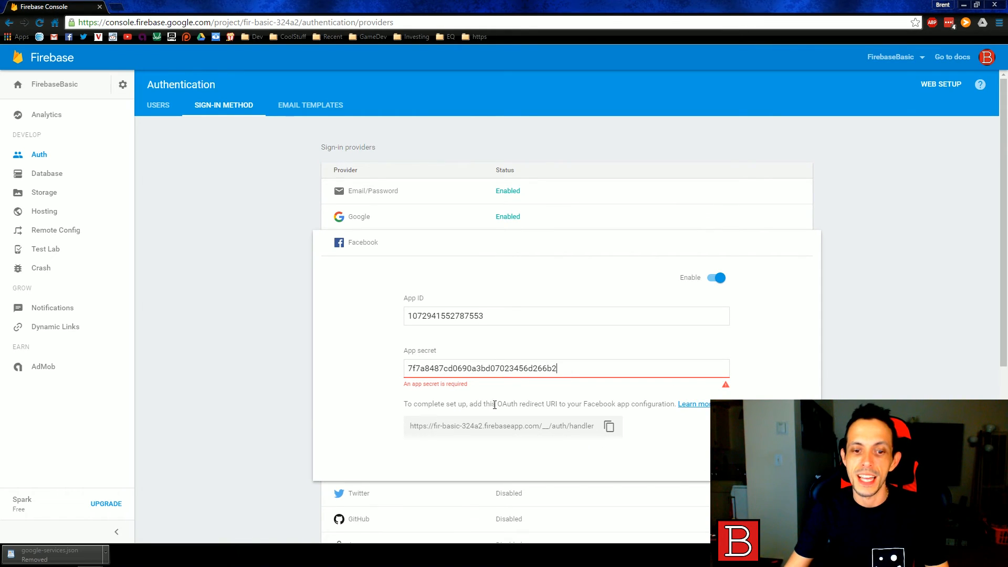
pyautogui.moveTo(571, 405)
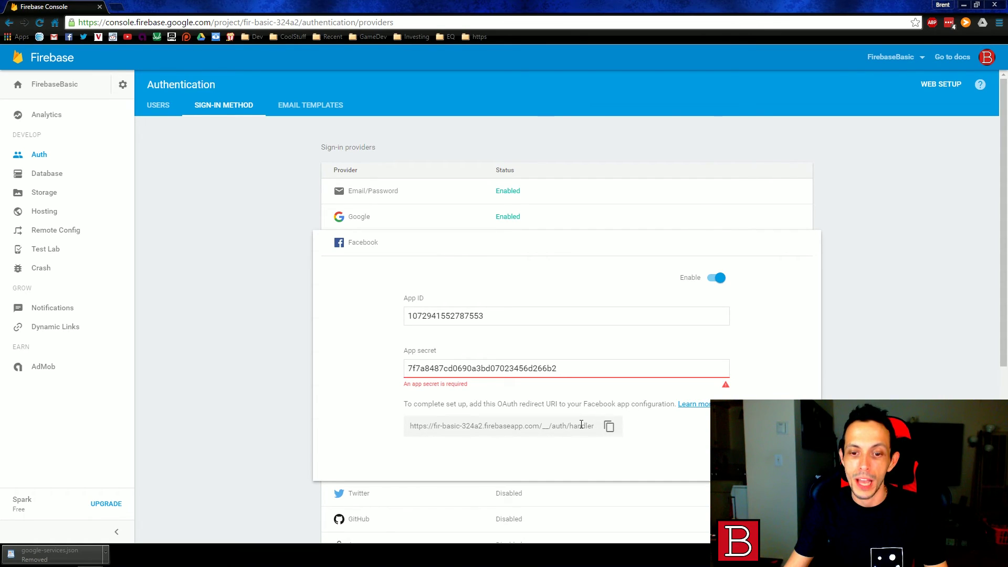
pyautogui.doubleClick(508, 425)
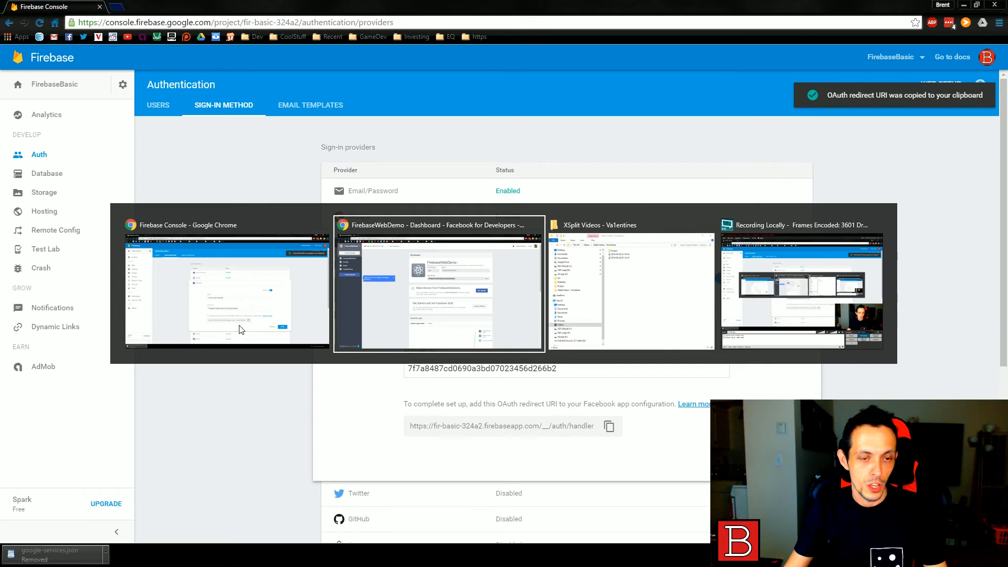
pyautogui.moveTo(660, 290)
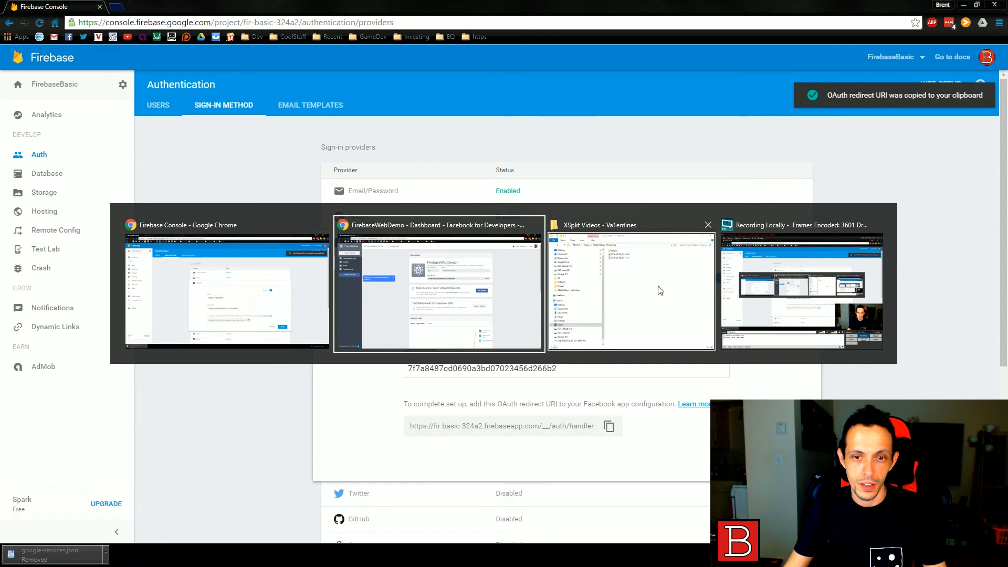
# Step: Reach FirebaseWebDemo's Facebook Login settings showing Valid OAuth redirect URIs
pyautogui.click(438, 288)
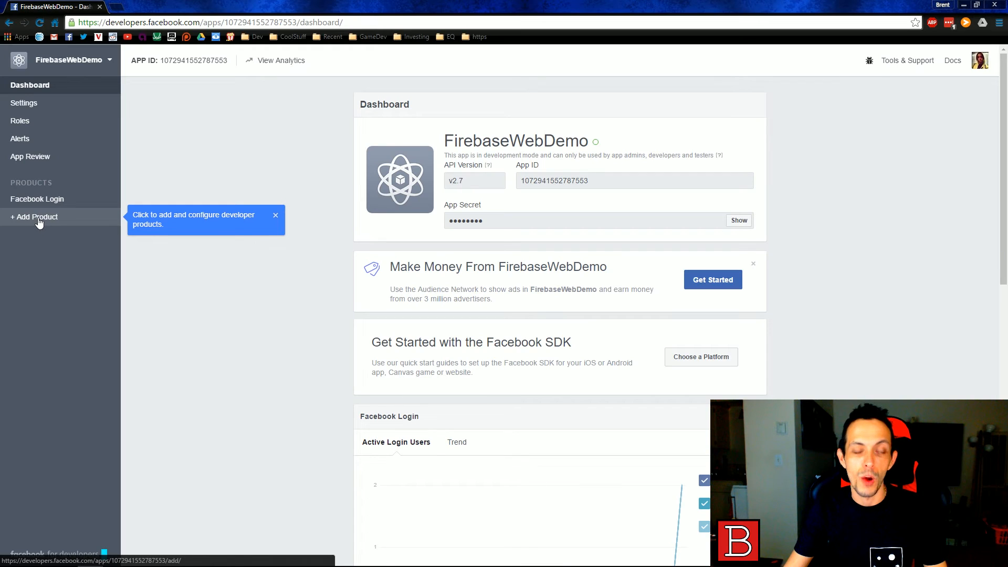
pyautogui.click(34, 216)
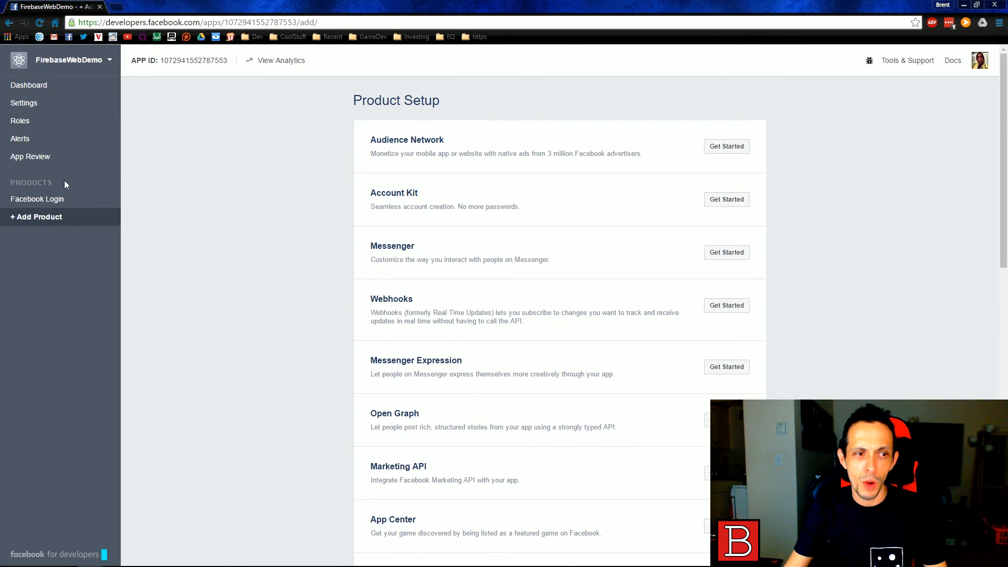
pyautogui.click(39, 198)
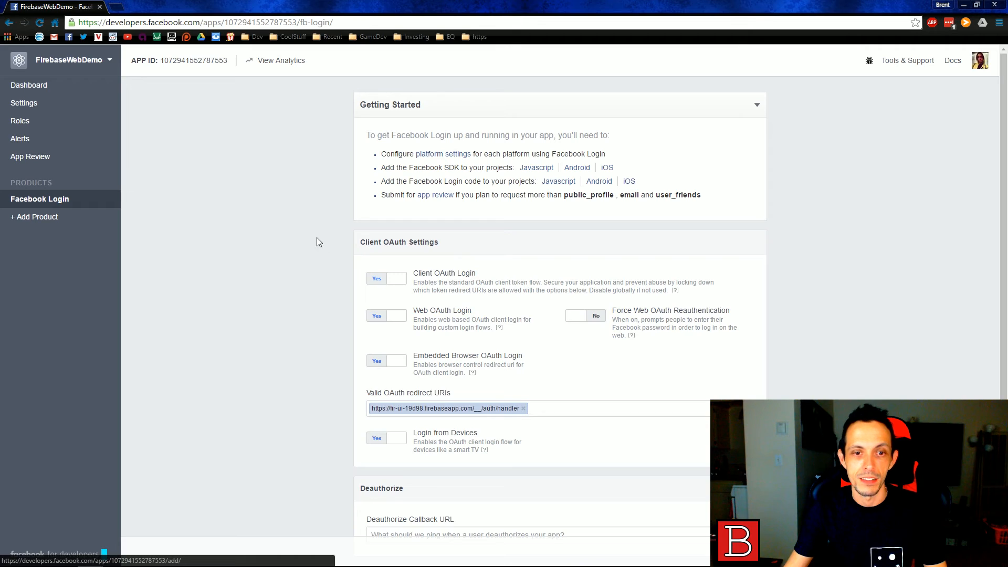
pyautogui.moveTo(265, 215)
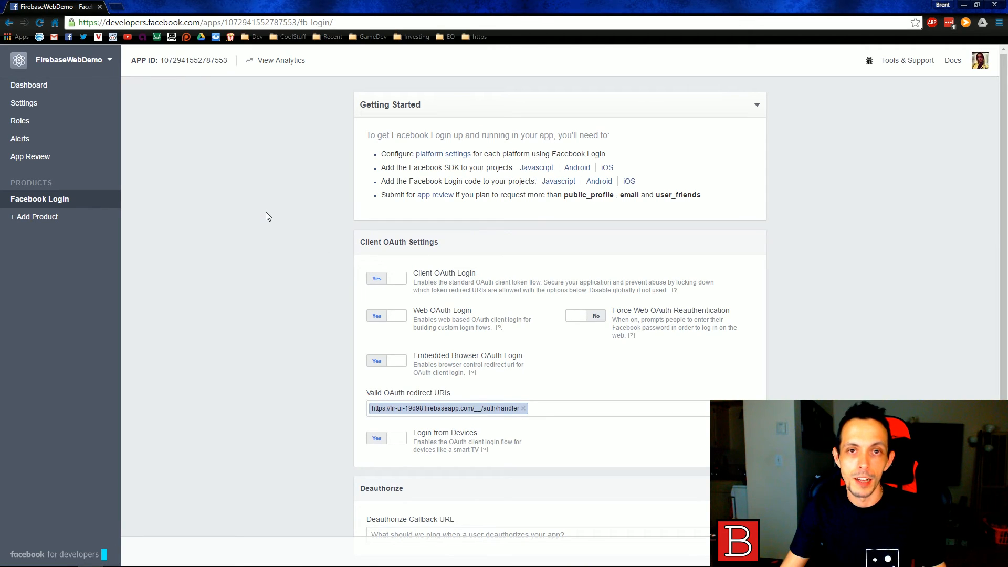
pyautogui.moveTo(28, 208)
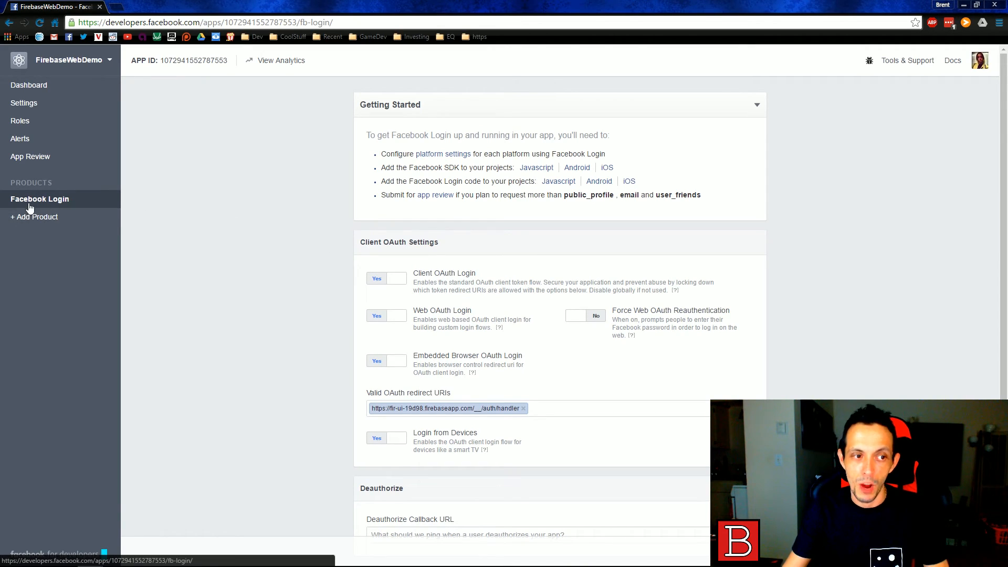
pyautogui.moveTo(325, 329)
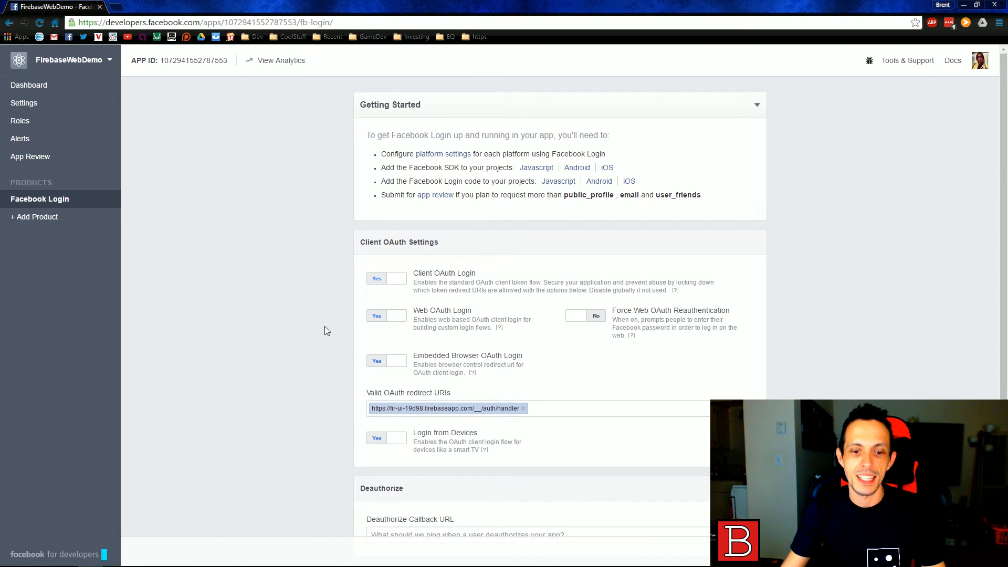
pyautogui.moveTo(493, 280)
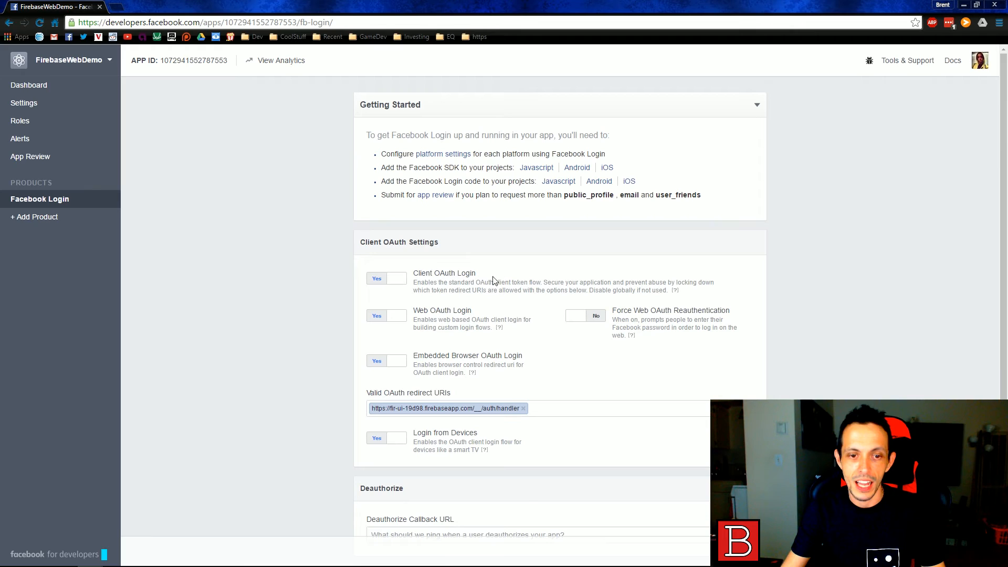
pyautogui.moveTo(457, 312)
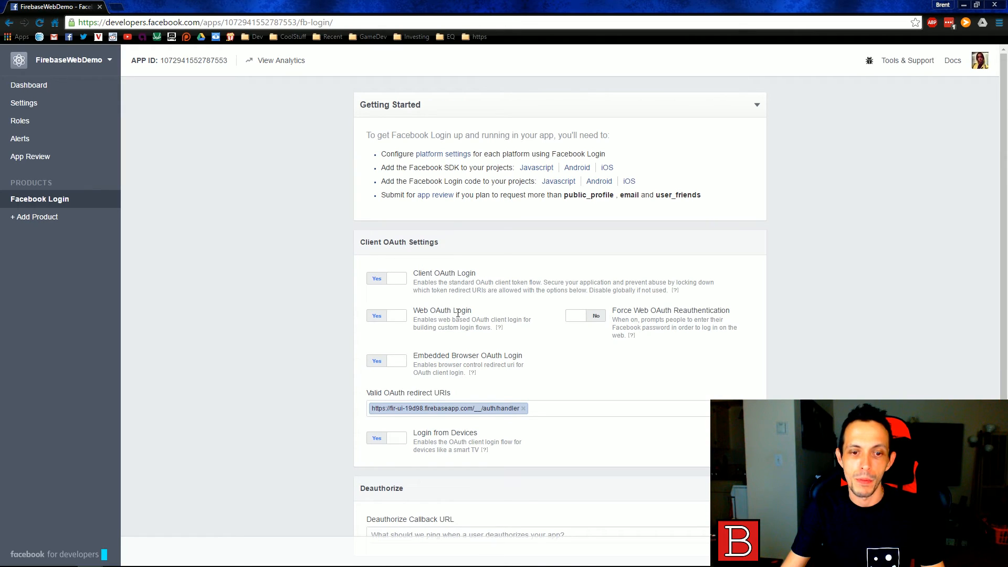
pyautogui.moveTo(546, 369)
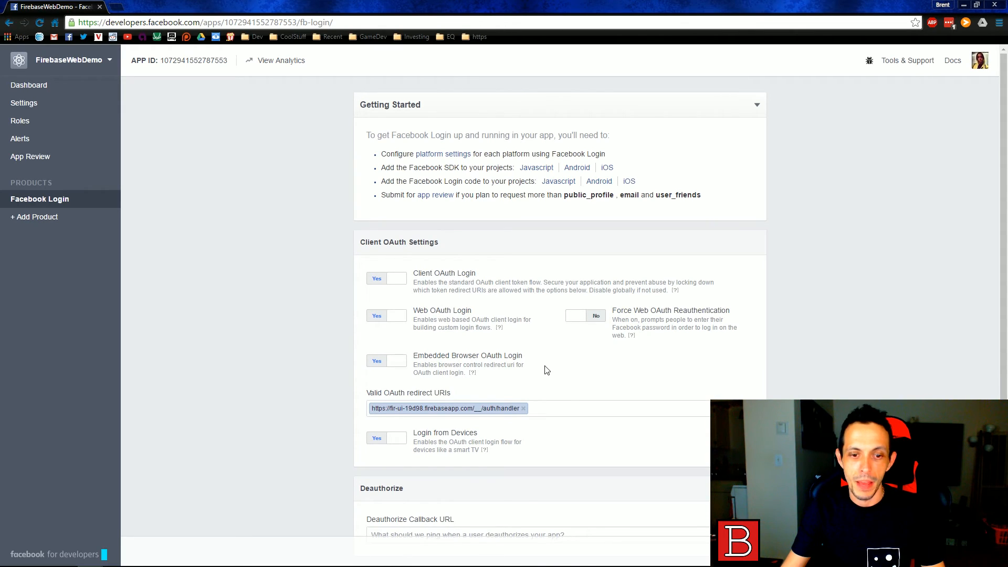
pyautogui.moveTo(559, 423)
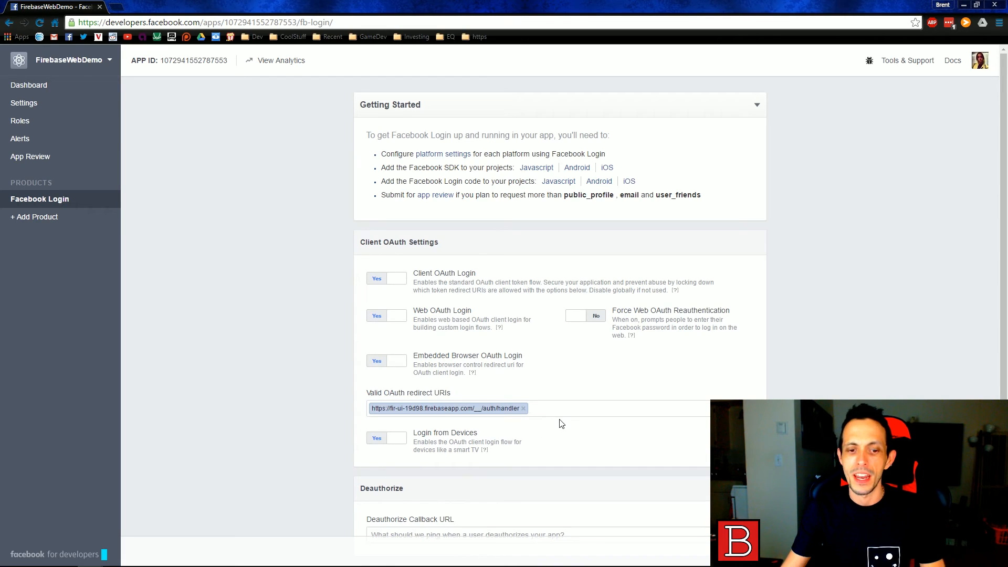
pyautogui.scroll(-3)
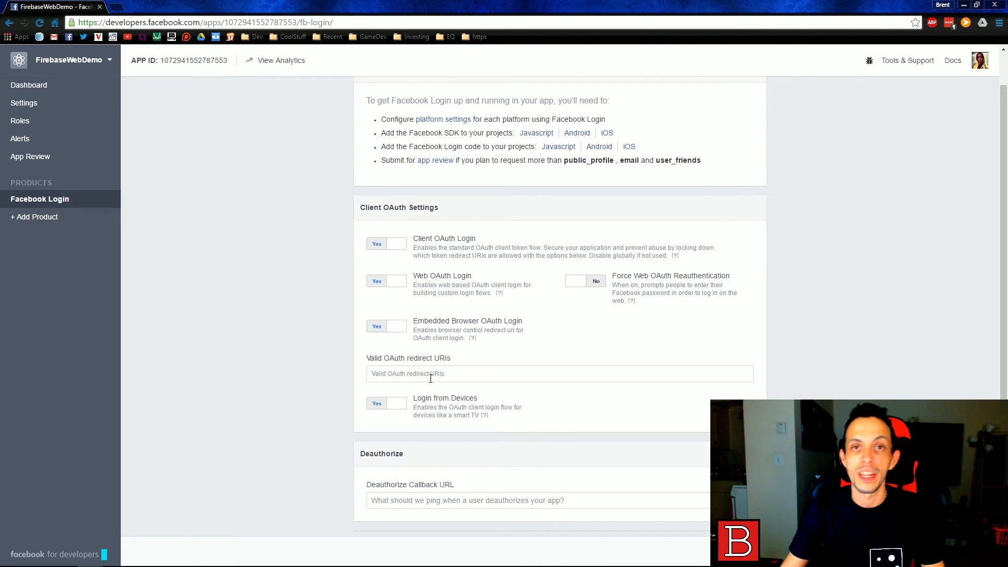
pyautogui.write('https://fir-basic-324a2.firebaseapp.com/__/auth/handler')
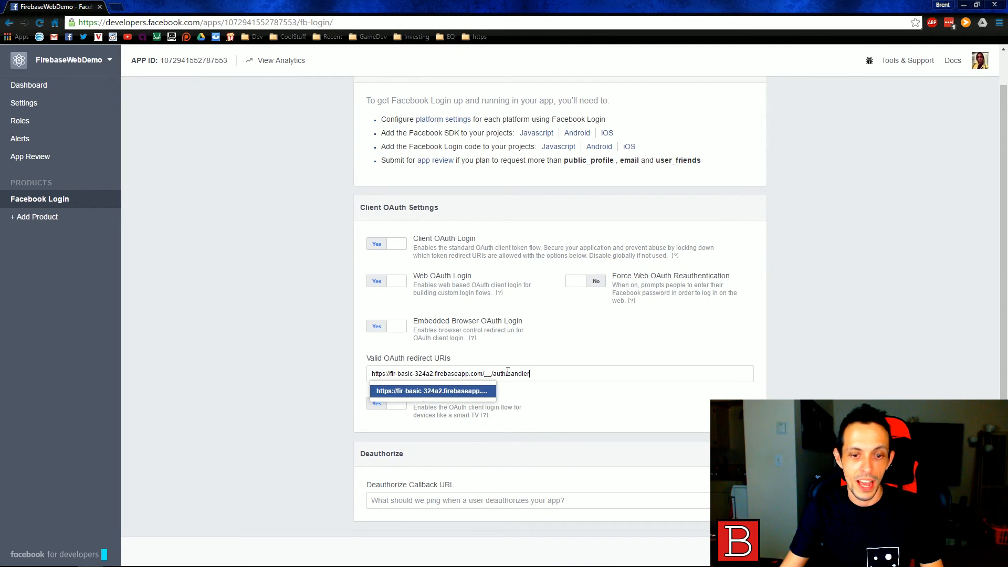
pyautogui.click(431, 391)
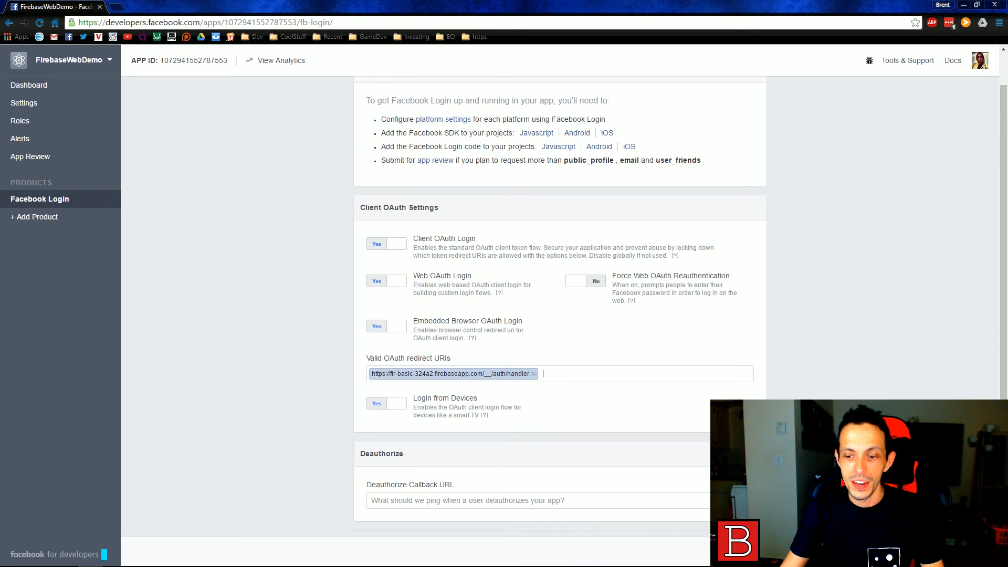
pyautogui.scroll(3)
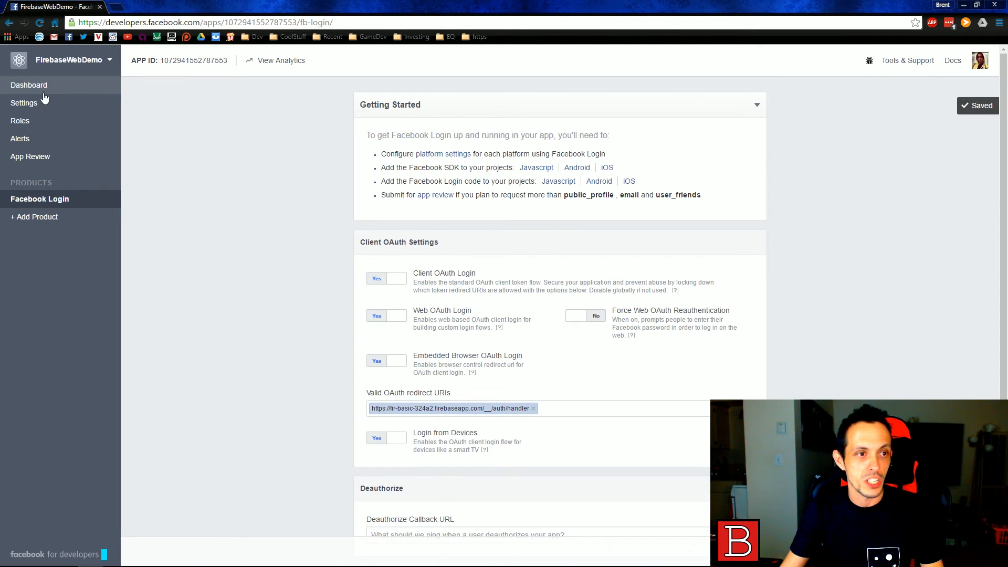
# Step: Add an Android platform in the app's Settings > Basic page
pyautogui.click(28, 84)
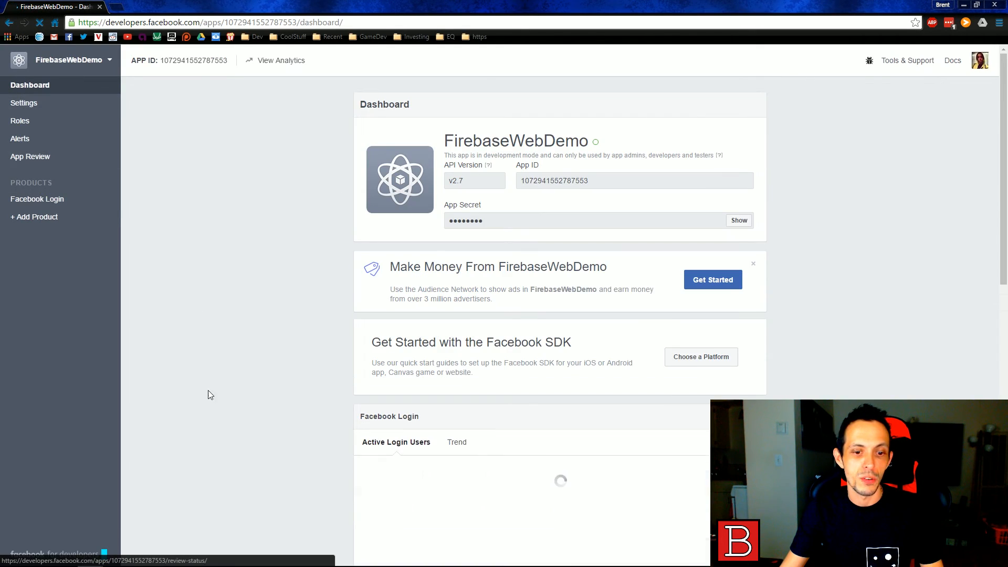
pyautogui.scroll(-3)
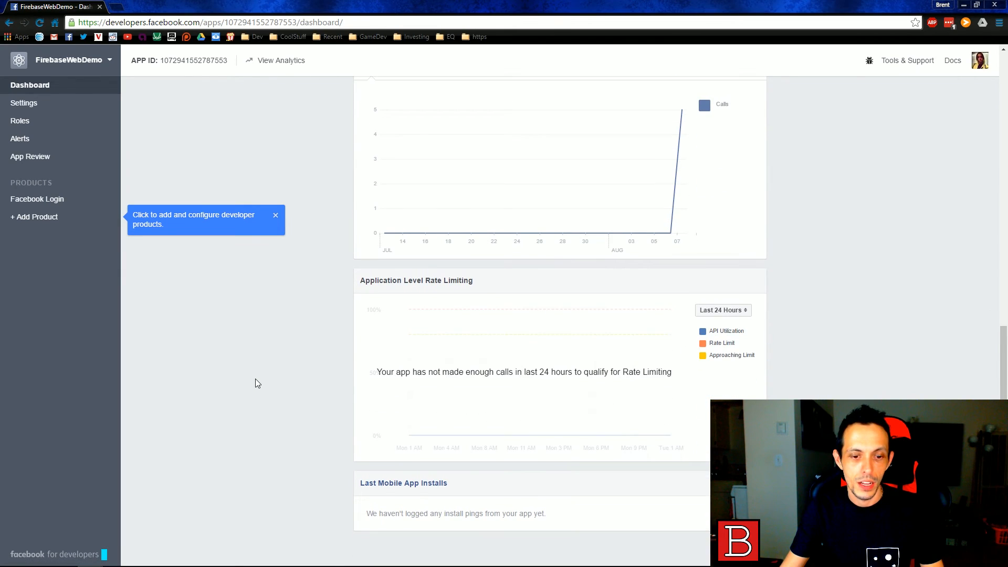
pyautogui.click(25, 103)
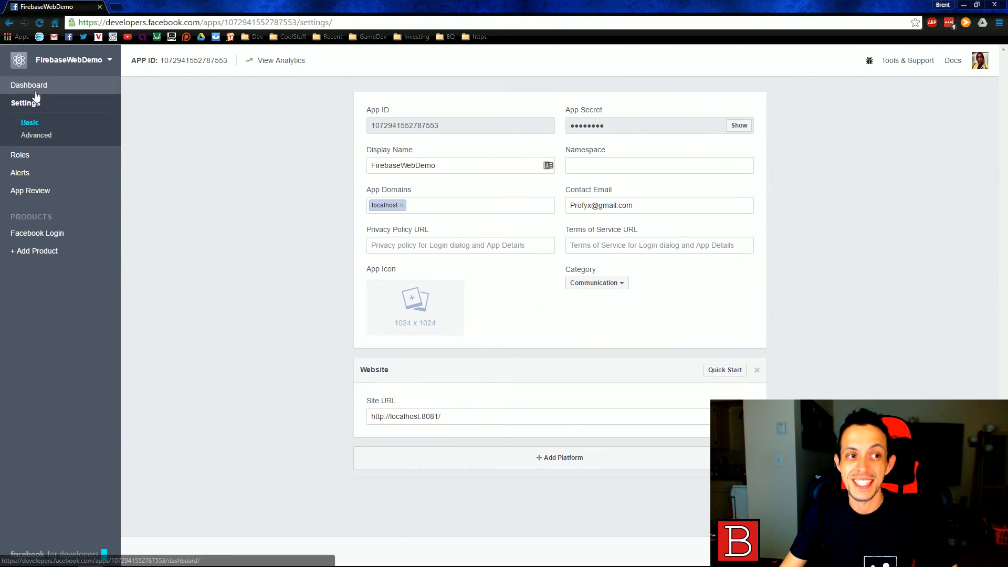
pyautogui.moveTo(527, 456)
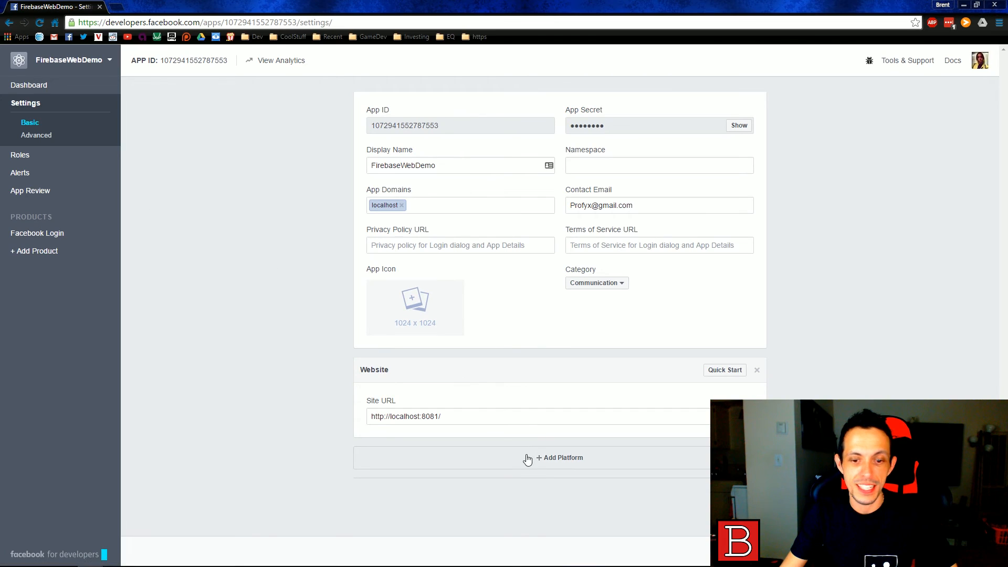
pyautogui.click(560, 456)
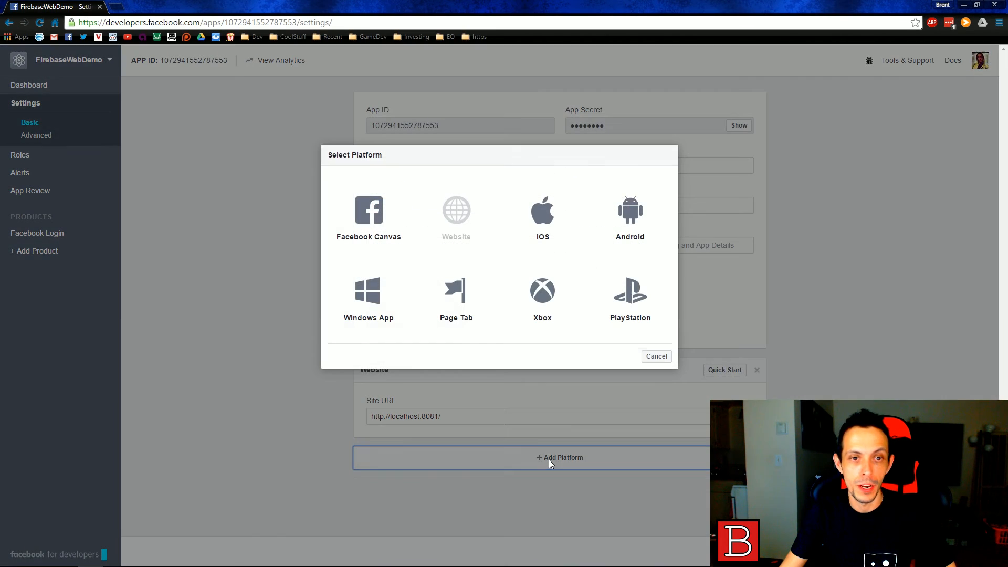
pyautogui.click(655, 356)
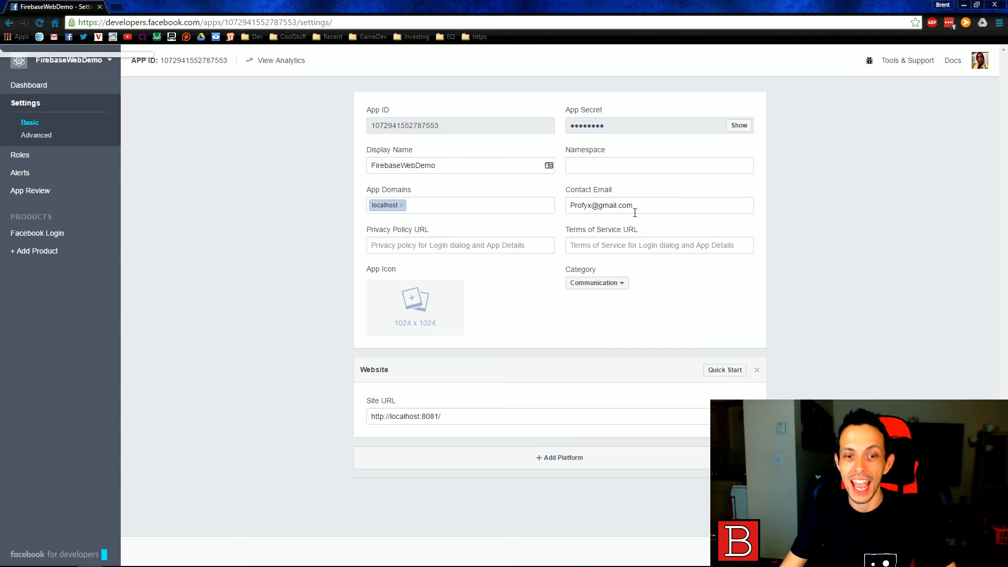
# Step: Enter com.brentaureli.firebase.firebasebasic as the Google Play Package Name
pyautogui.scroll(-3)
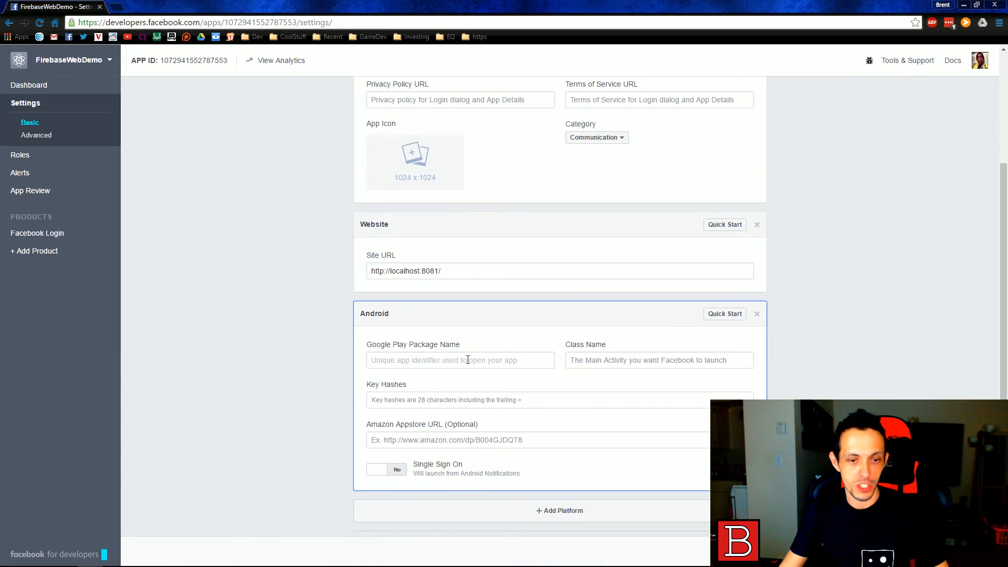
pyautogui.click(460, 360)
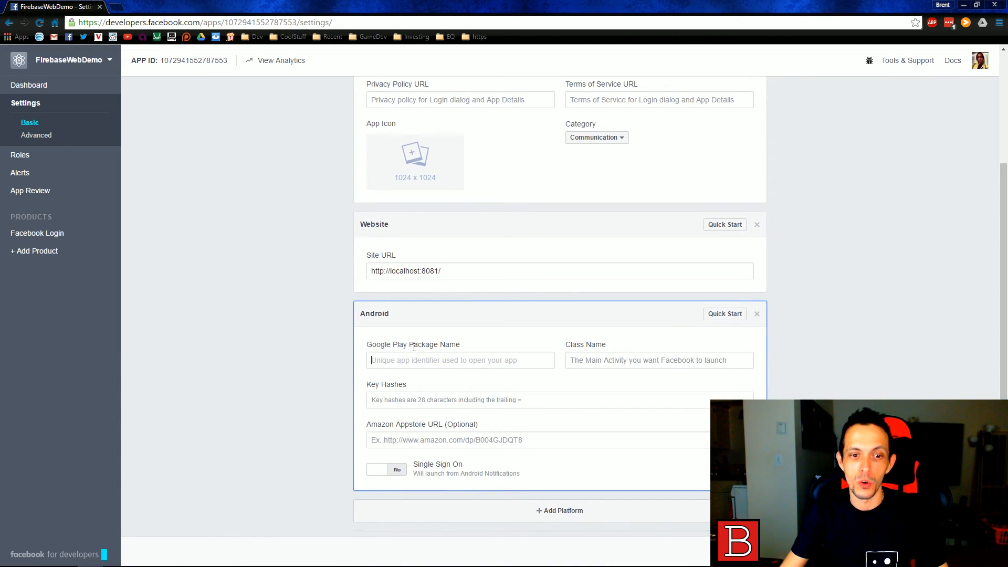
pyautogui.write('com.brentaureli.firebase.firebasebasic')
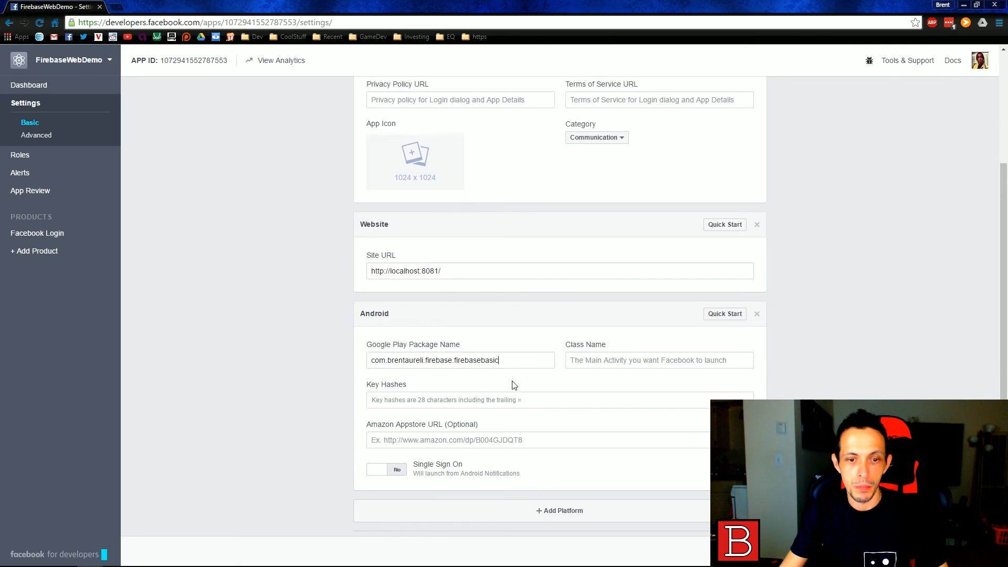
pyautogui.moveTo(474, 440)
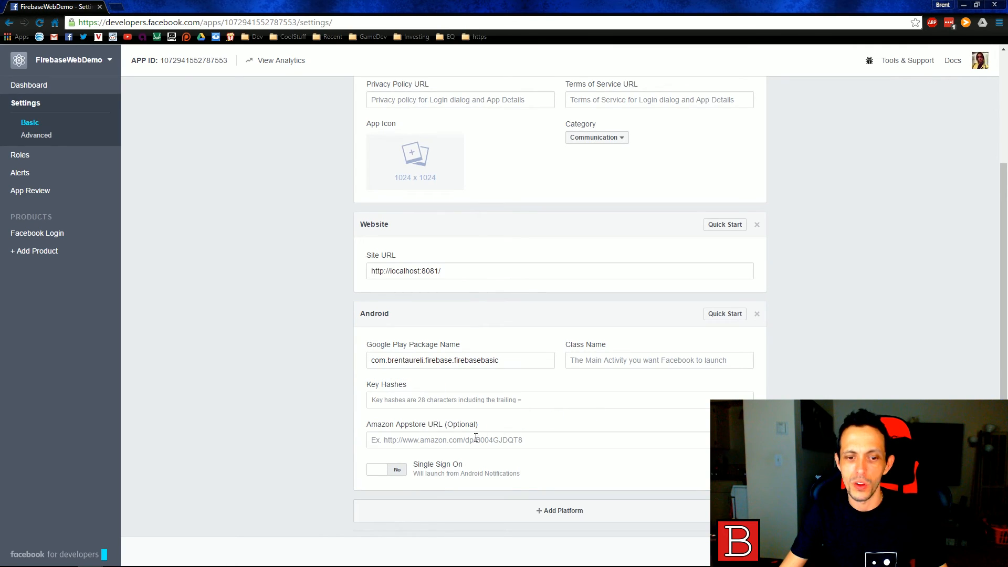
pyautogui.scroll(3)
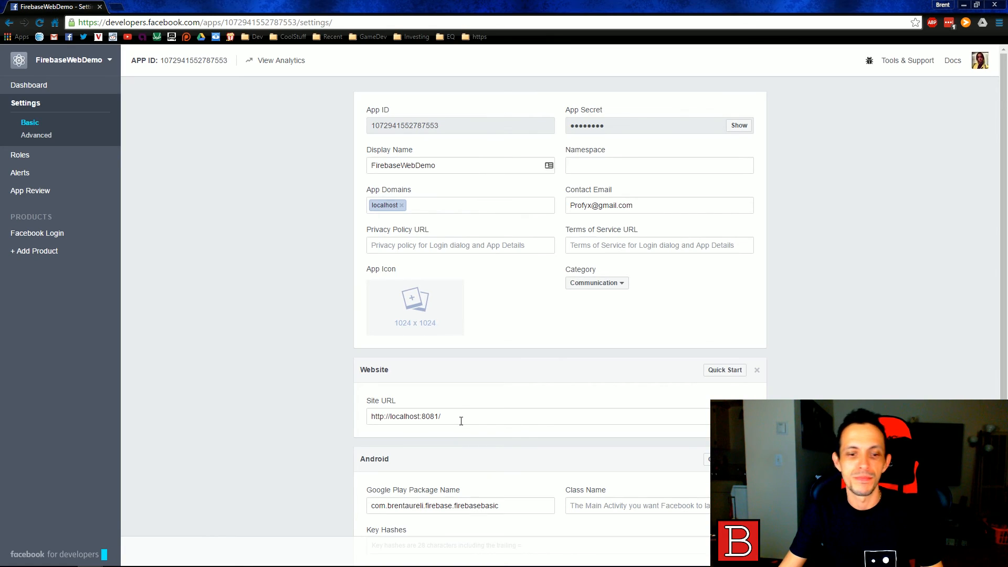
pyautogui.moveTo(427, 416)
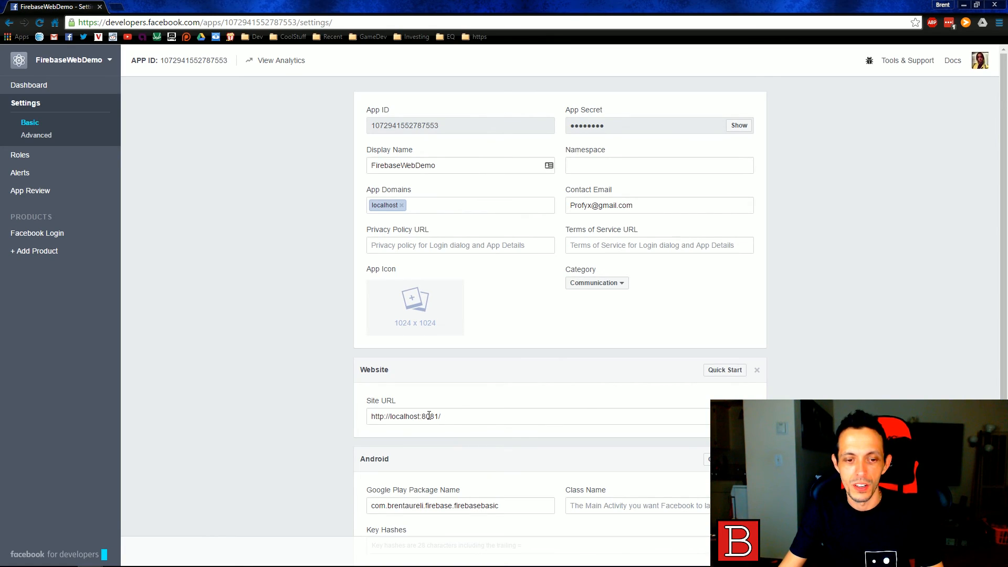
# Step: Save settings and choose 'Use this package name' in the Google Play verification warning
pyautogui.tripleClick(405, 415)
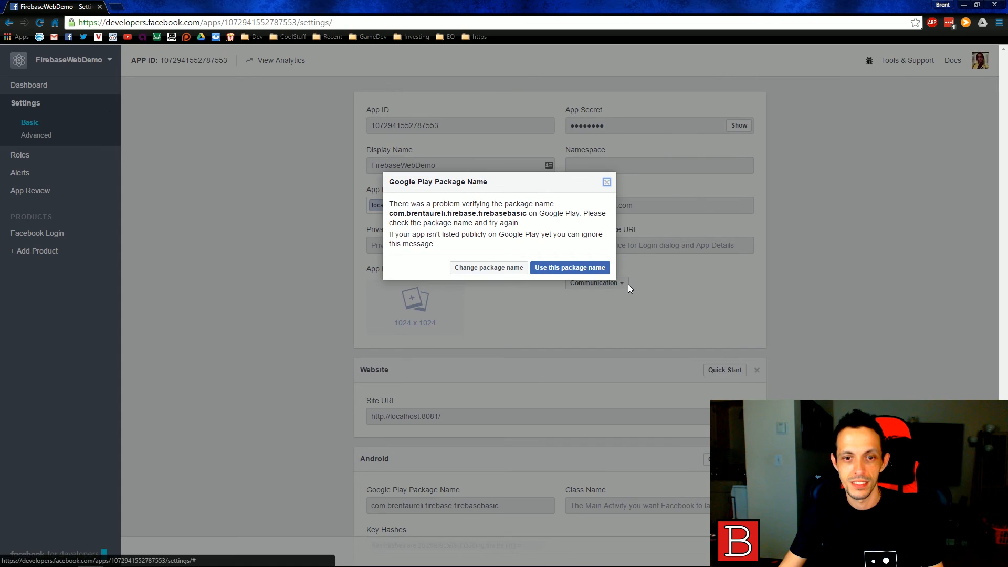
pyautogui.moveTo(569, 268)
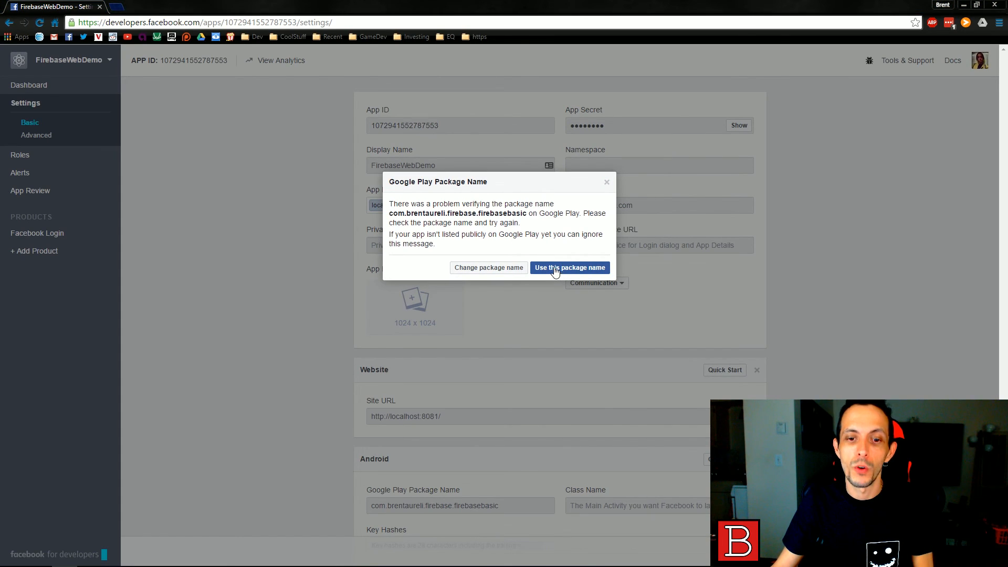
pyautogui.moveTo(567, 269)
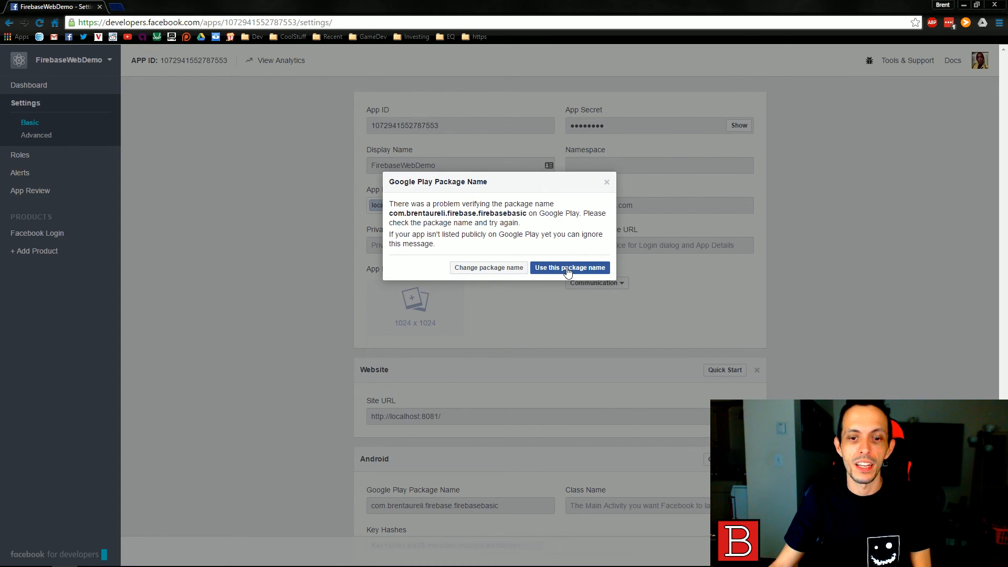
pyautogui.moveTo(513, 259)
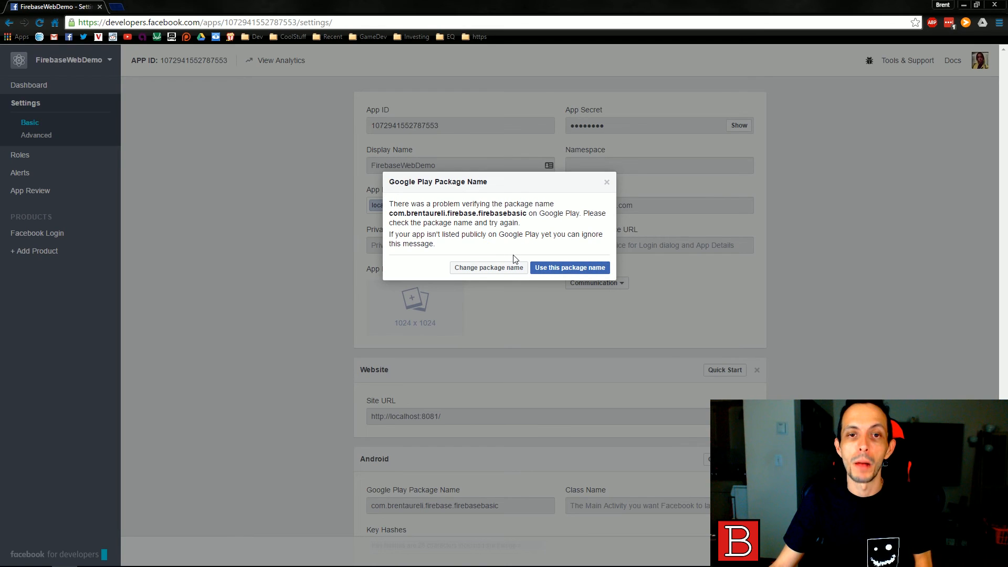
pyautogui.click(568, 267)
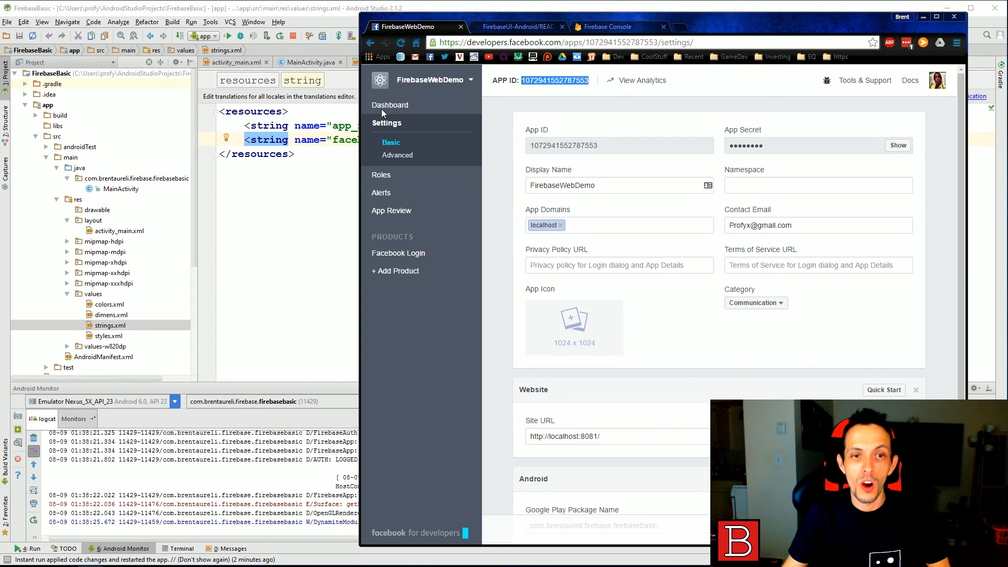
pyautogui.moveTo(317, 171)
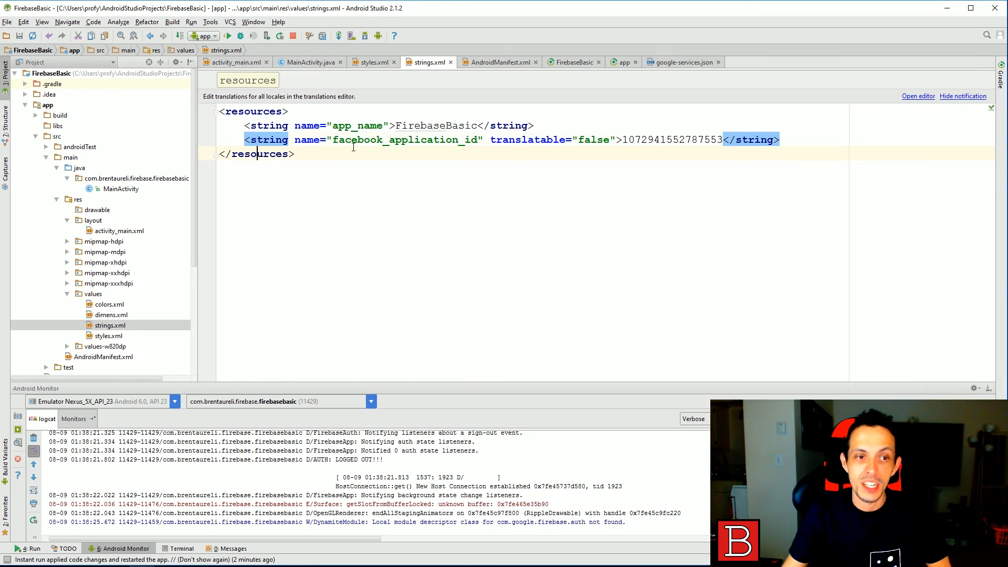
pyautogui.click(327, 140)
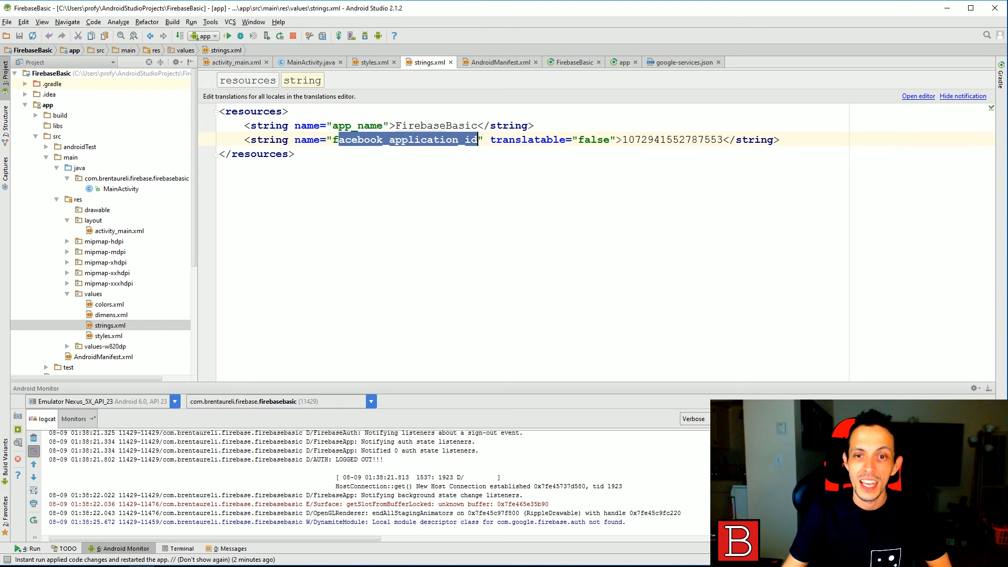
pyautogui.doubleClick(672, 140)
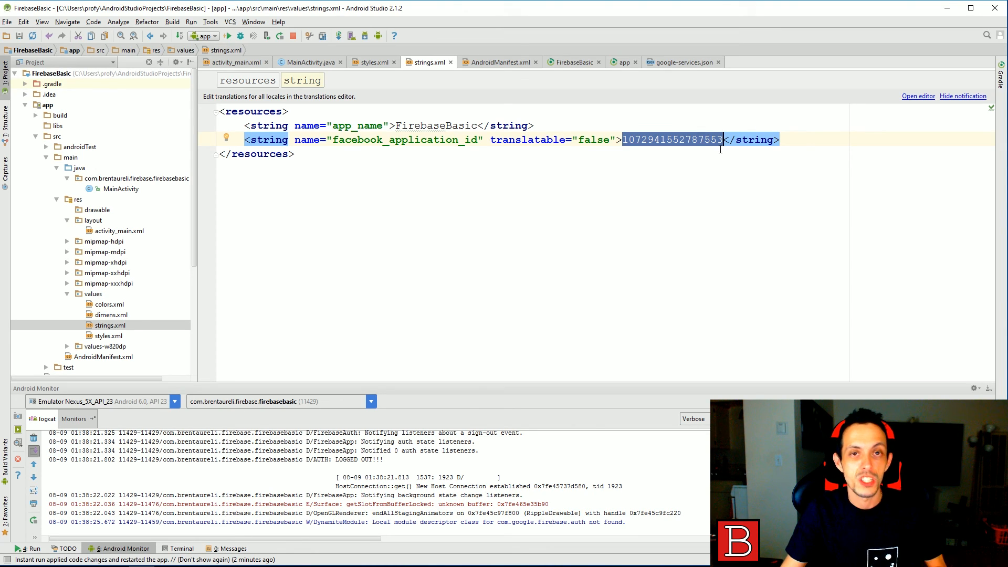
pyautogui.moveTo(669, 185)
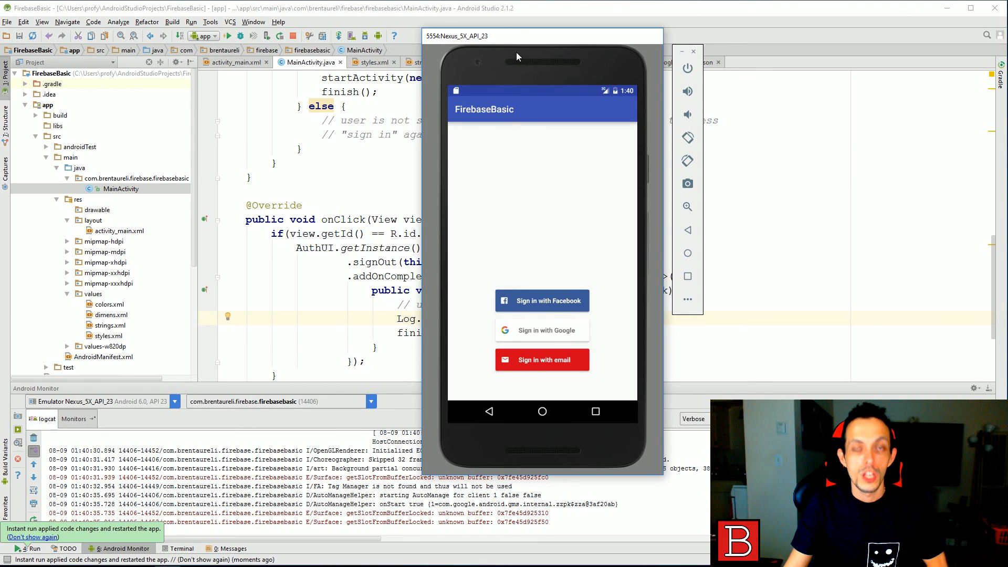
pyautogui.moveTo(471, 113)
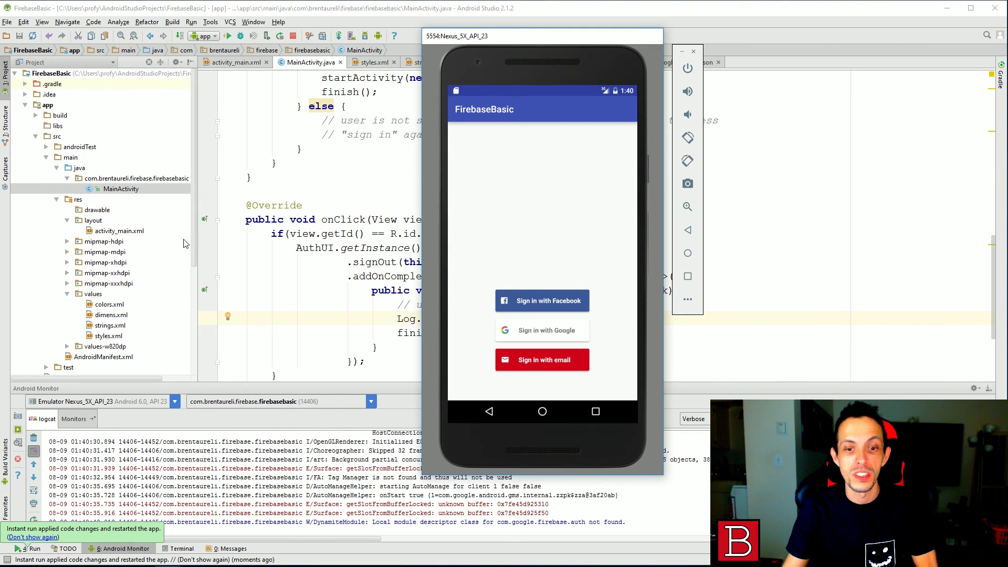
pyautogui.moveTo(542, 300)
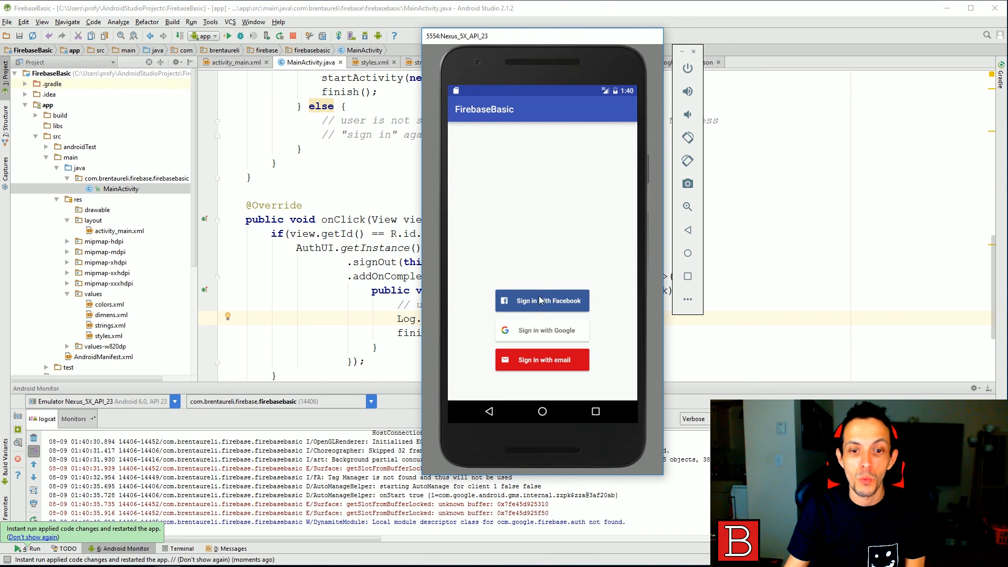
pyautogui.moveTo(537, 330)
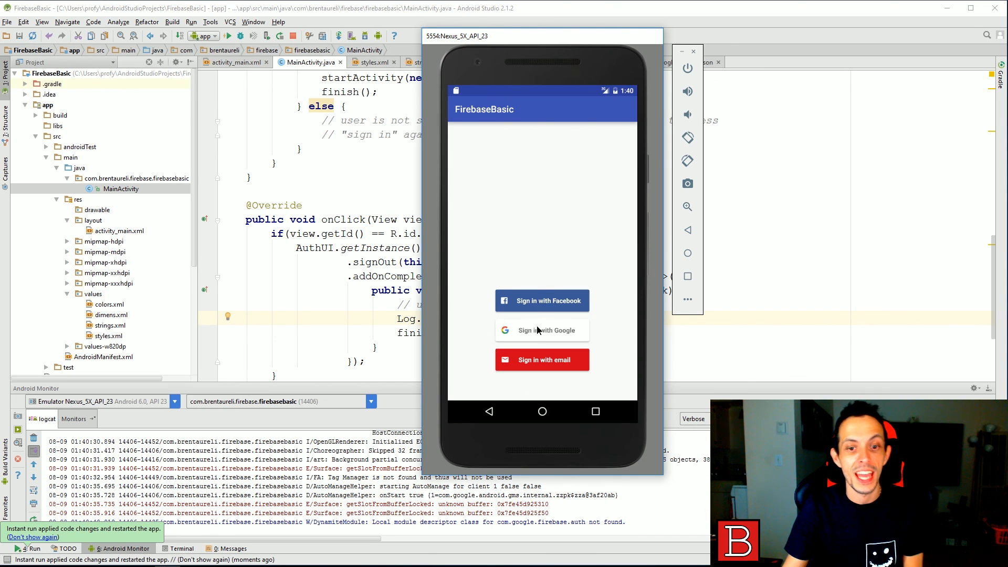
# Step: Sign in to FirebaseBasic with Facebook in the emulator, then log out
pyautogui.click(542, 329)
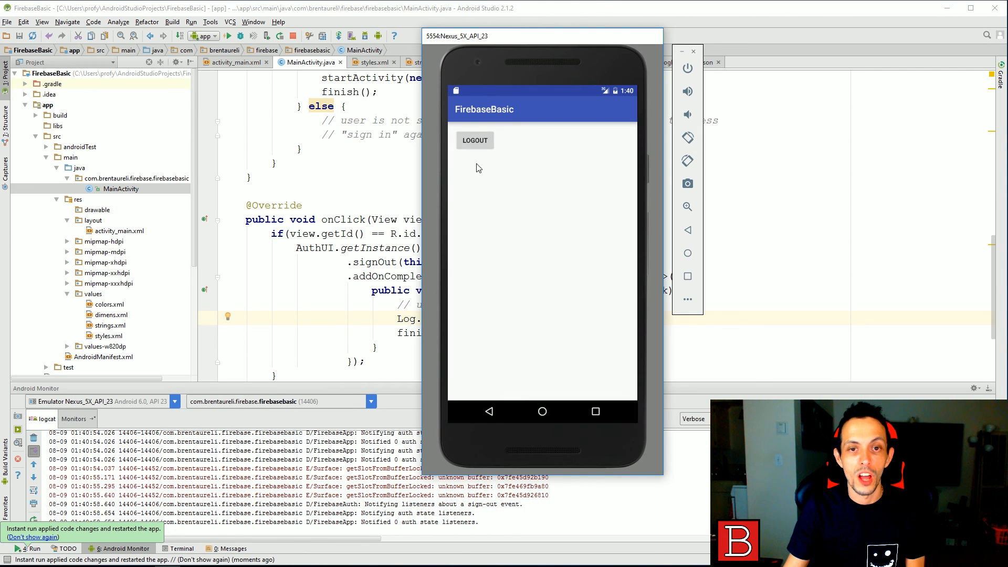
pyautogui.click(475, 139)
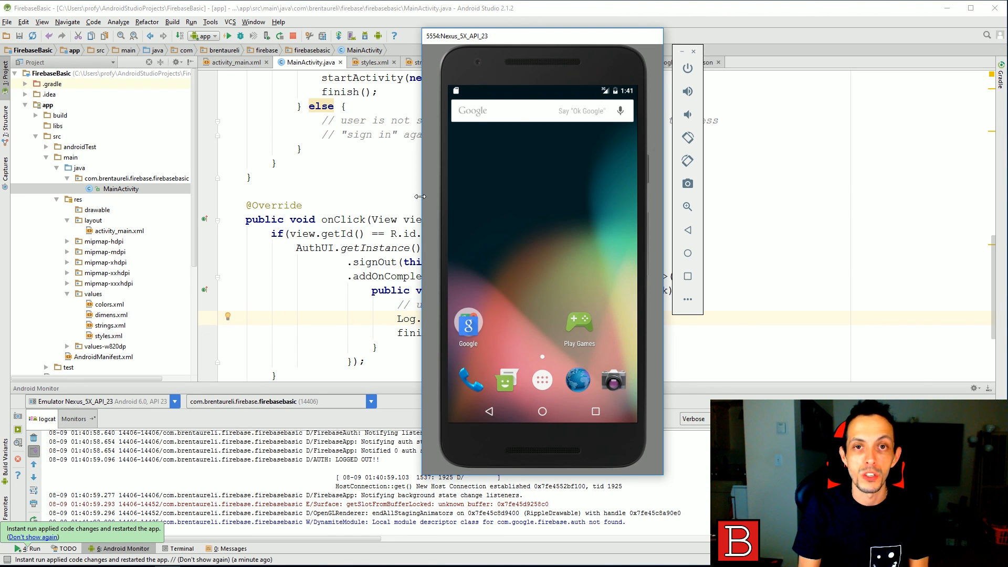
pyautogui.moveTo(414, 189)
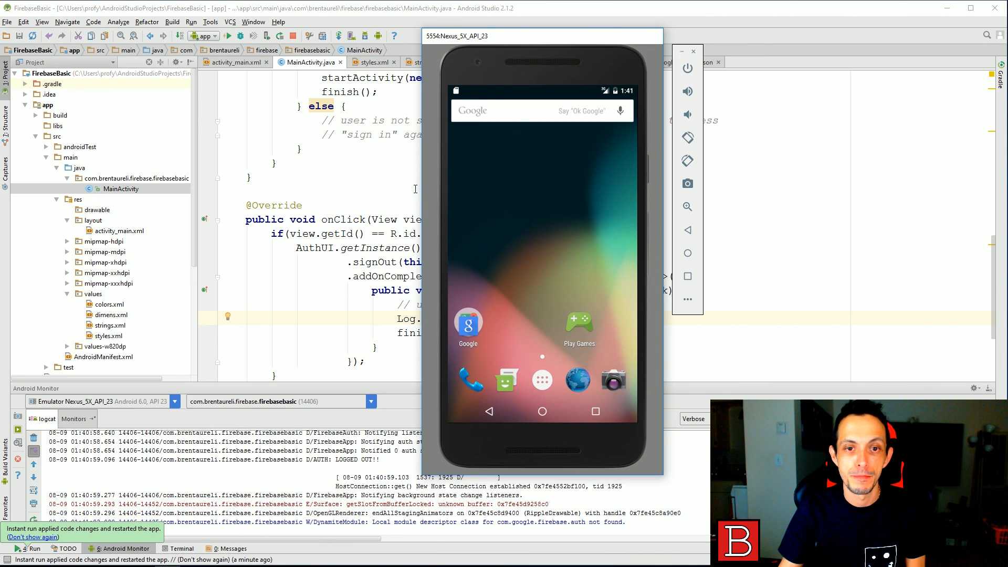